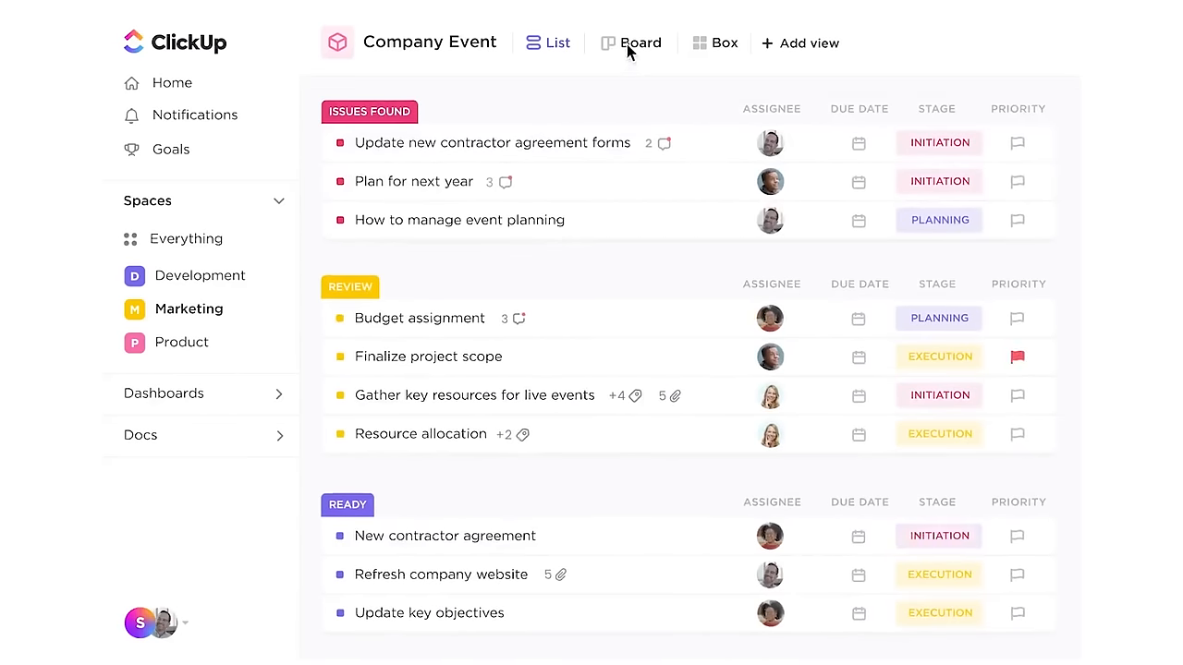
- Switch the Company Event tasks to Board view and open 'Update new contractor agreement forms'
left_click(641, 42)
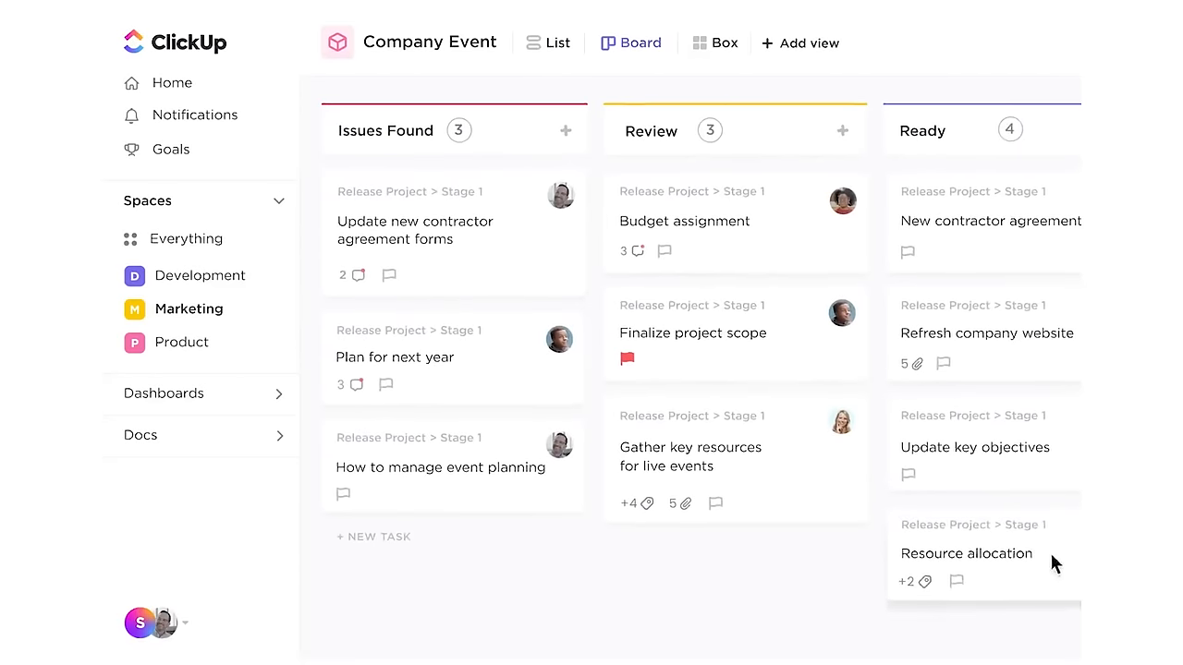
left_click(414, 230)
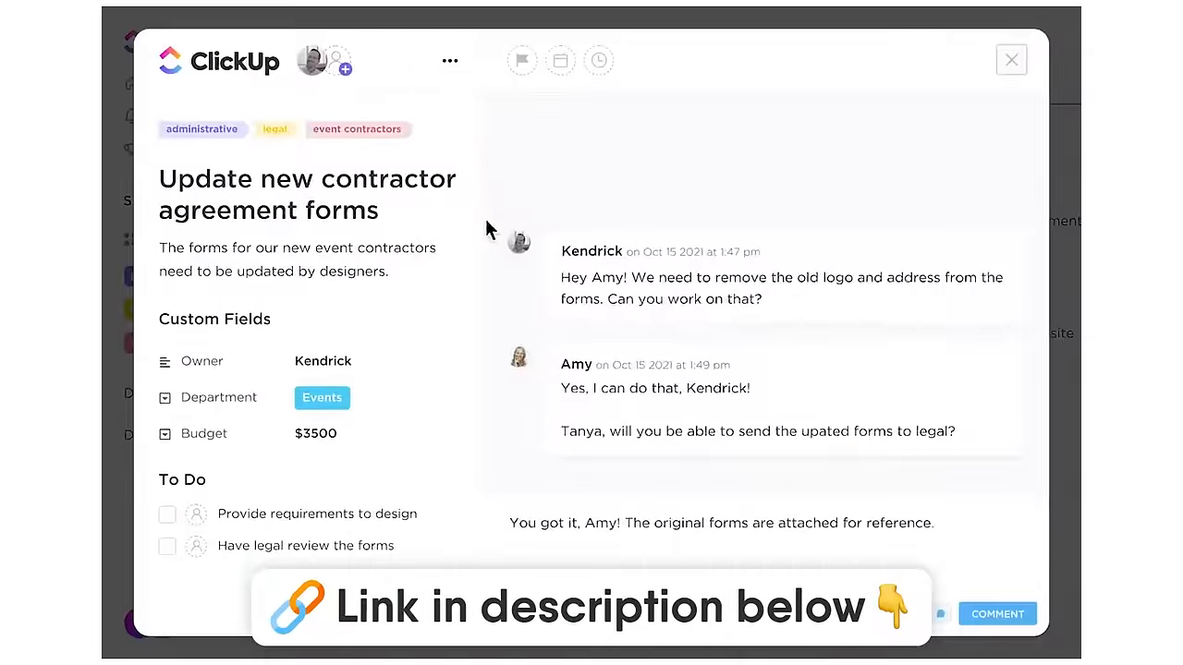
left_click(1009, 60)
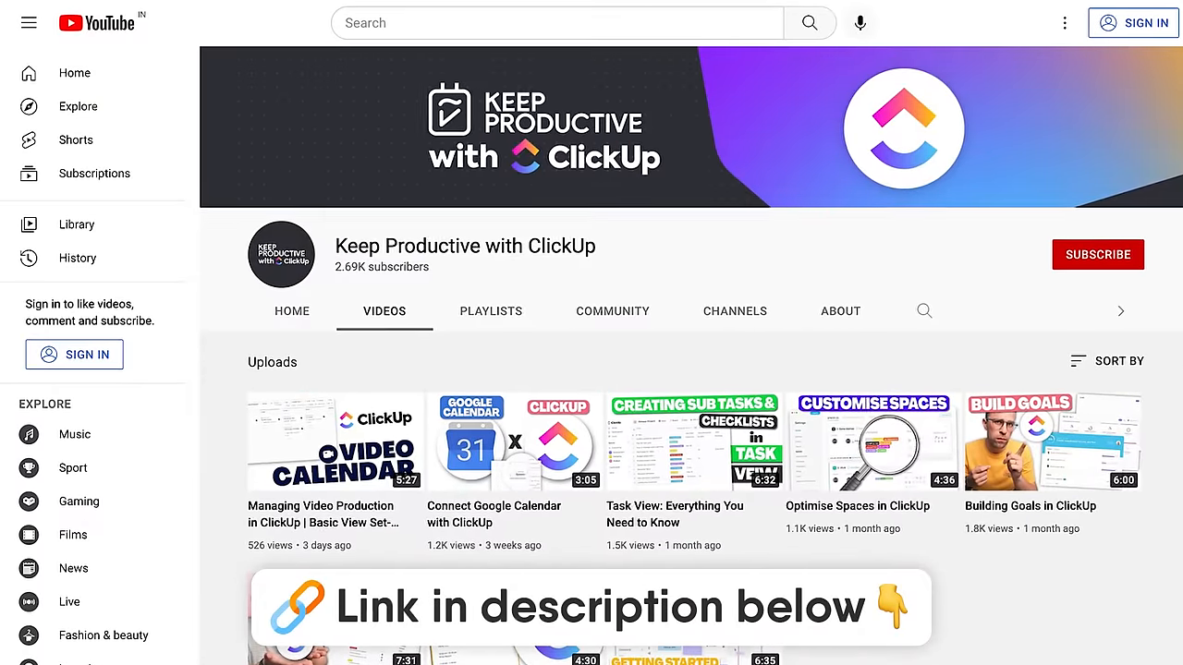
scroll("down", 3)
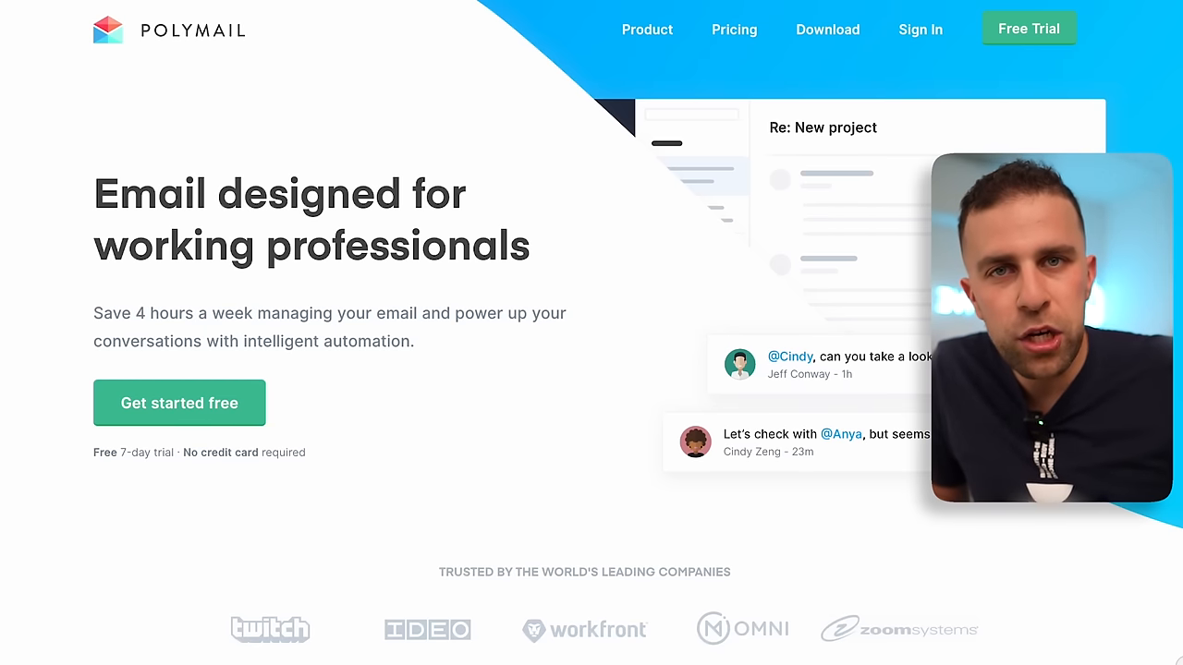
scroll("down", 3)
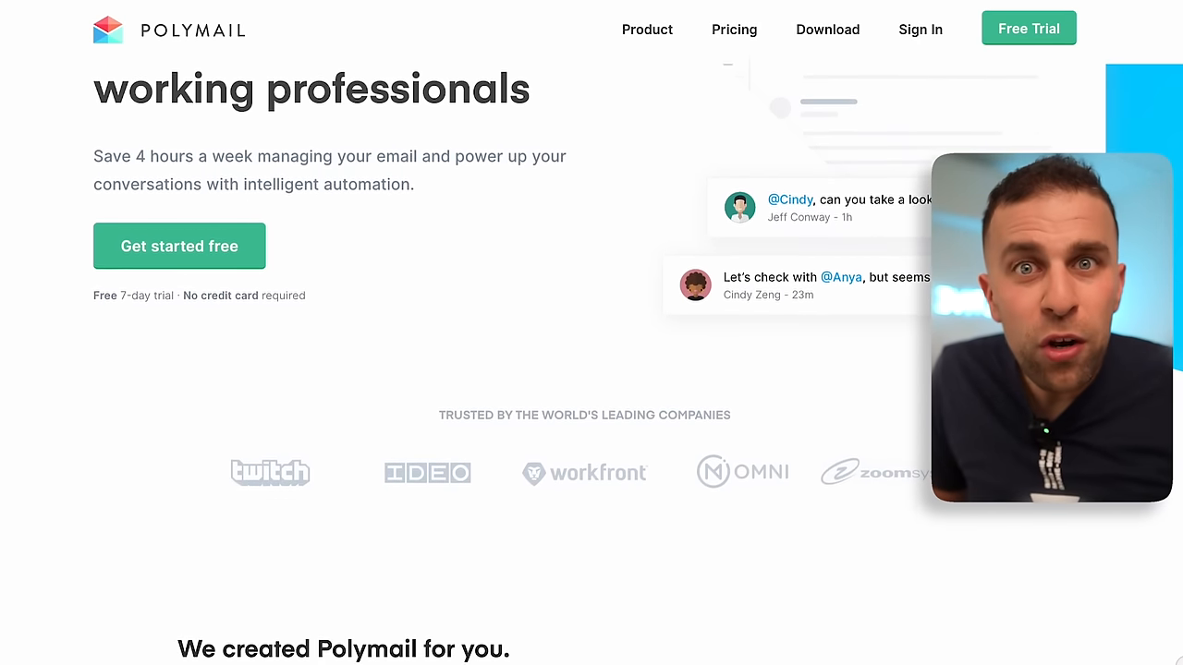
scroll("down", 3)
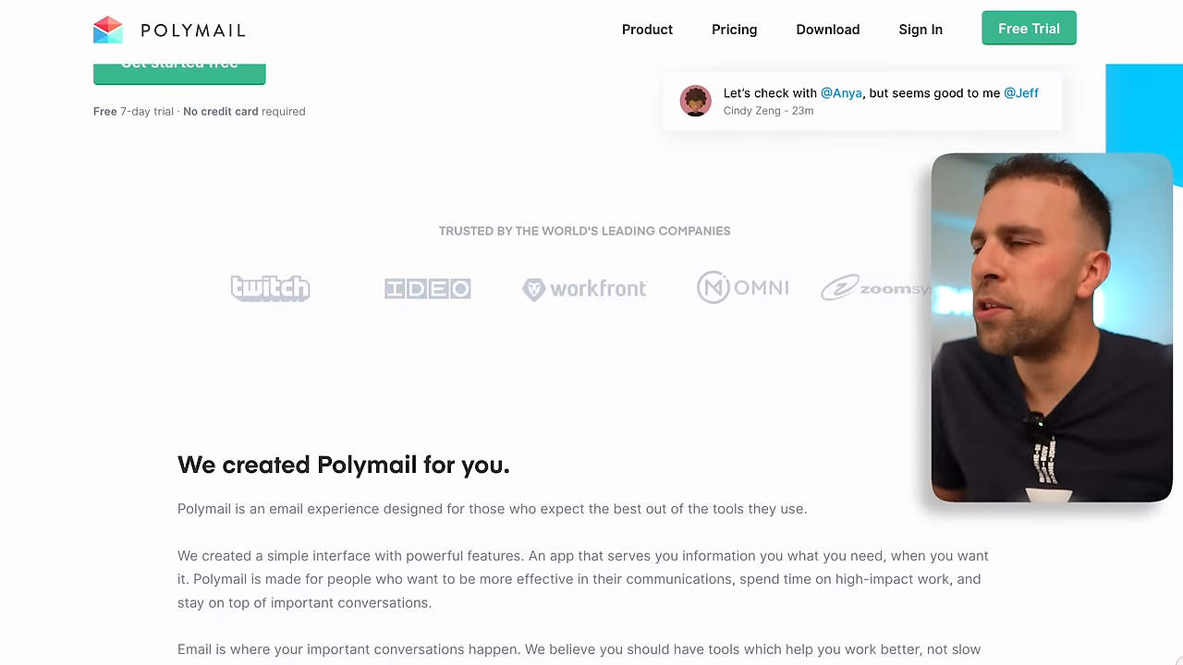
scroll("down", 3)
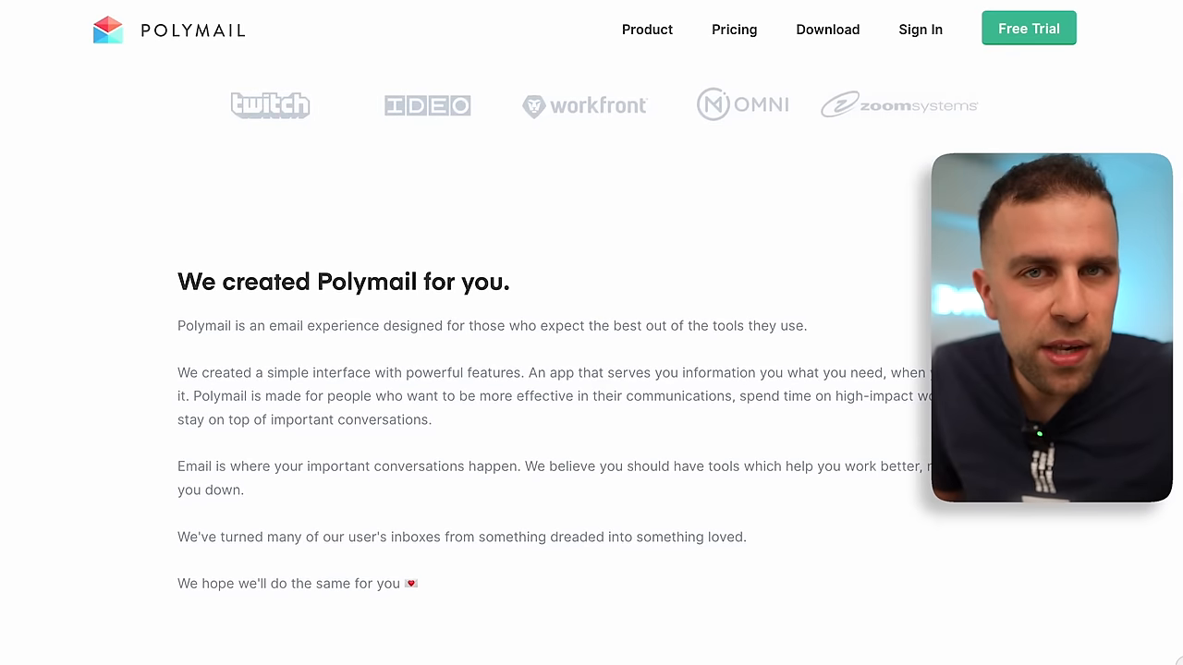
scroll("down", 3)
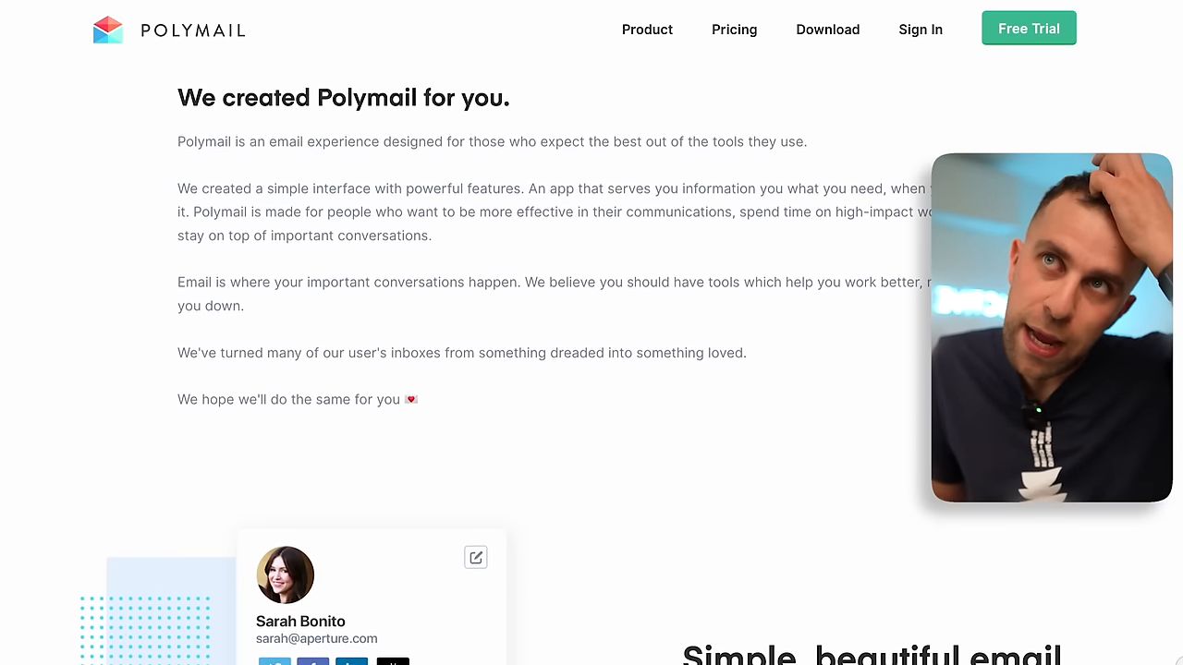
scroll("down", 3)
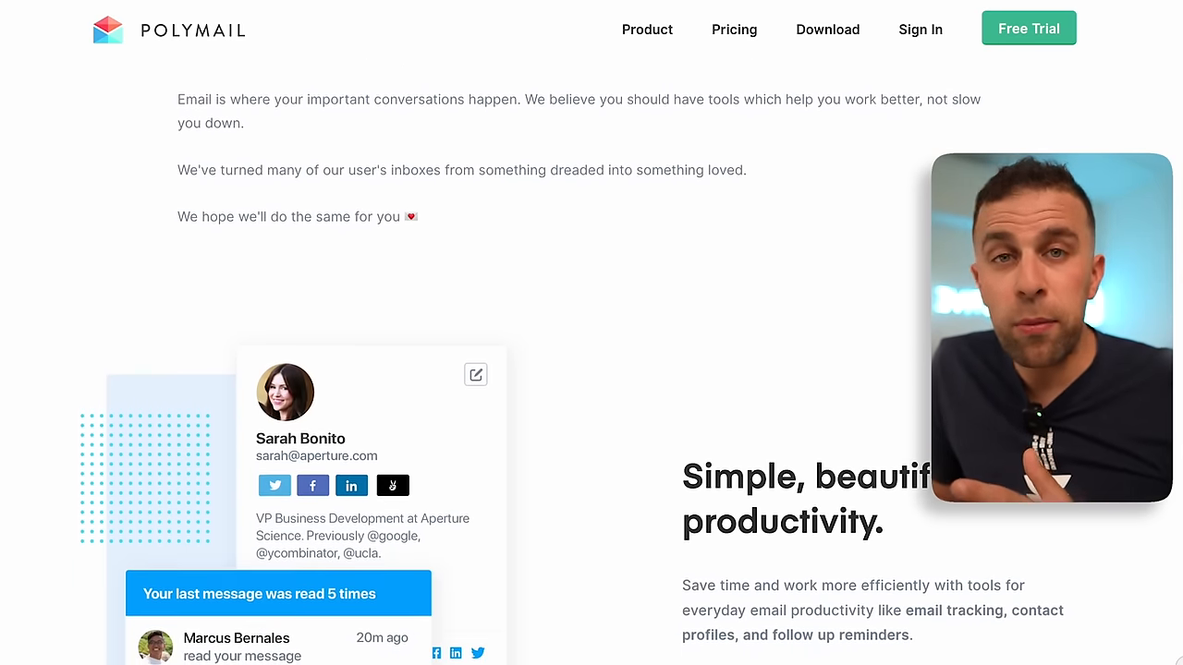
scroll("down", 3)
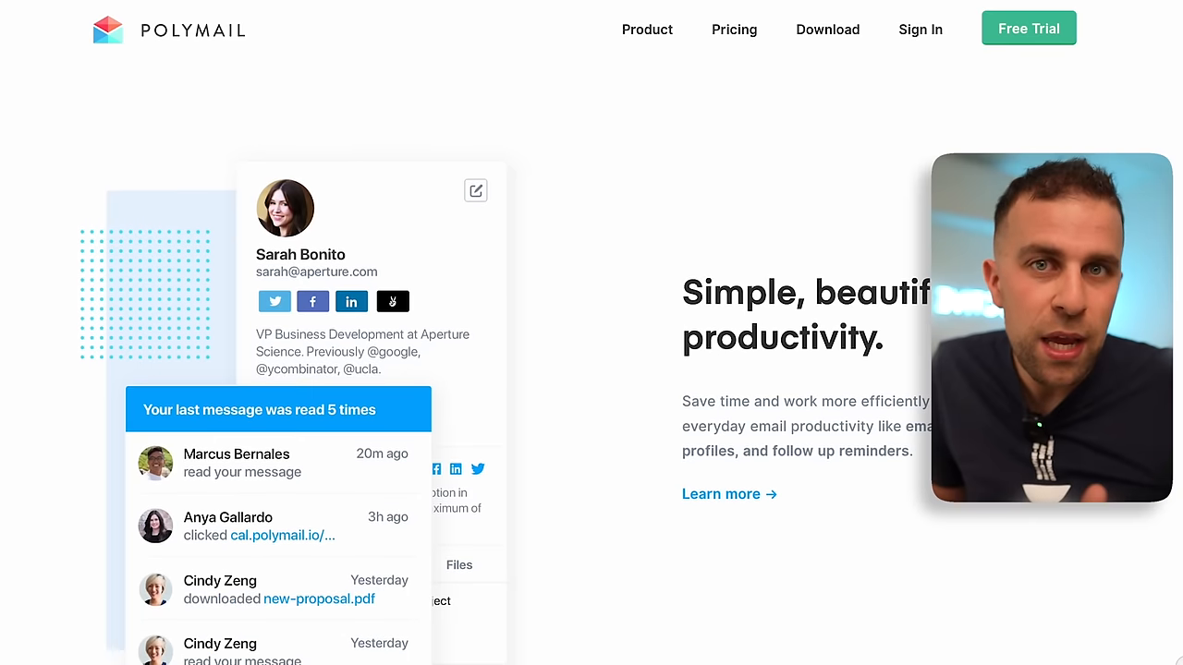
scroll("down", 3)
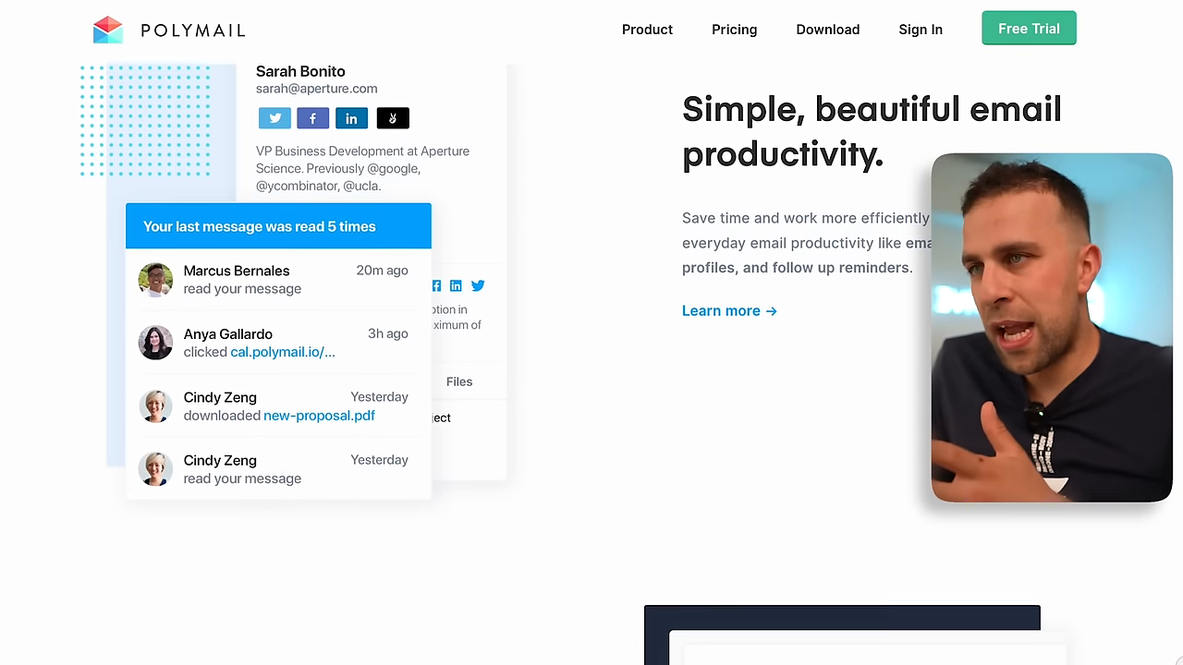
scroll("down", 3)
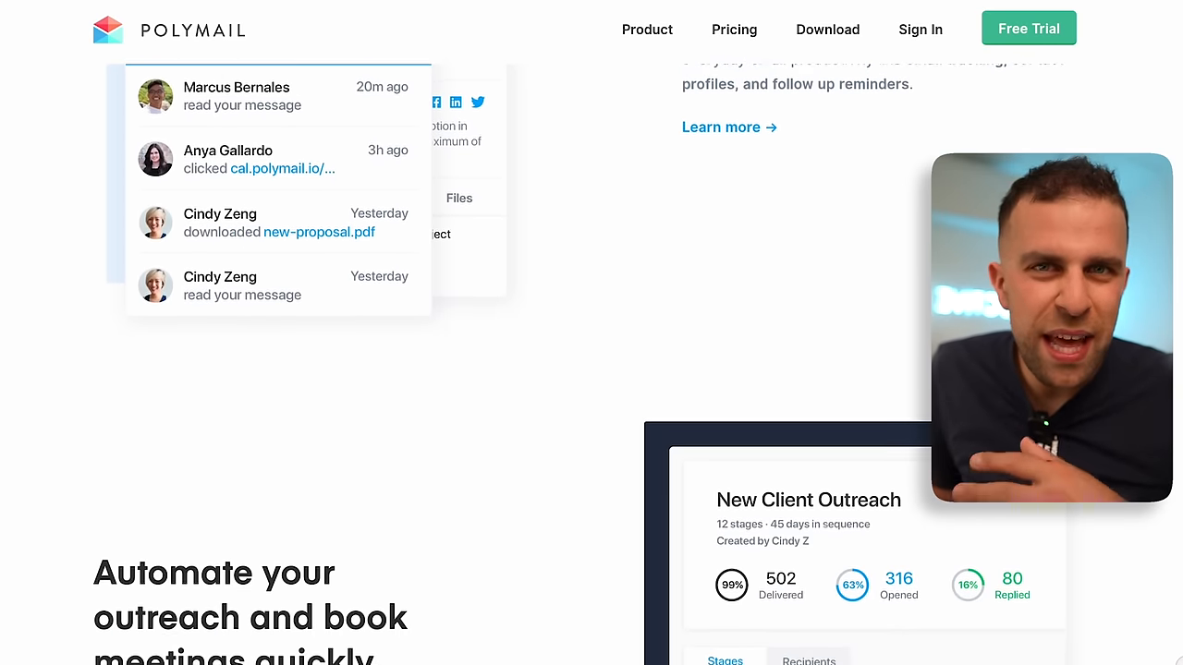
scroll("down", 3)
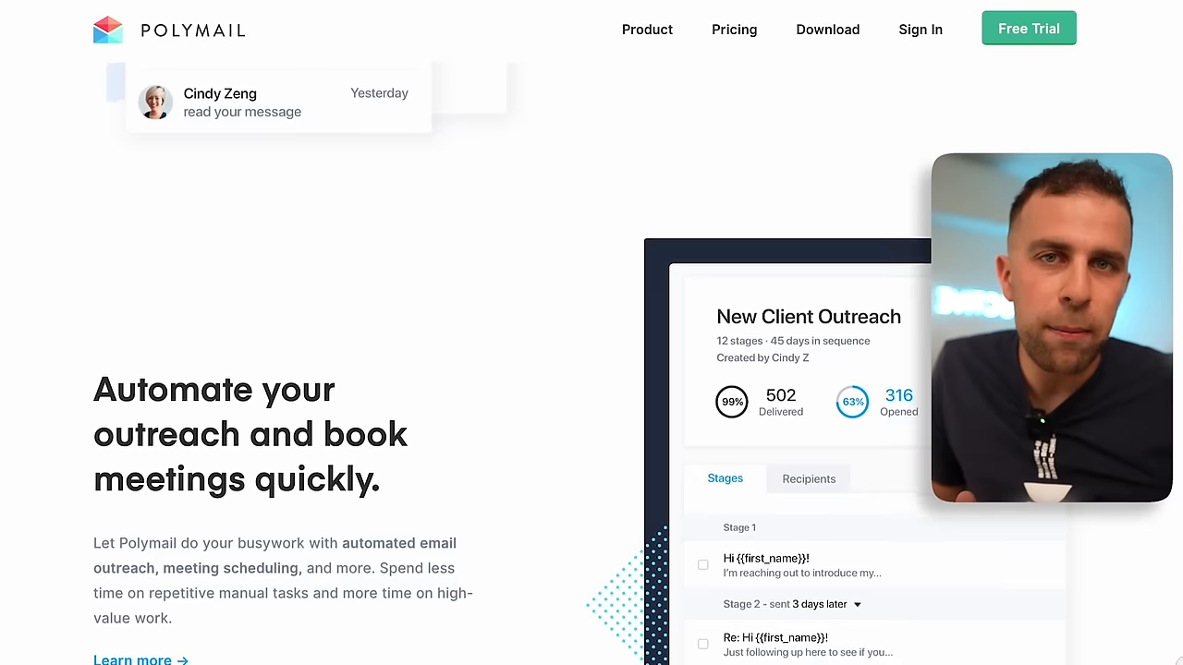
scroll("down", 3)
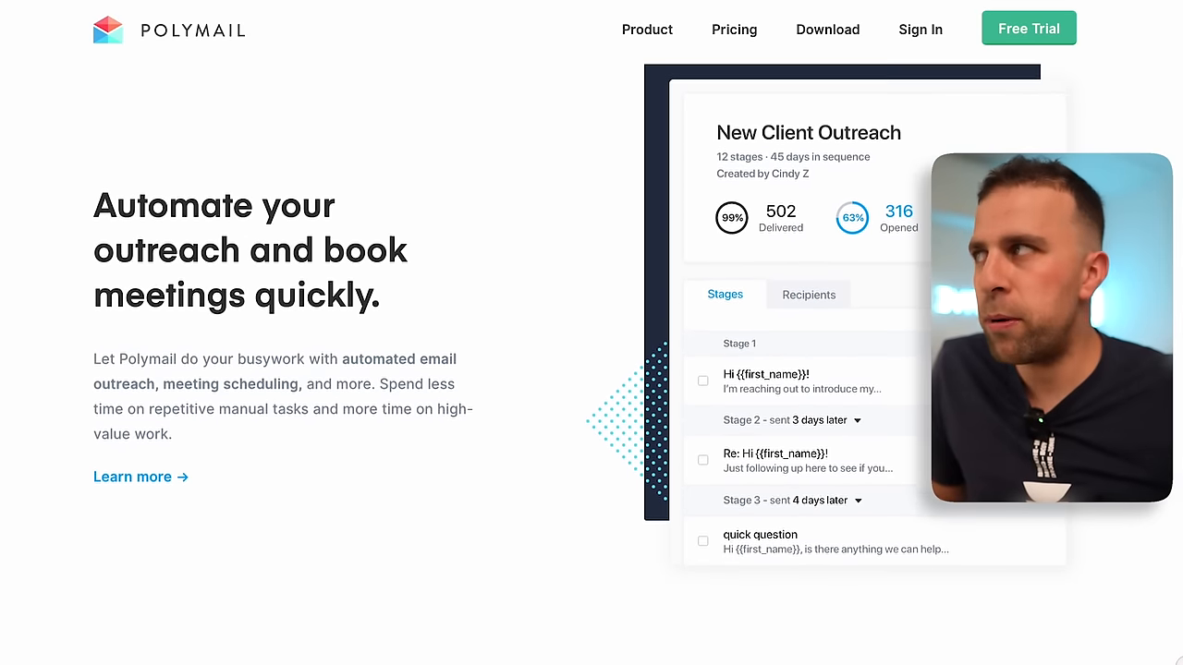
scroll("down", 3)
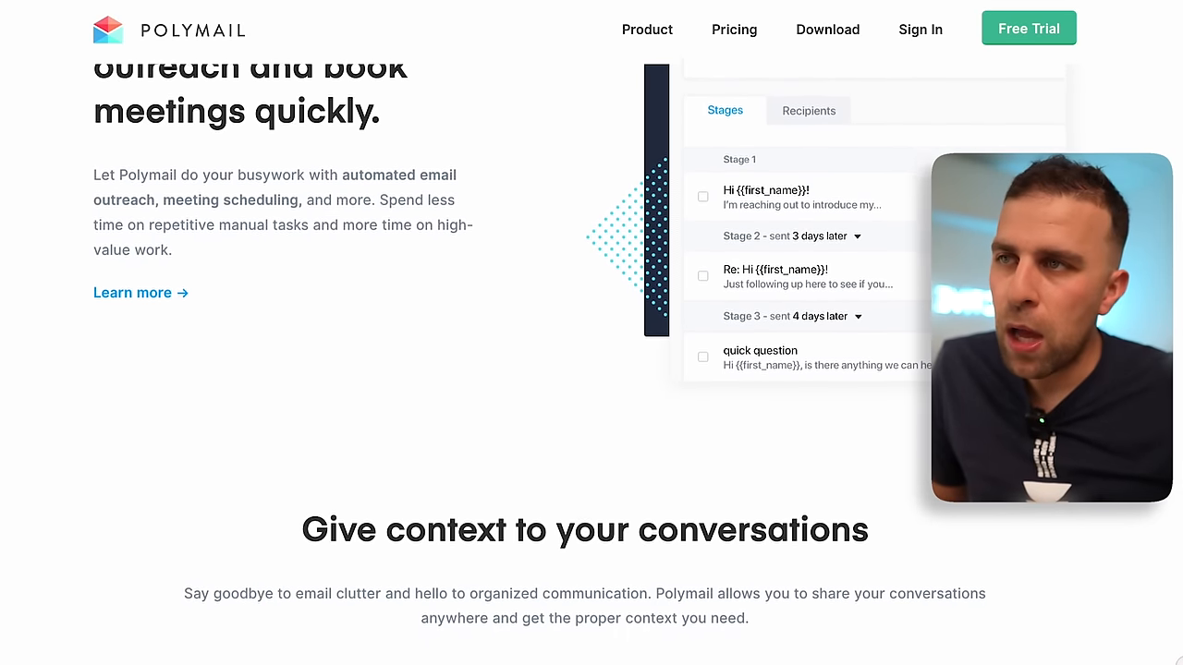
scroll("down", 3)
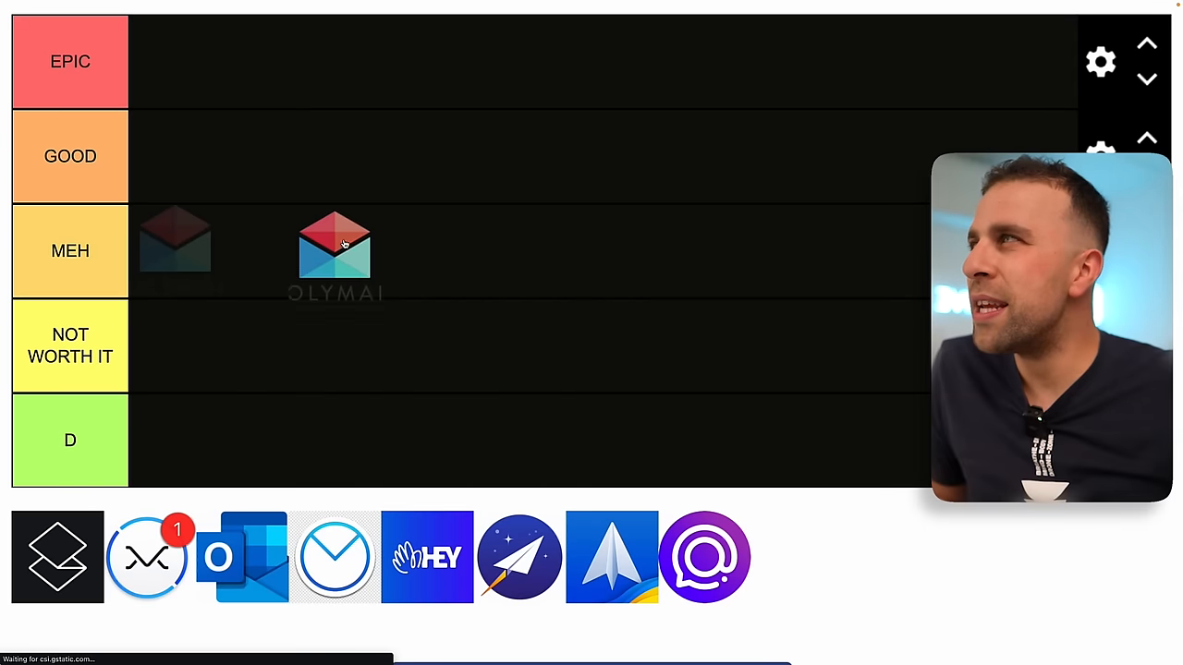
- Drag the Polymail logo from the pool into the GOOD row
left_click_drag(334, 248, 176, 148)
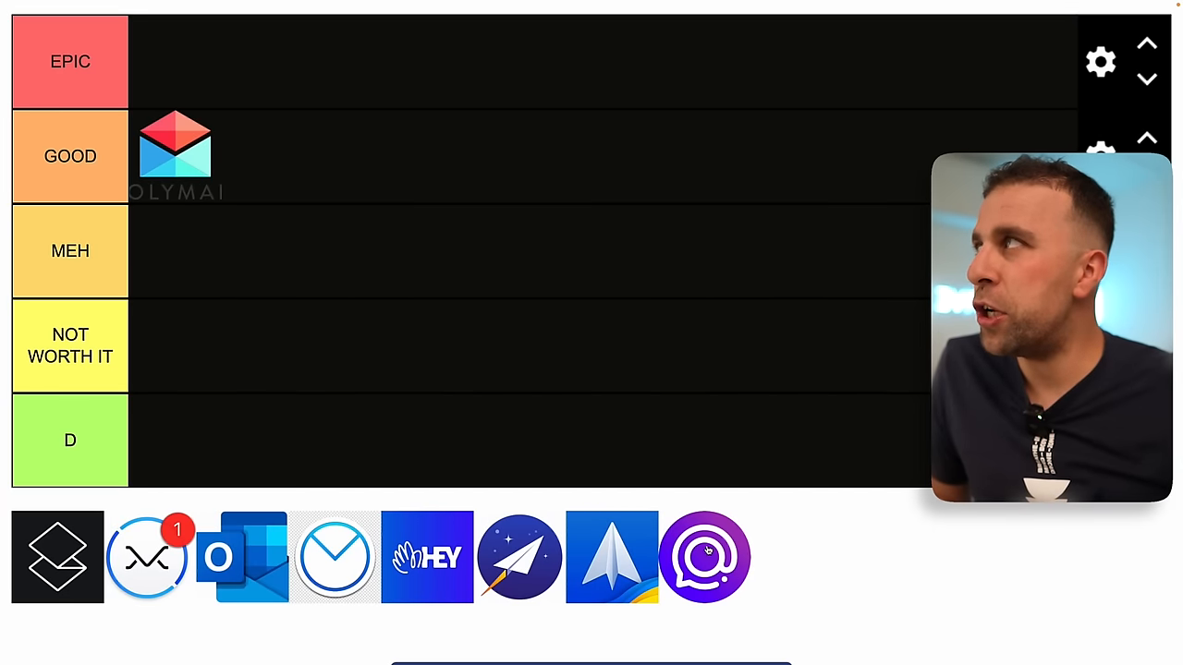
left_click_drag(707, 555, 175, 61)
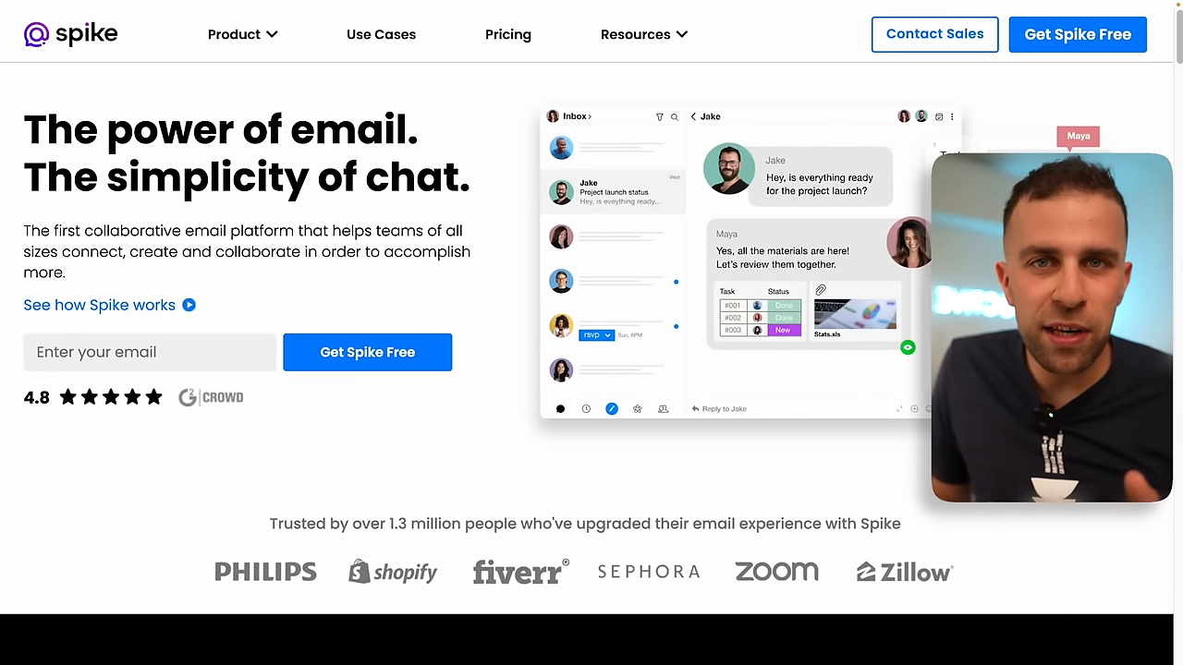
- Scroll through Spike's homepage past the smarter Inbox, Notes, live collaboration and sidebar chat sections
scroll("down", 3)
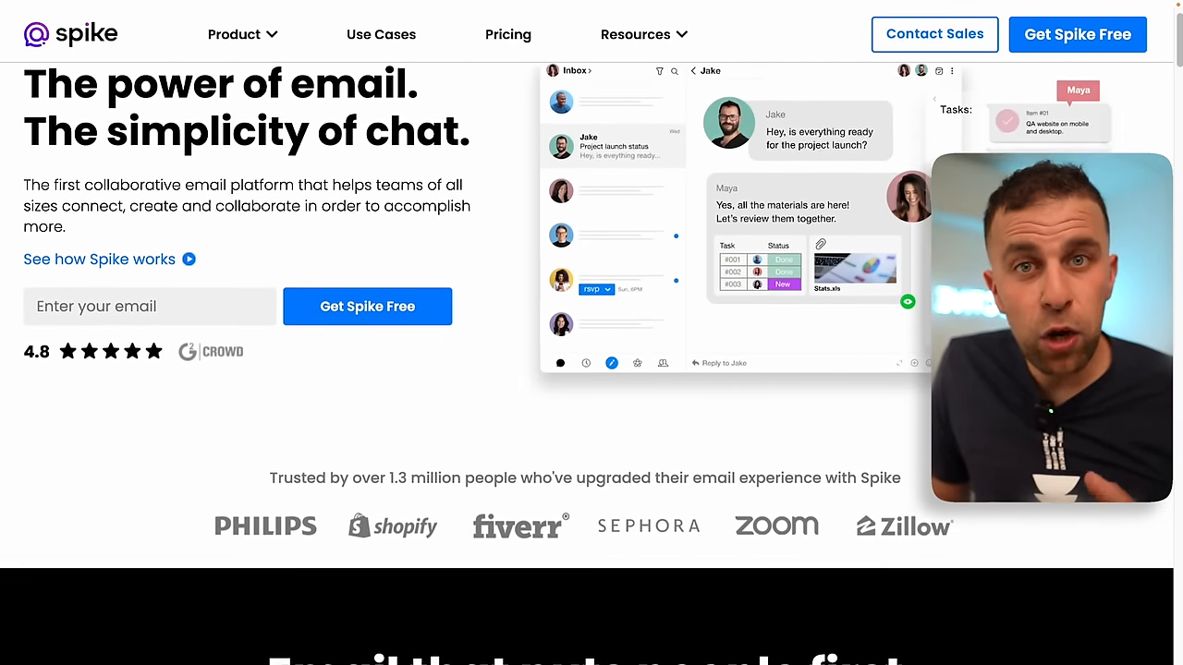
scroll("down", 3)
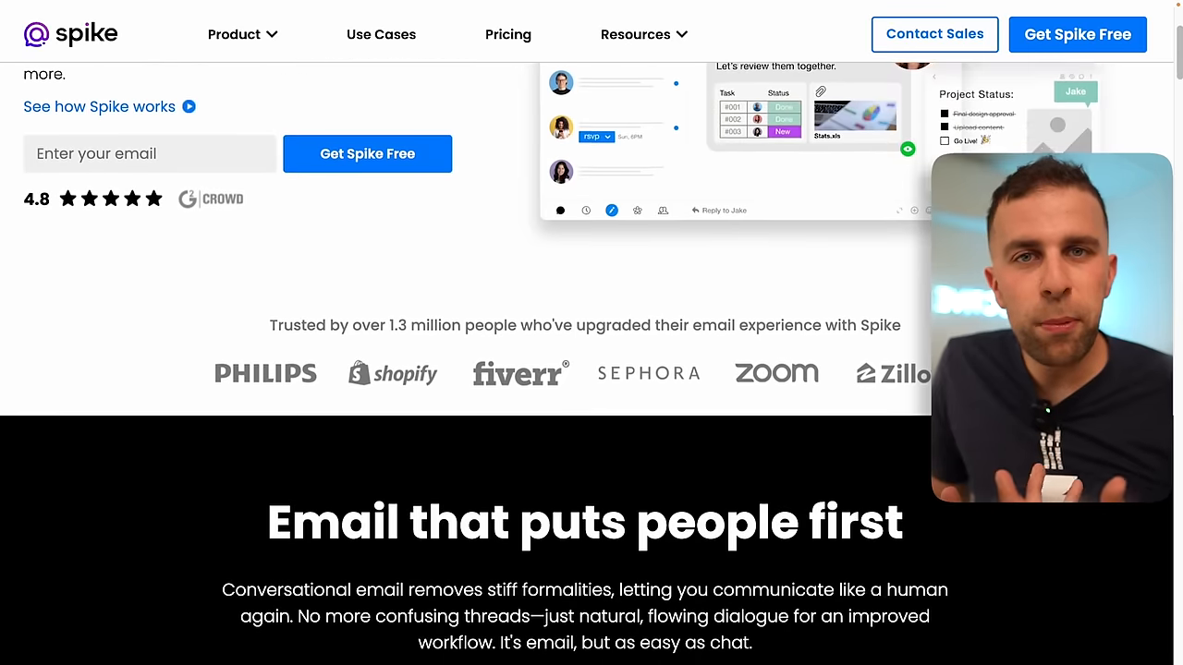
scroll("down", 3)
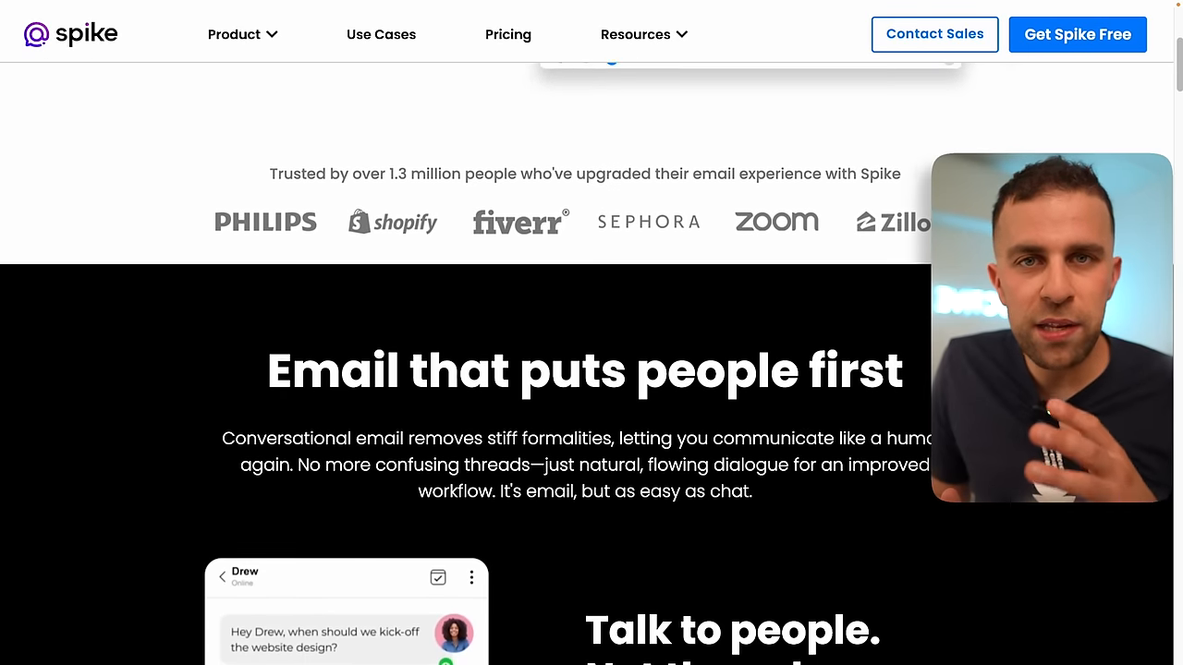
scroll("down", 3)
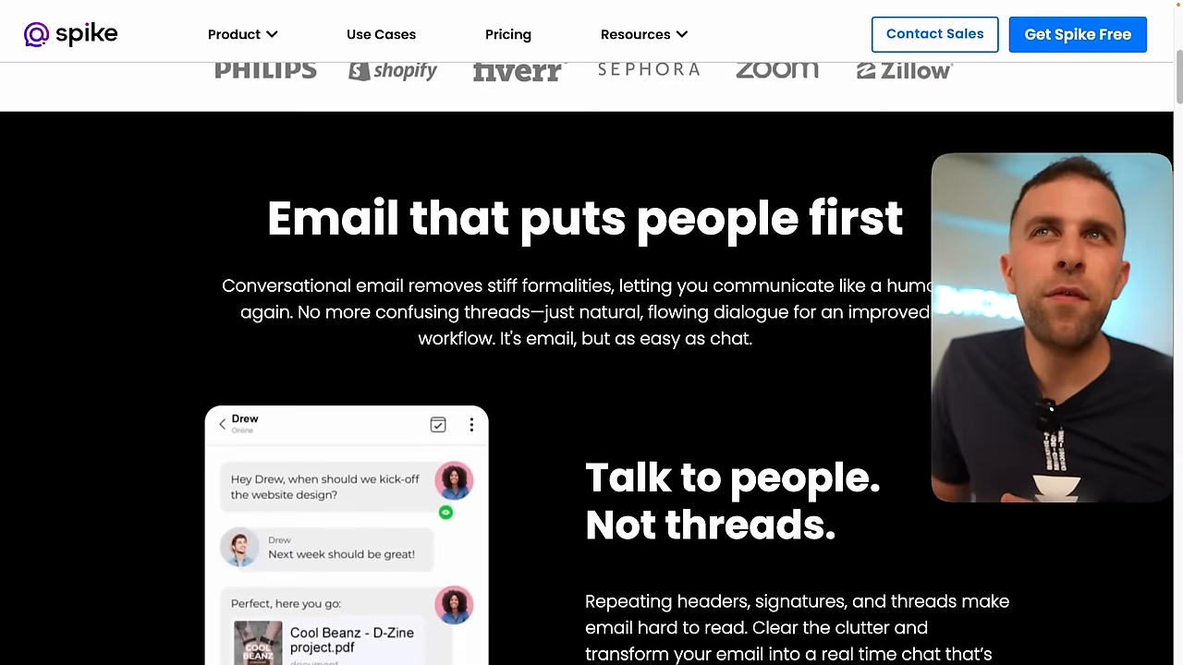
scroll("down", 3)
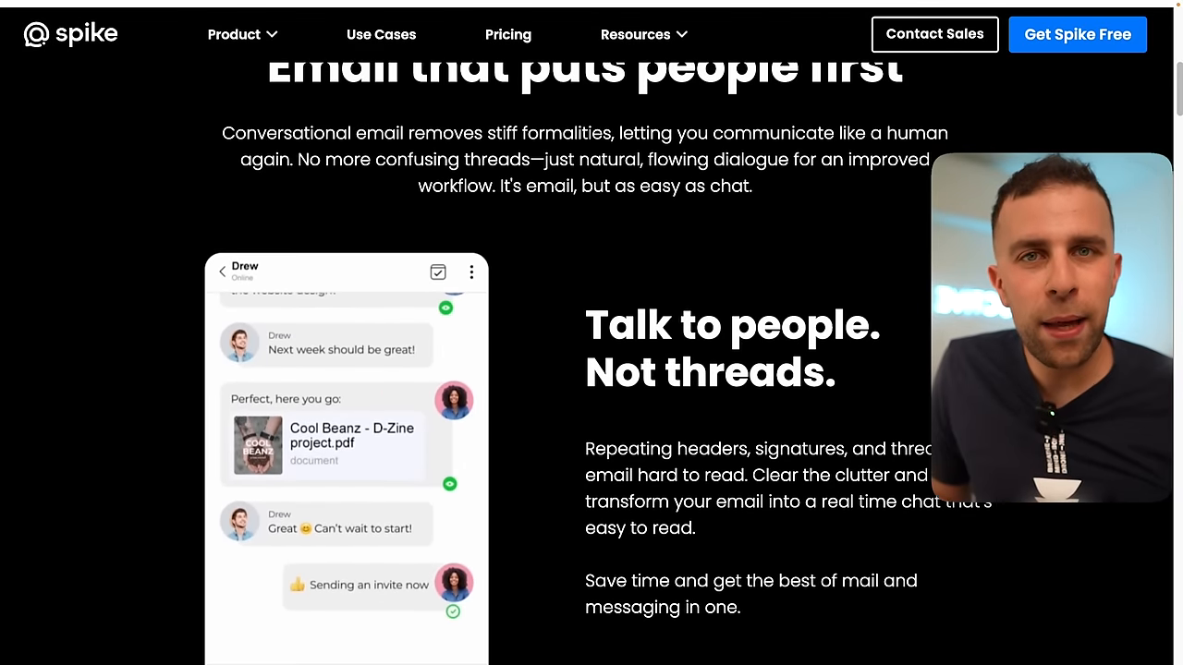
scroll("down", 3)
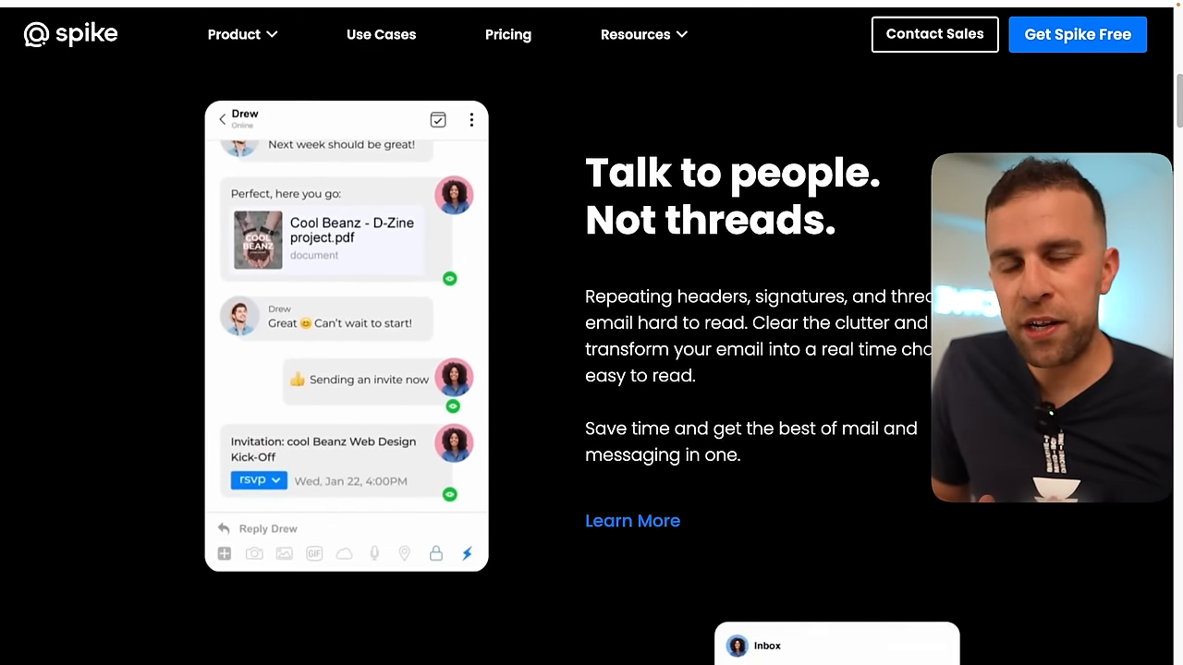
scroll("down", 3)
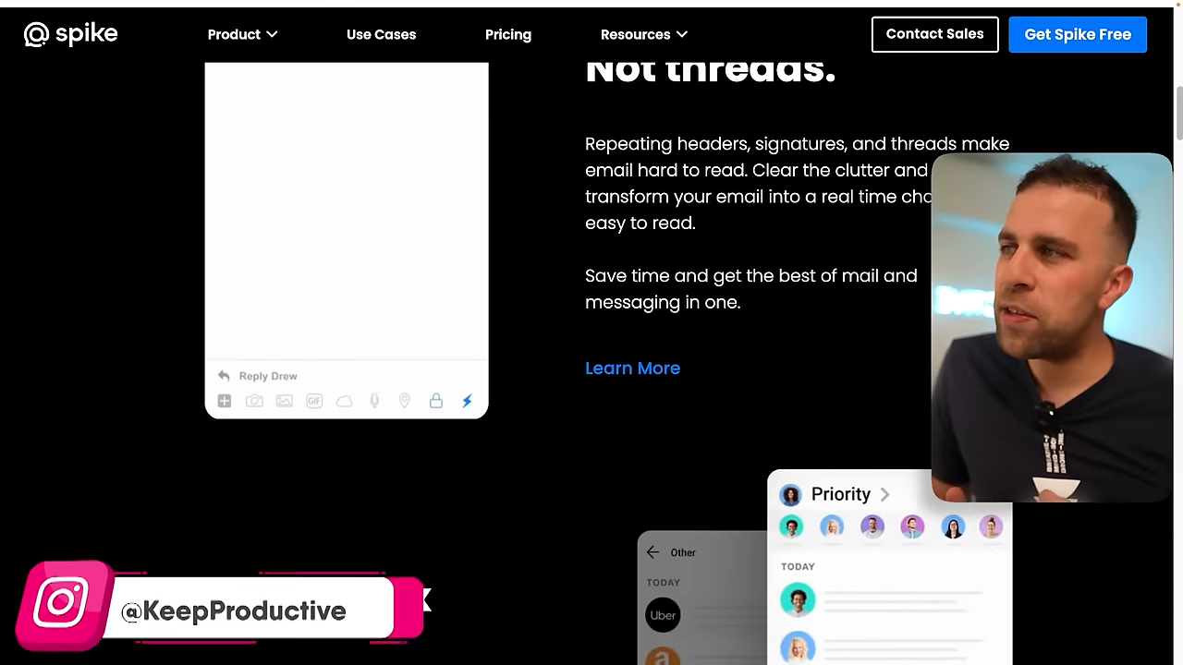
scroll("down", 3)
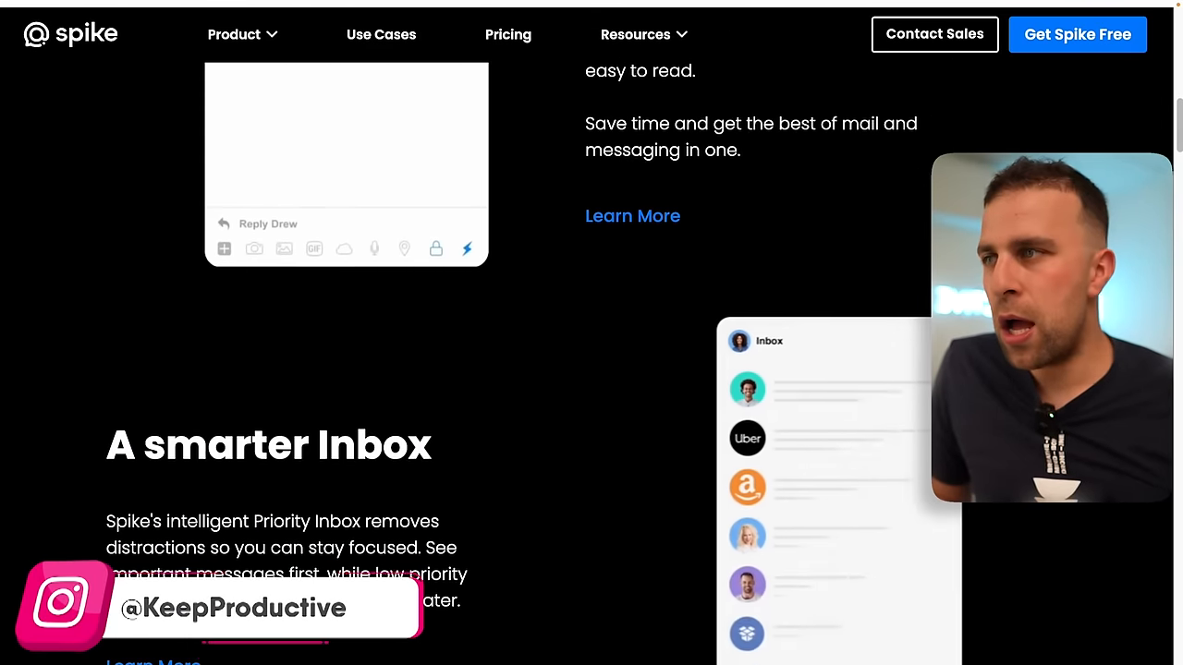
scroll("down", 3)
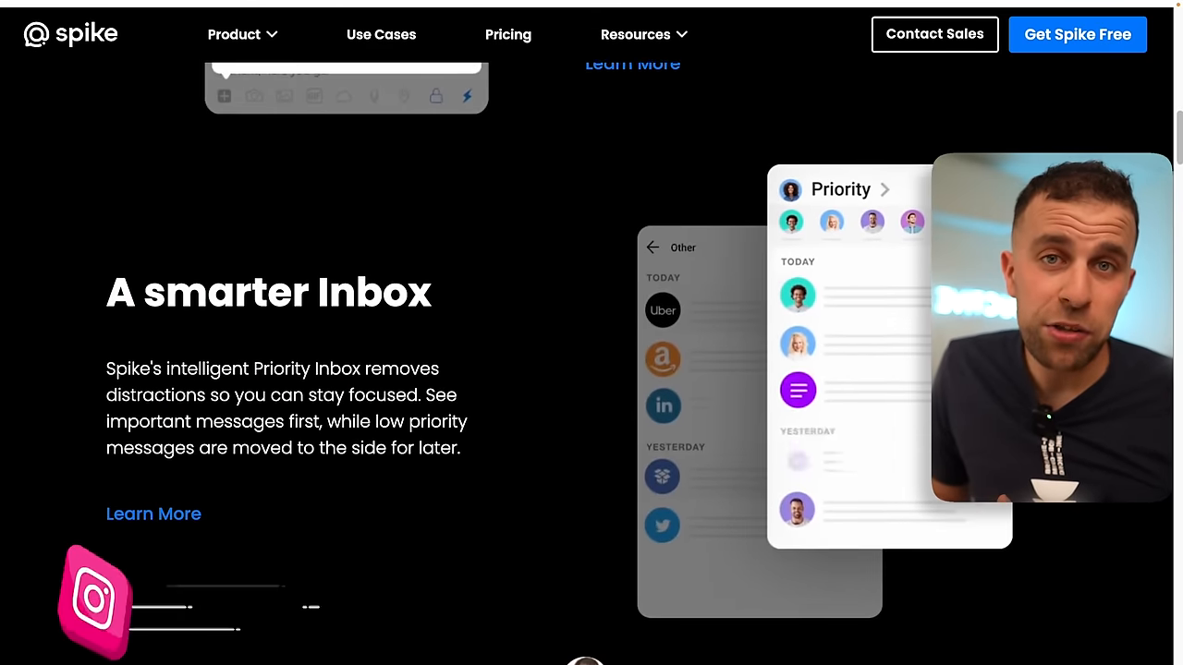
scroll("down", 3)
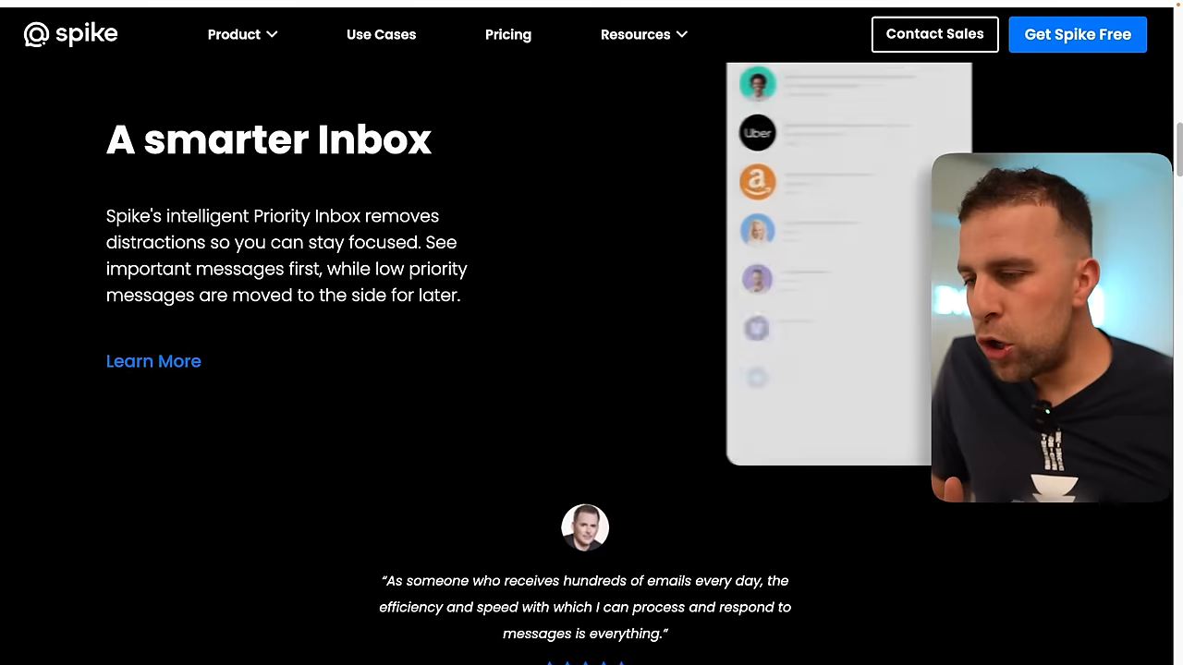
scroll("down", 3)
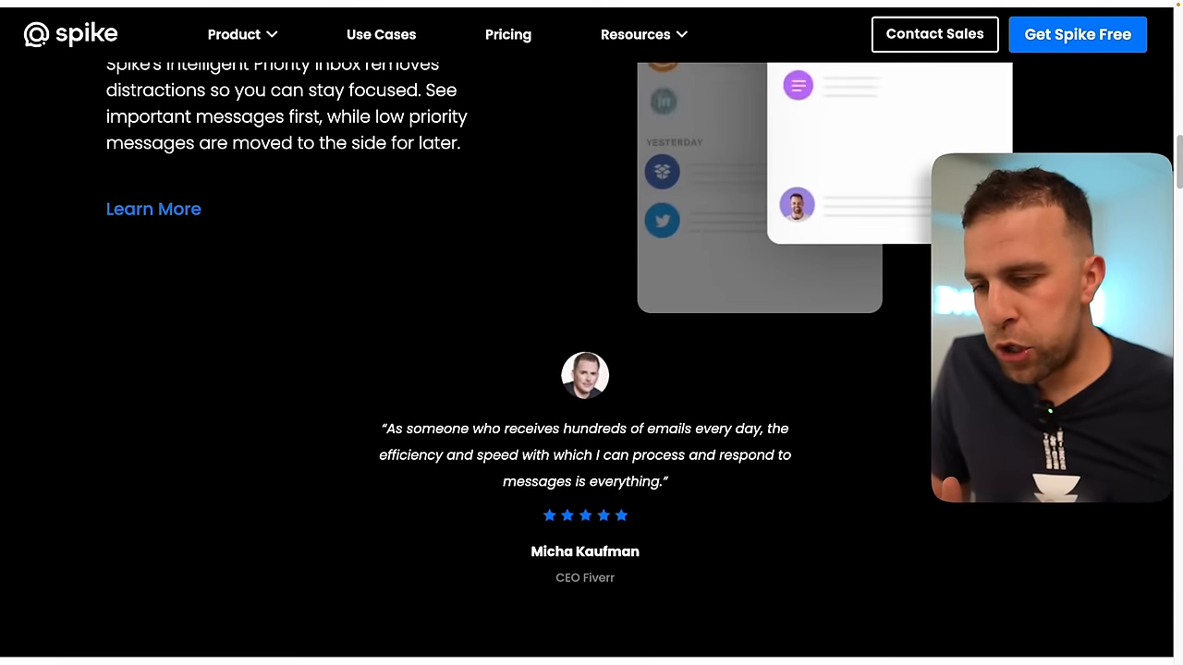
scroll("down", 3)
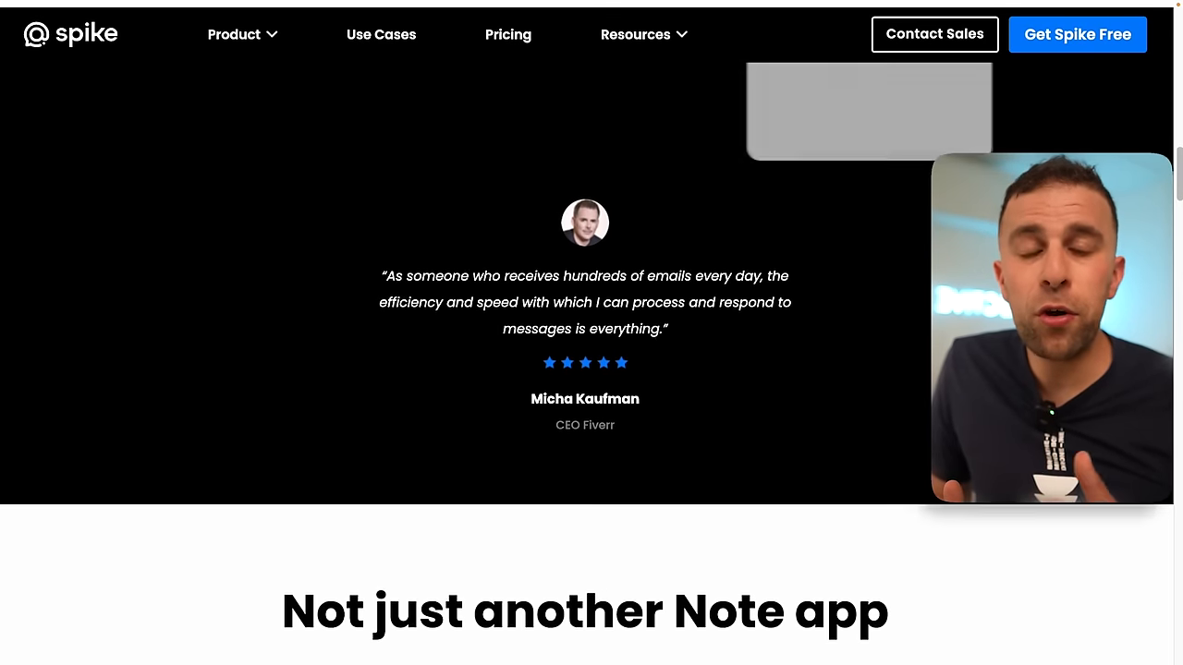
scroll("down", 3)
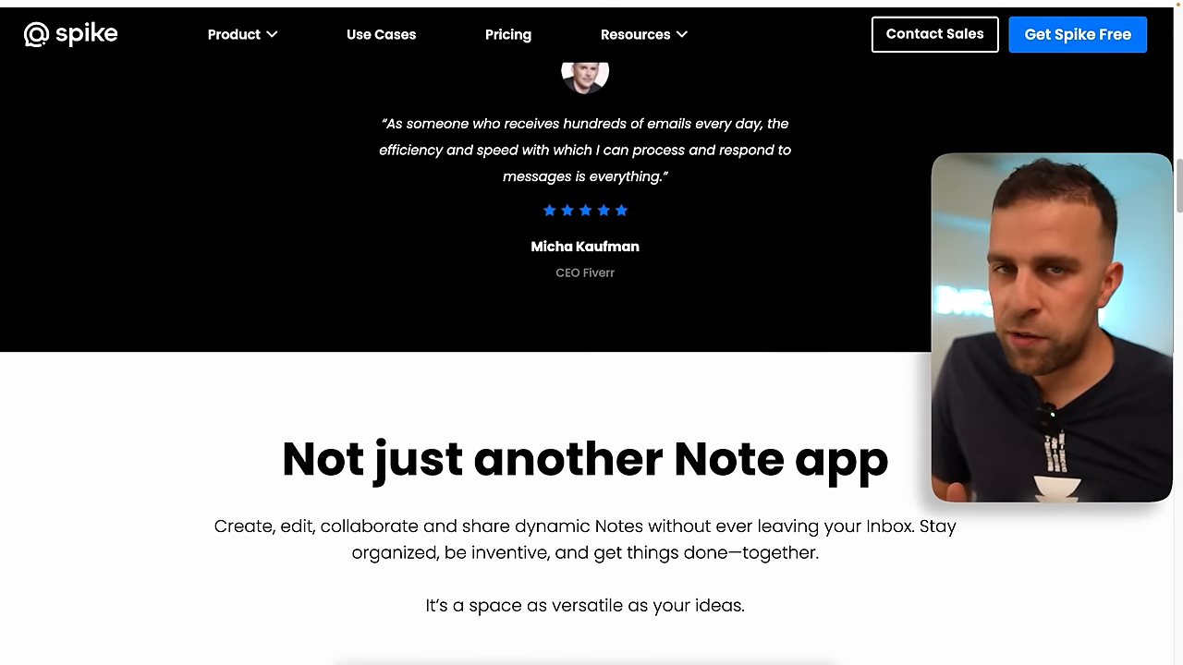
scroll("down", 3)
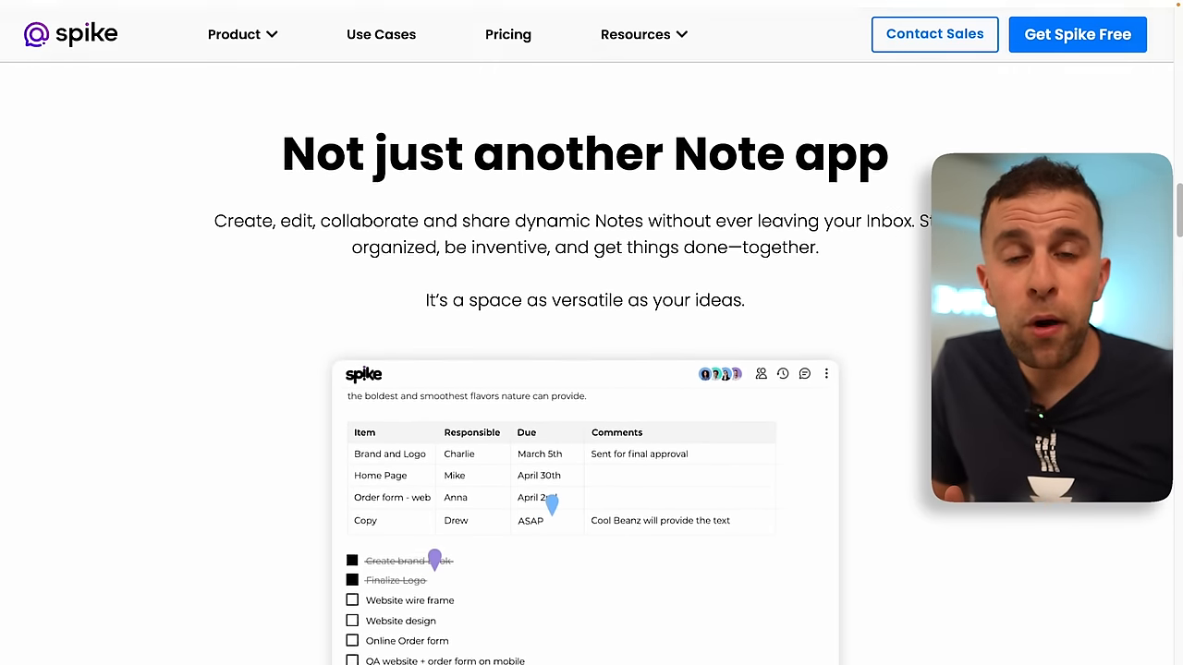
scroll("down", 3)
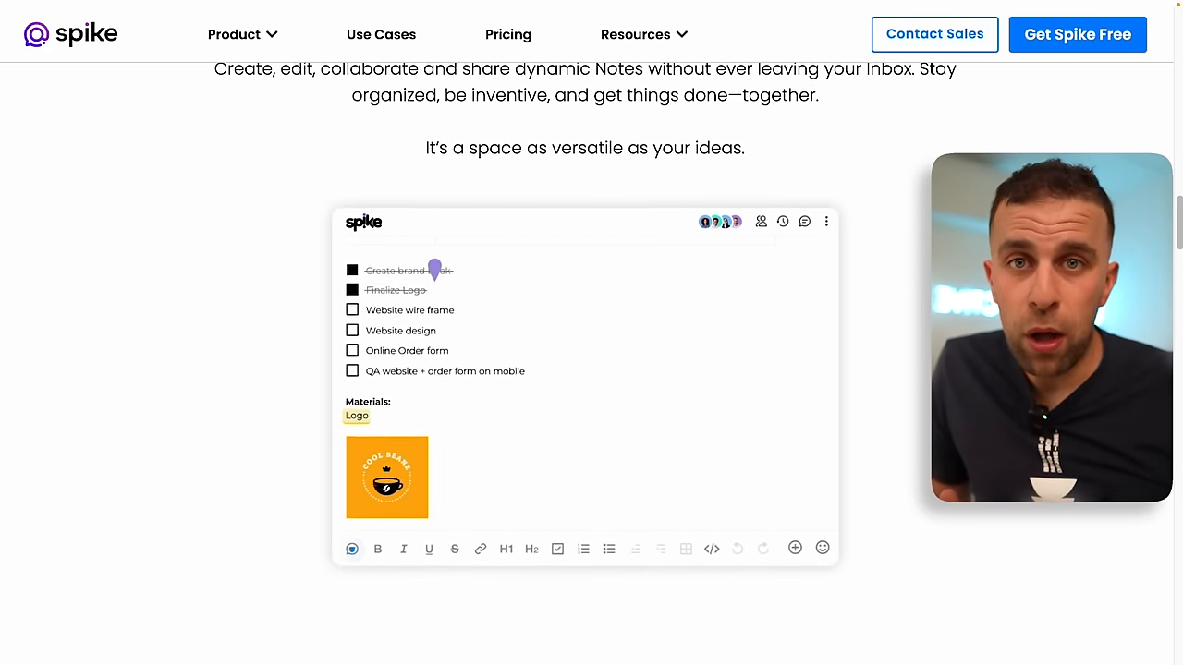
scroll("down", 3)
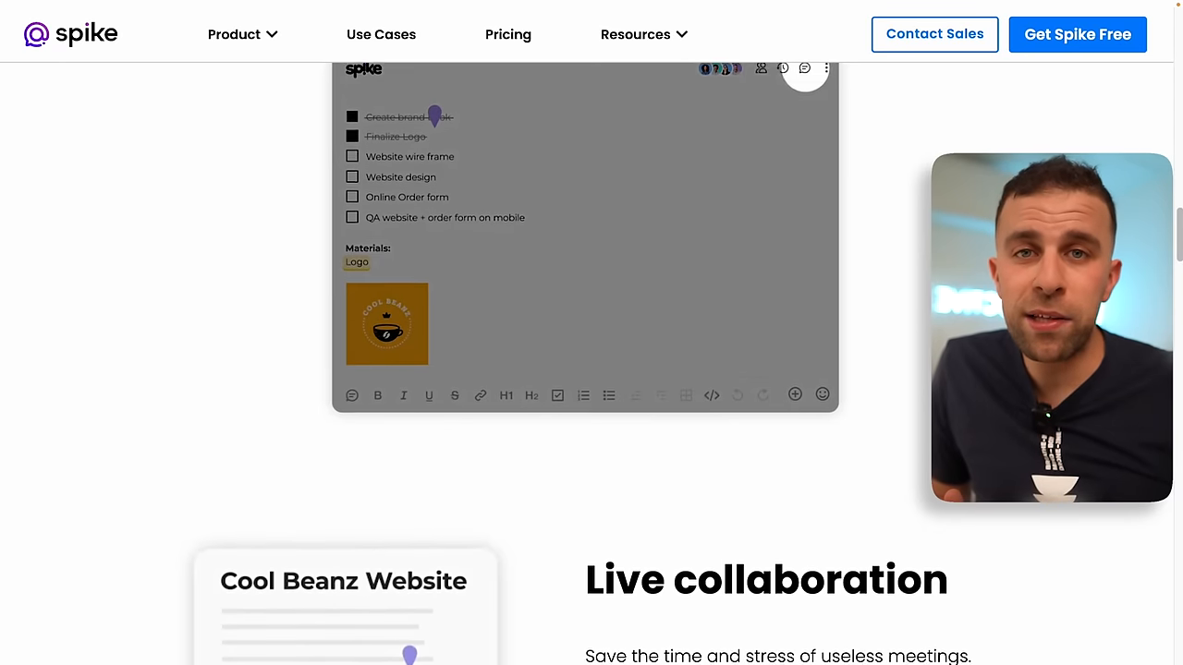
scroll("down", 3)
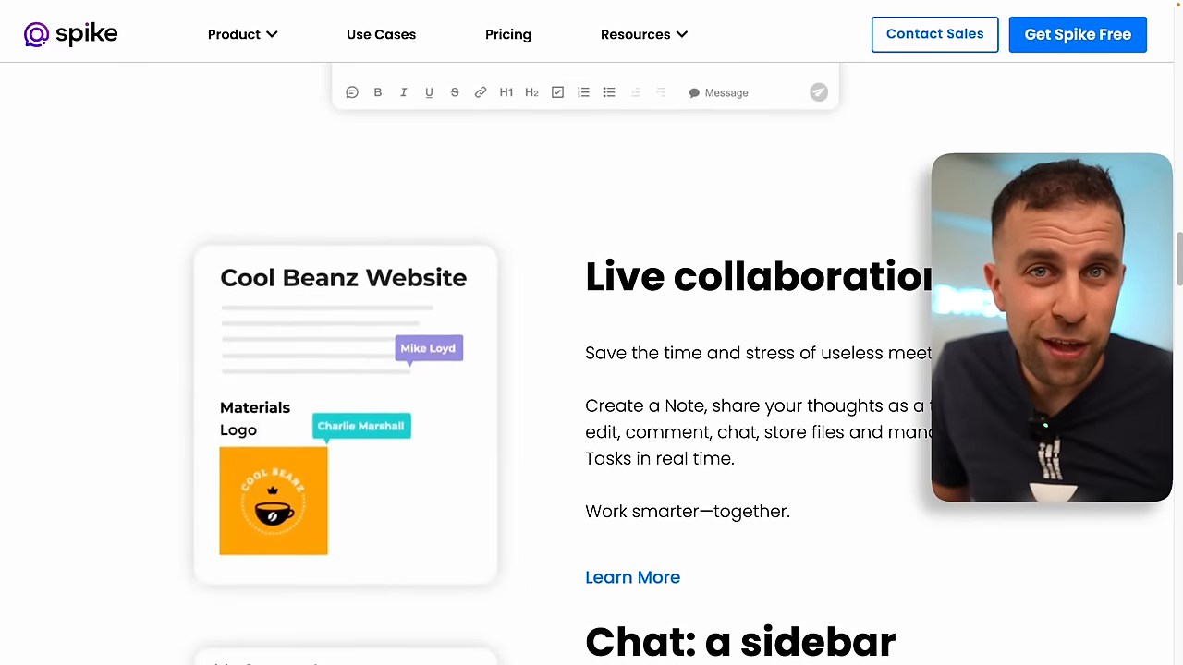
scroll("down", 3)
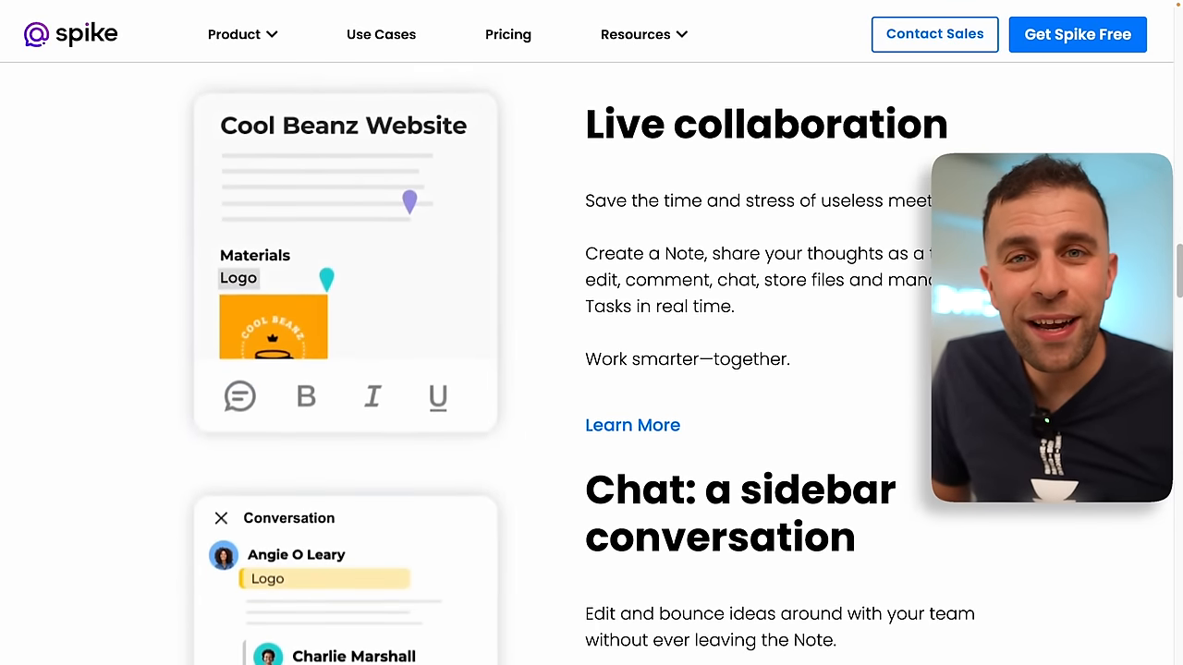
scroll("down", 3)
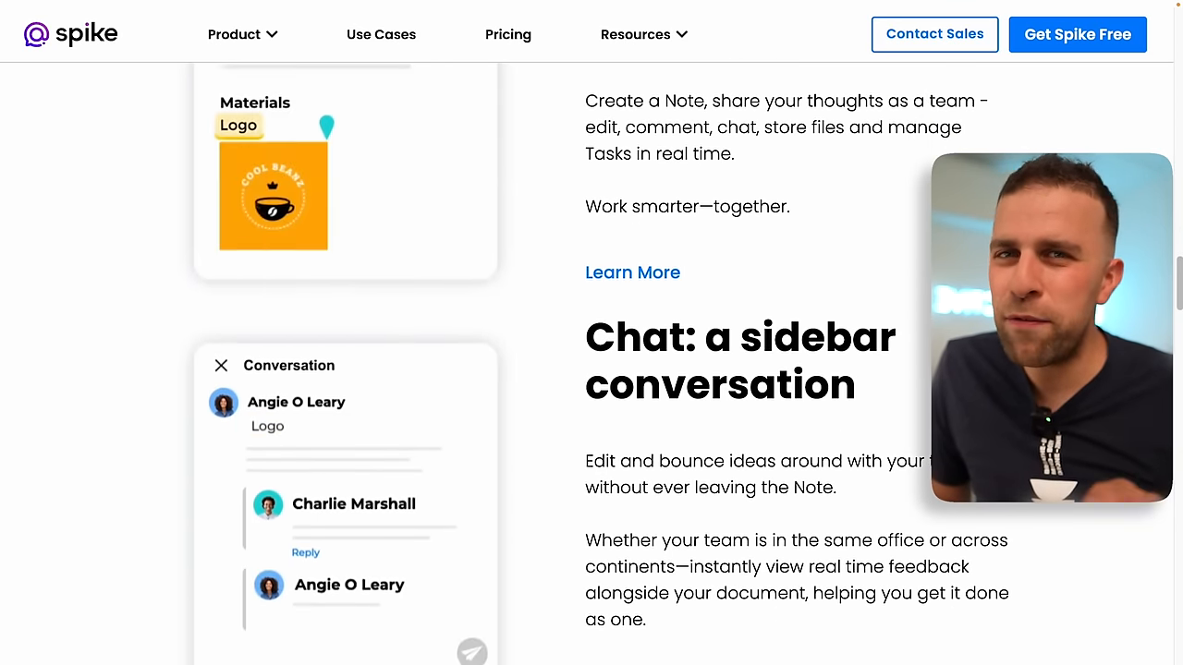
scroll("down", 3)
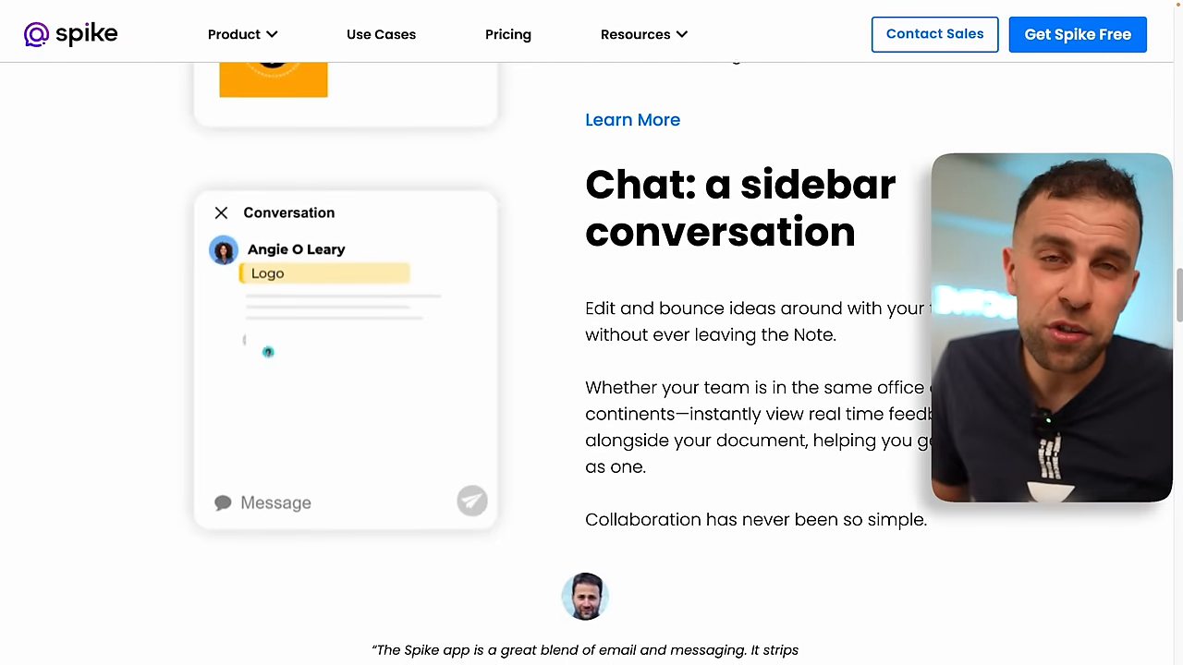
scroll("down", 3)
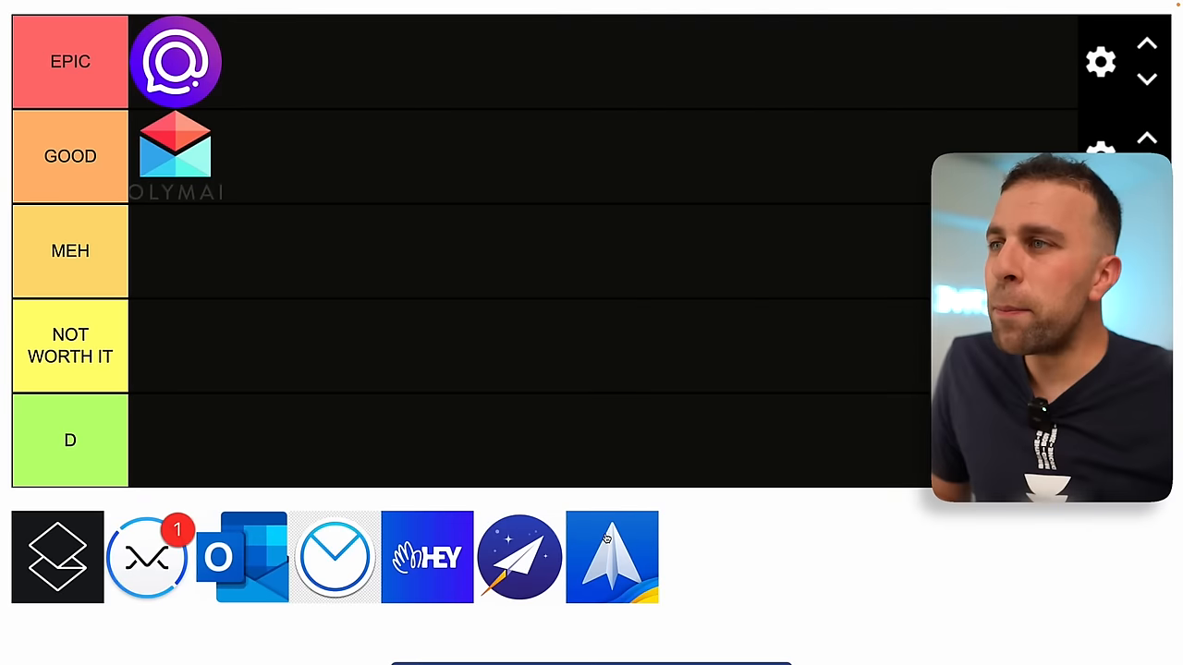
- Drag the Spike logo into the EPIC row above Polymail
left_click_drag(612, 555, 268, 61)
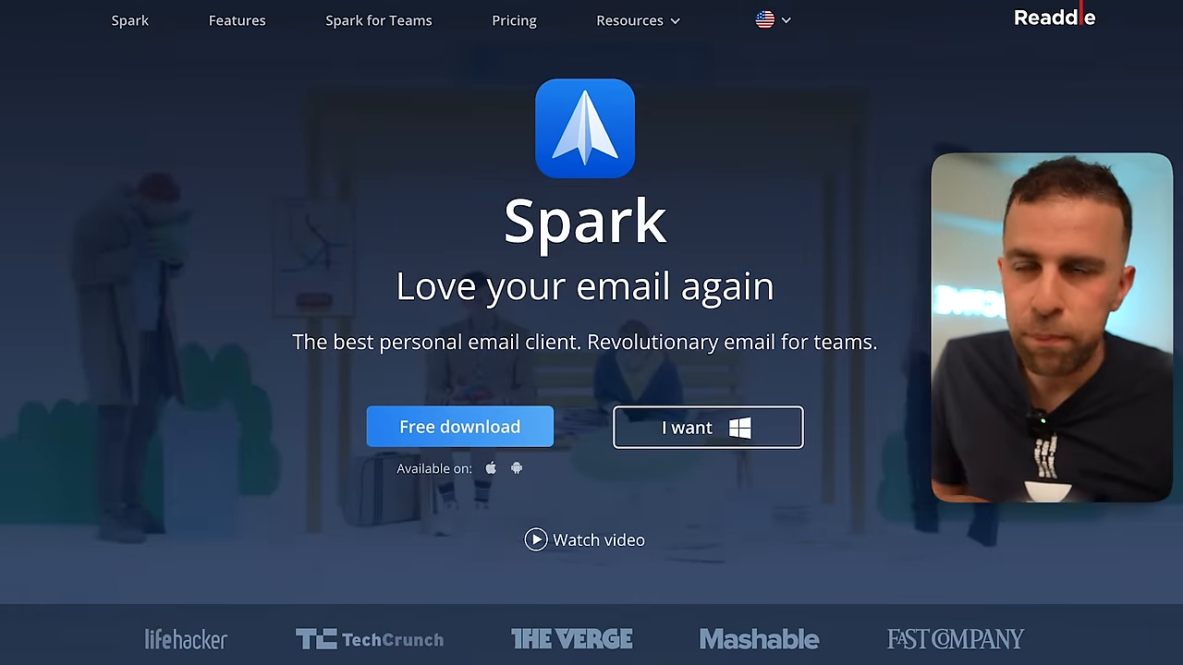
- Scroll down Spark's homepage hero section on Readdle's site
scroll("down", 3)
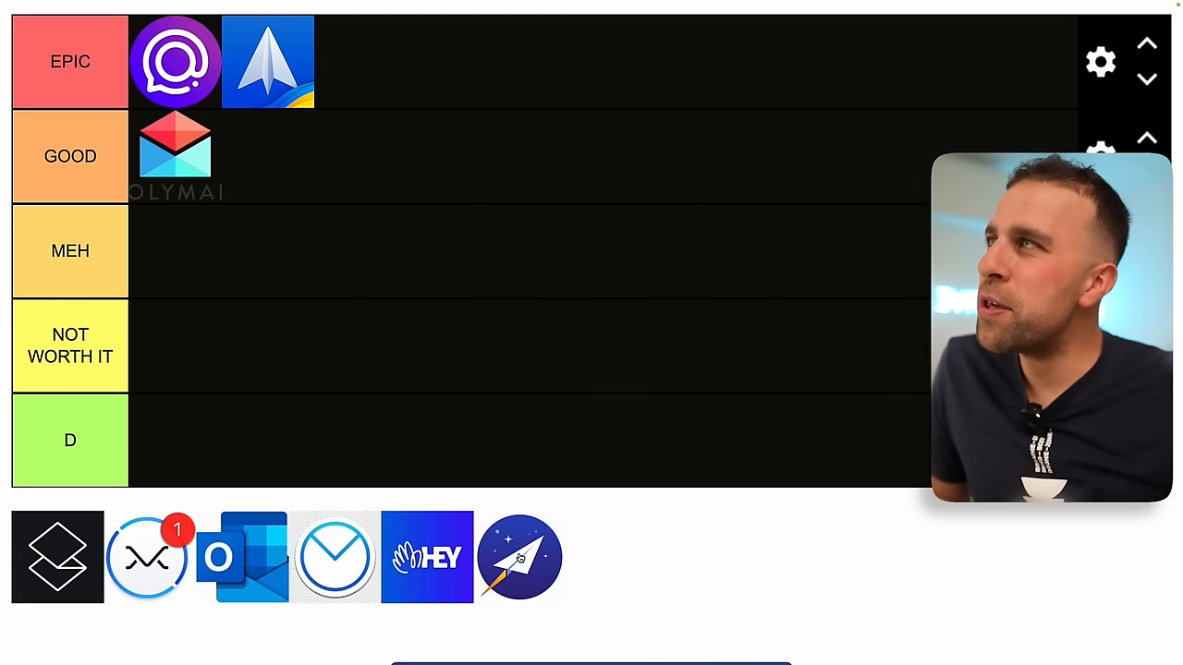
- Drag the Spark logo into the EPIC row beside Spike
left_click_drag(521, 556, 266, 156)
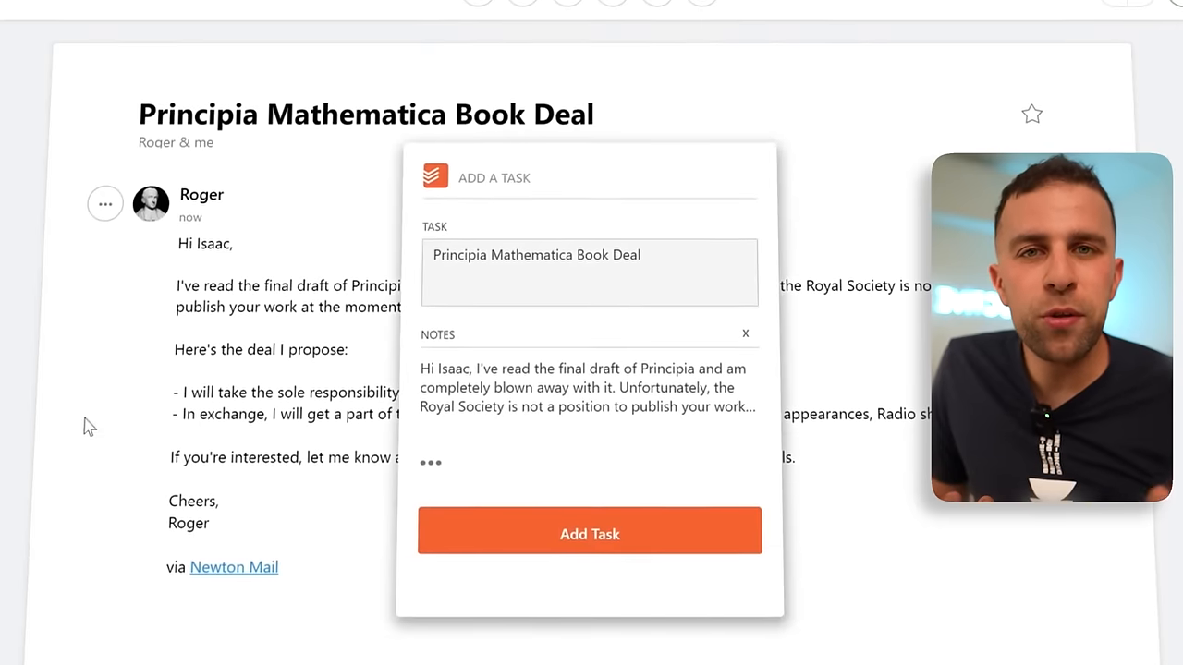
- Use Send Later to schedule the reply to Albert for tomorrow at 2:00pm
left_click(589, 532)
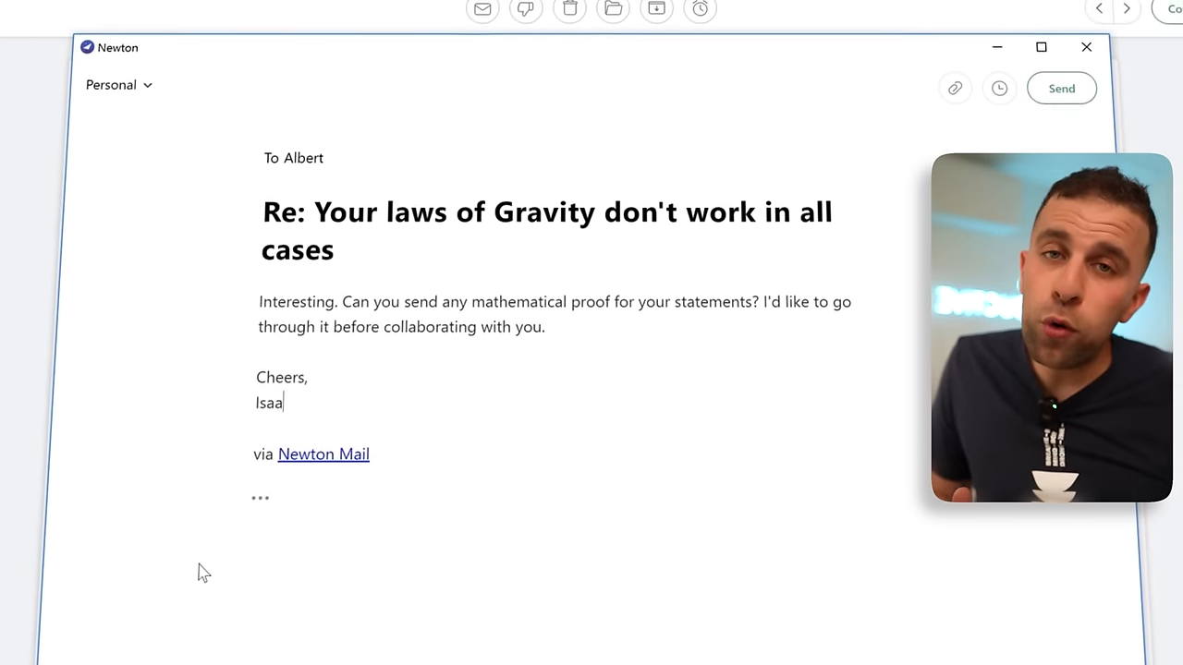
left_click(998, 89)
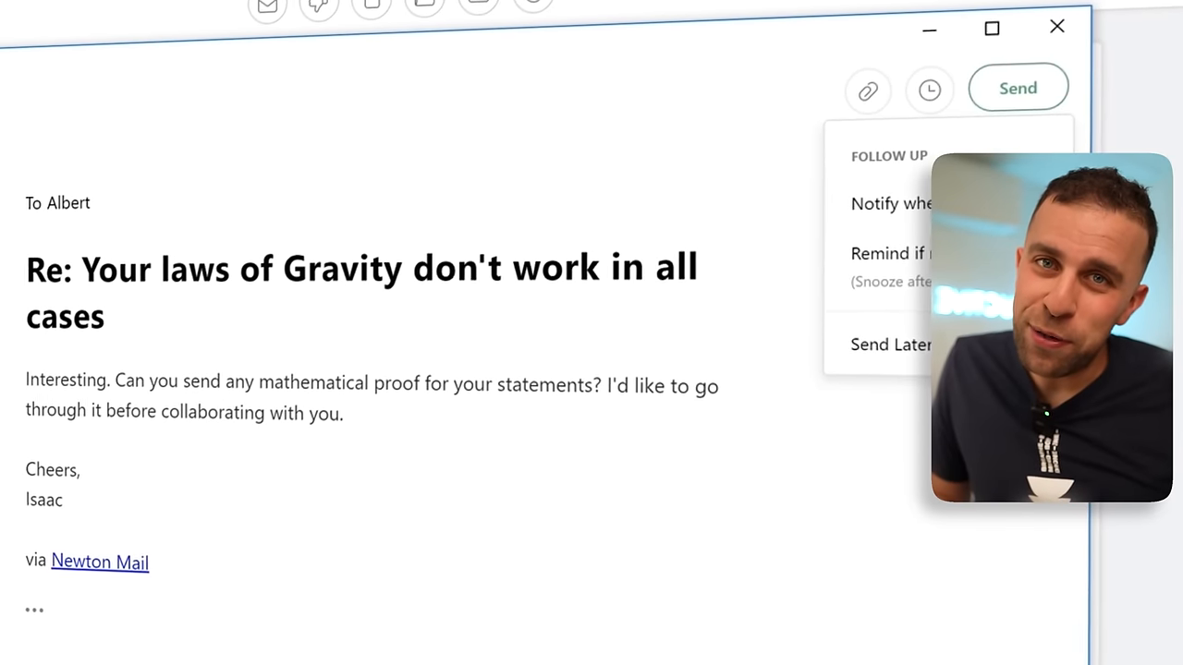
left_click(891, 344)
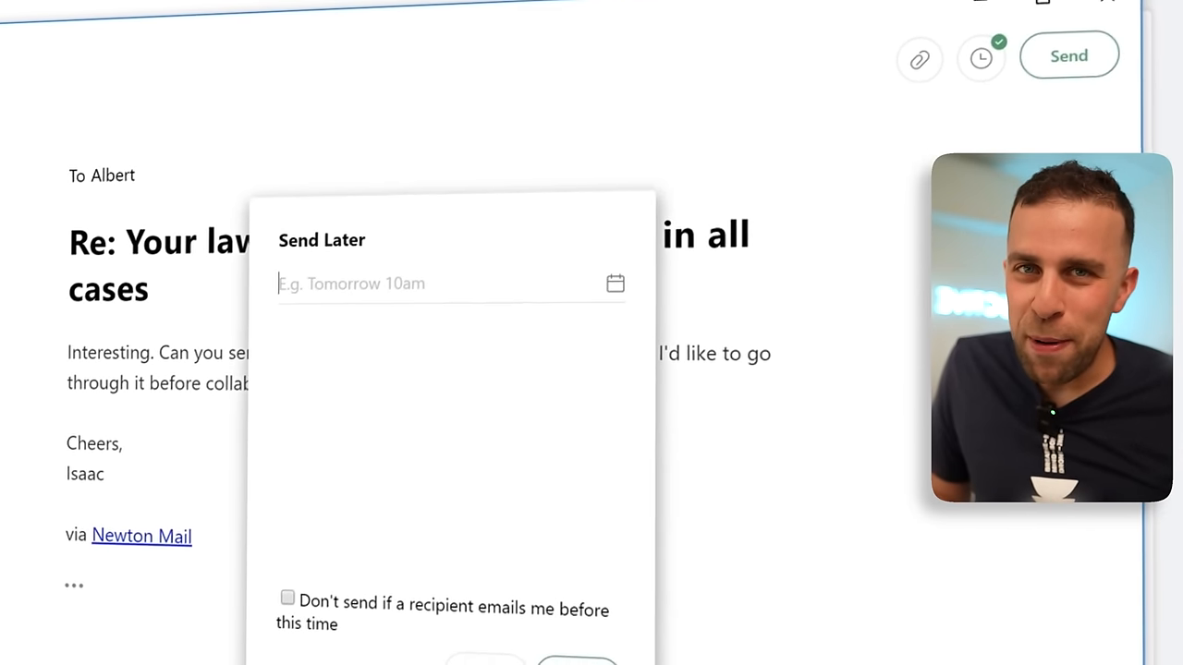
type("tomo")
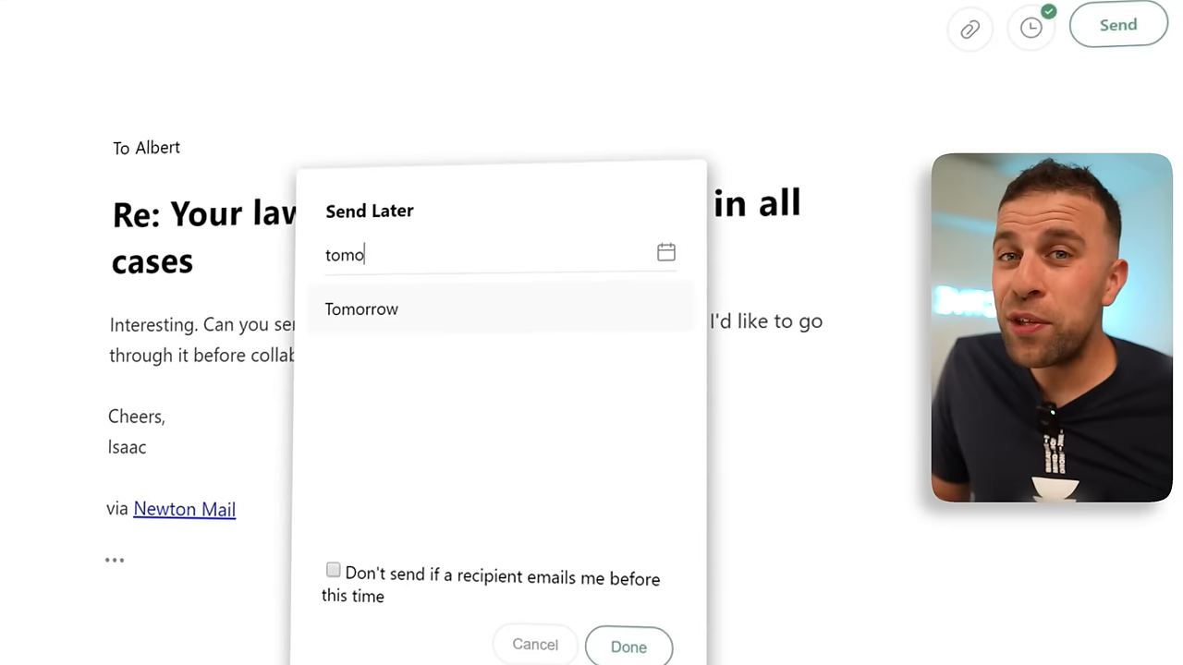
left_click(363, 309)
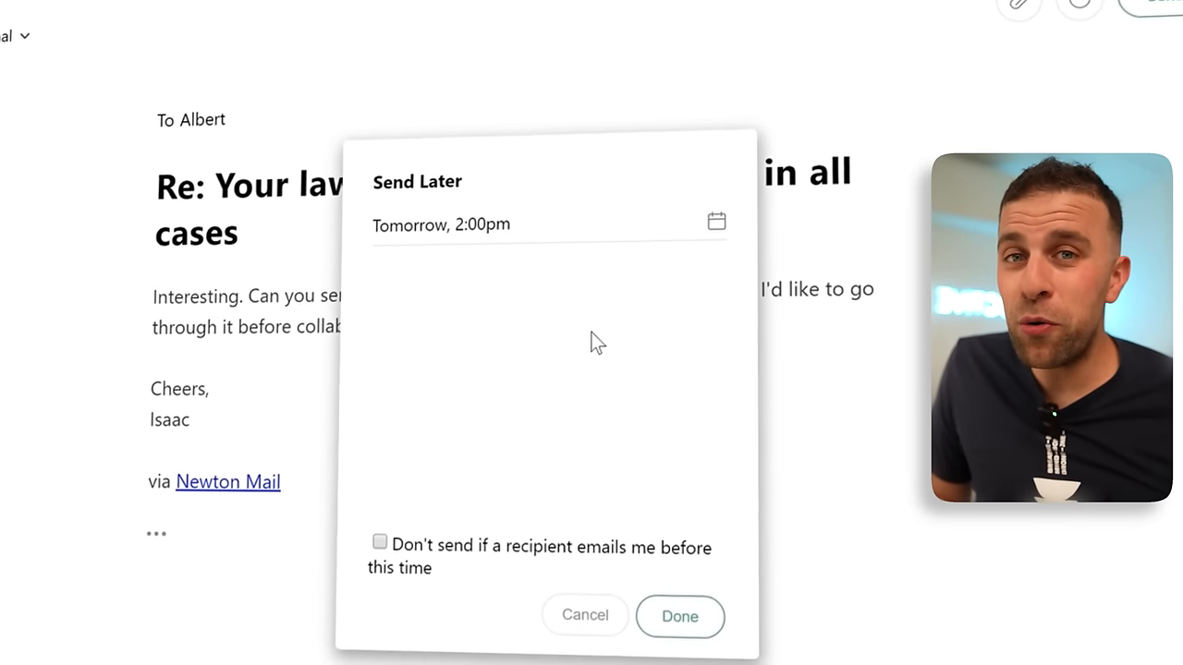
left_click(681, 618)
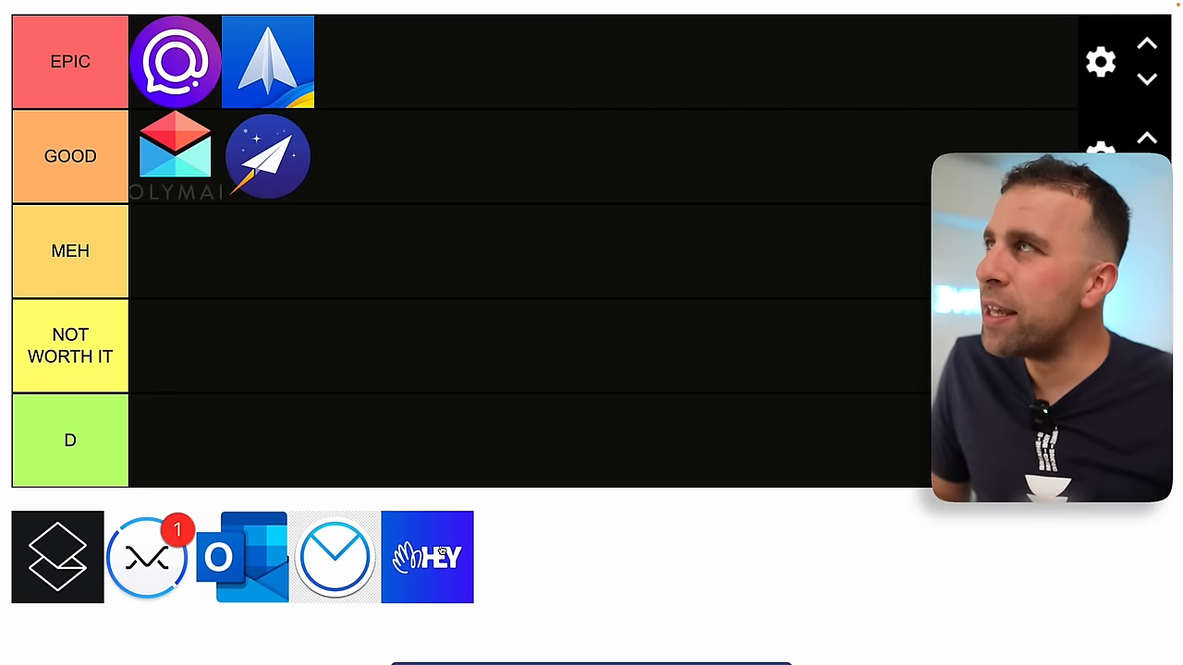
- Drag the Newton logo into the GOOD row next to Polymail
left_click_drag(427, 556, 361, 61)
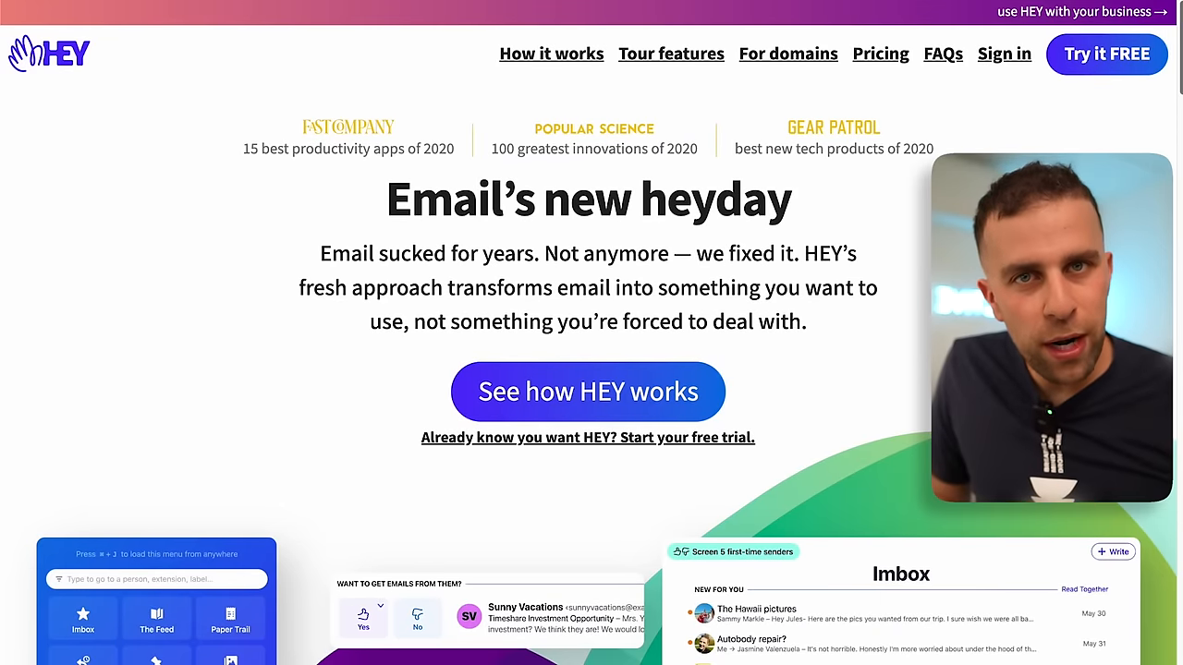
scroll("down", 3)
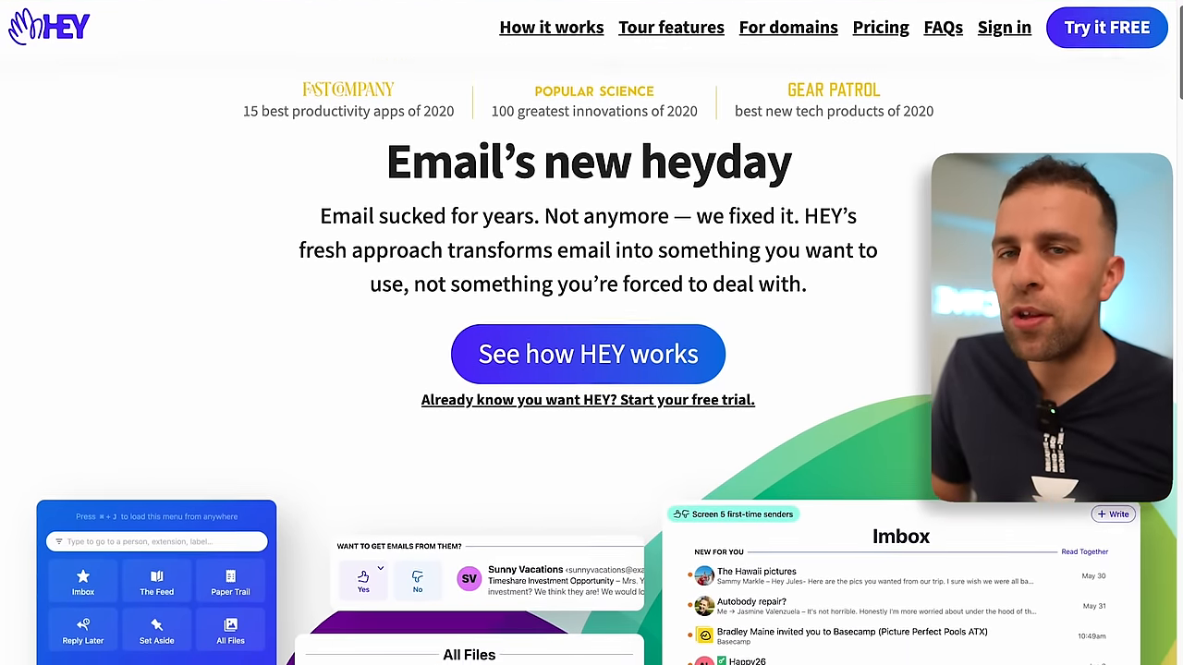
scroll("down", 3)
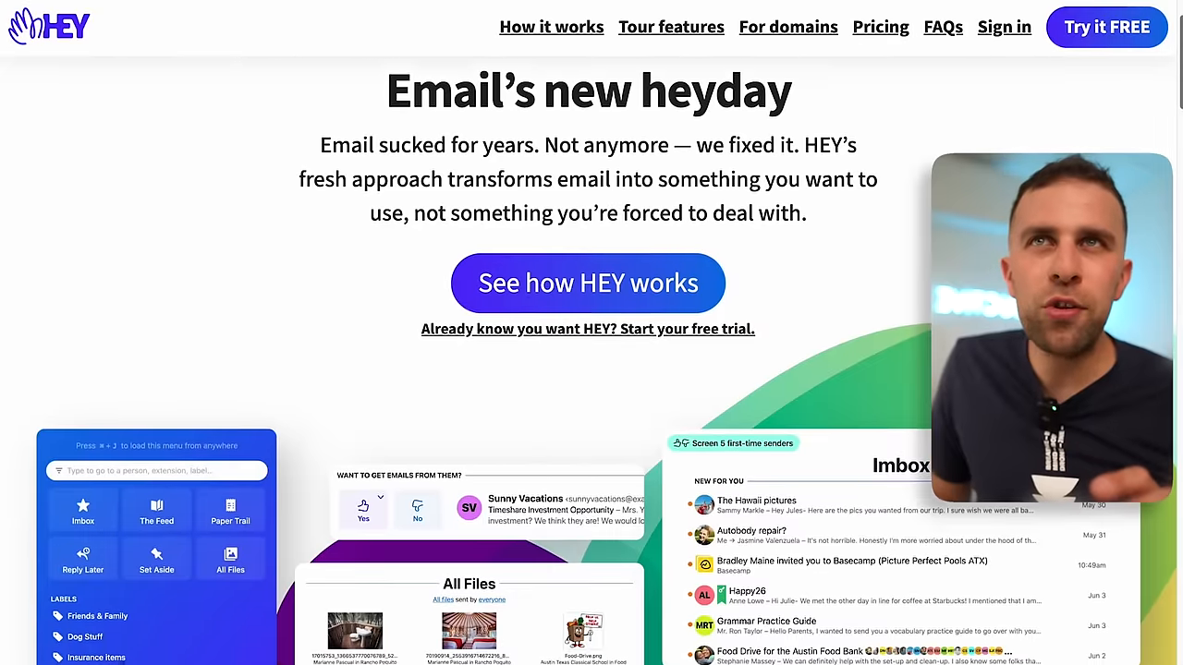
scroll("down", 3)
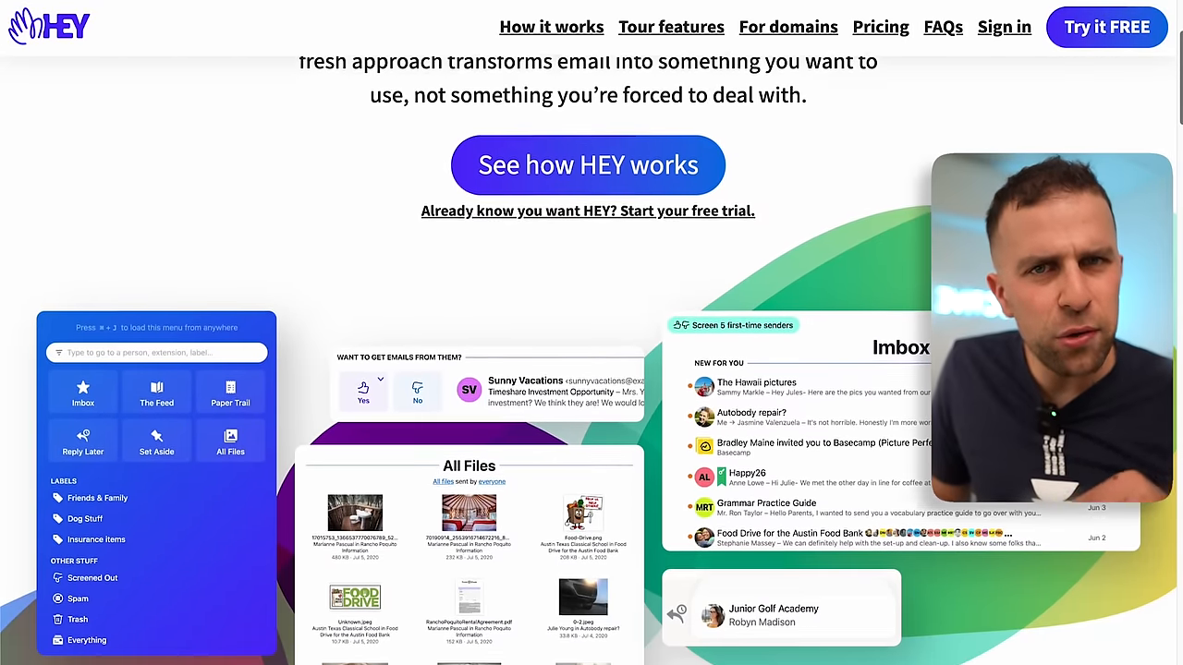
scroll("down", 3)
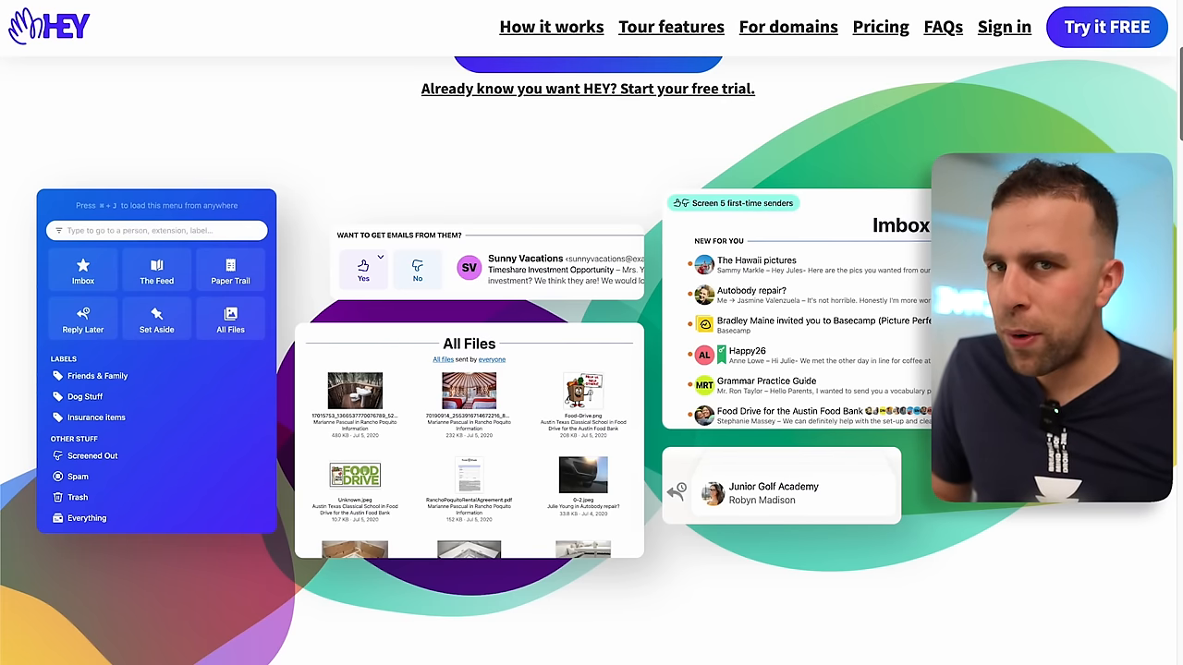
scroll("down", 3)
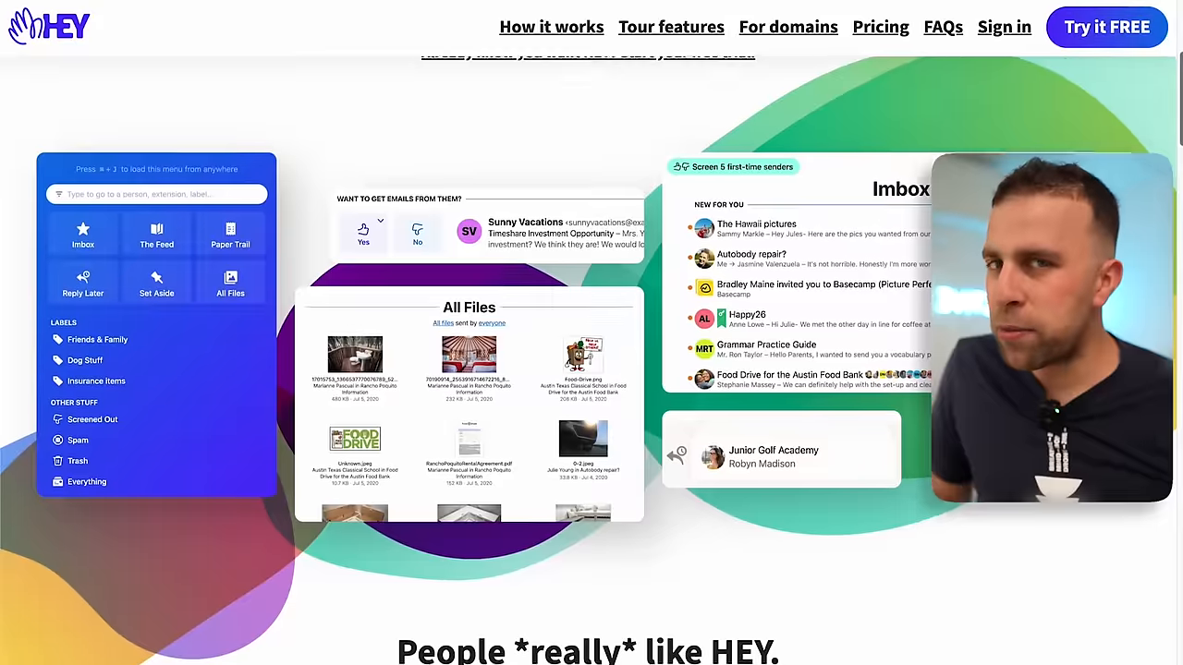
scroll("down", 3)
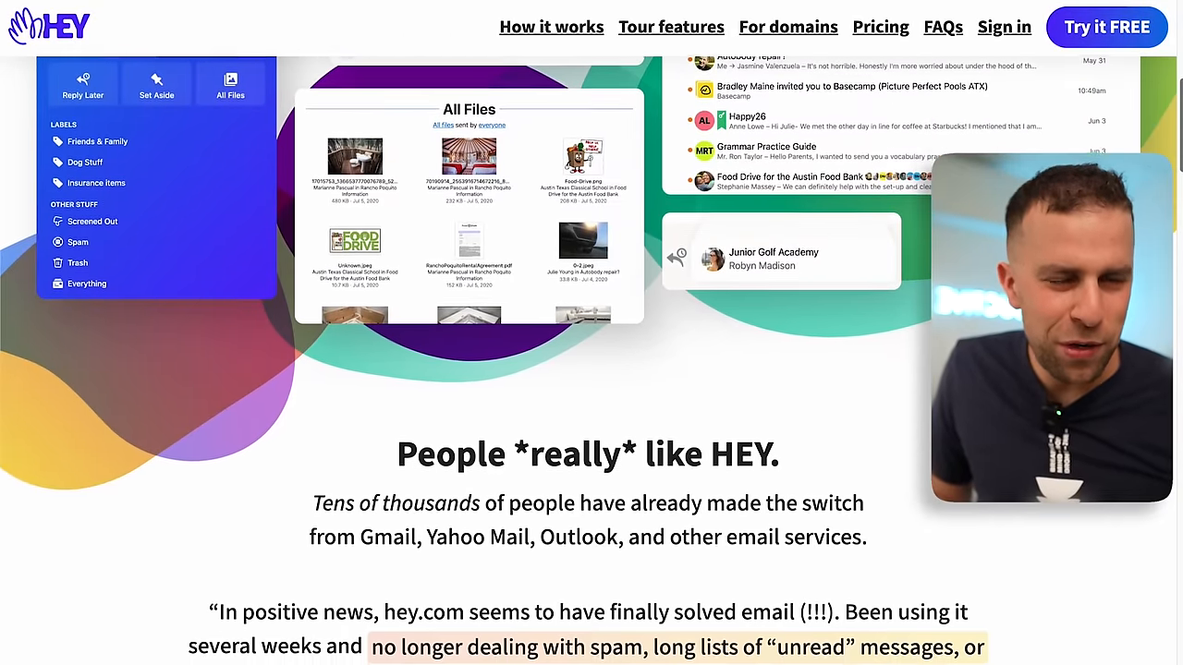
scroll("down", 3)
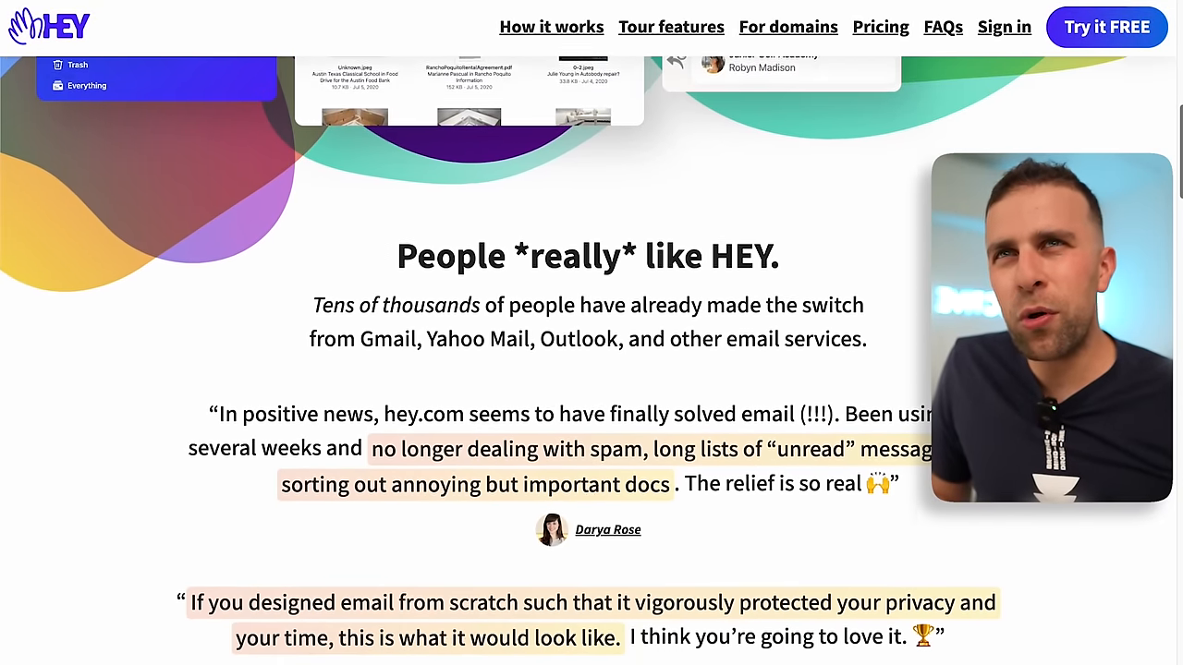
scroll("down", 3)
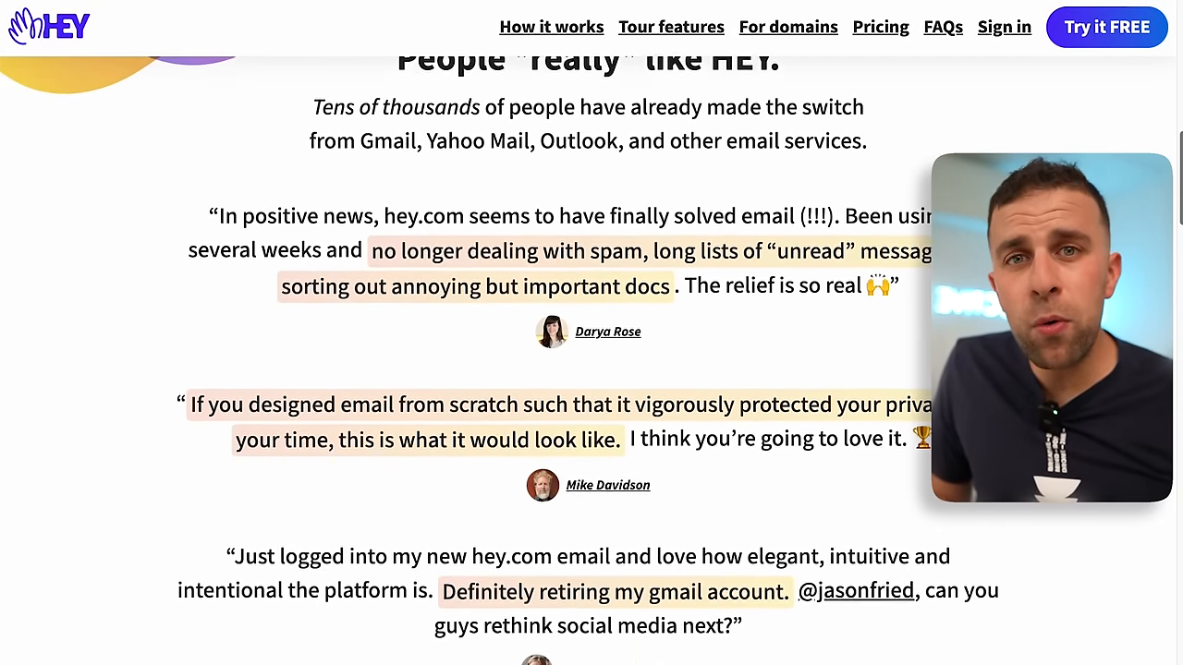
scroll("down", 3)
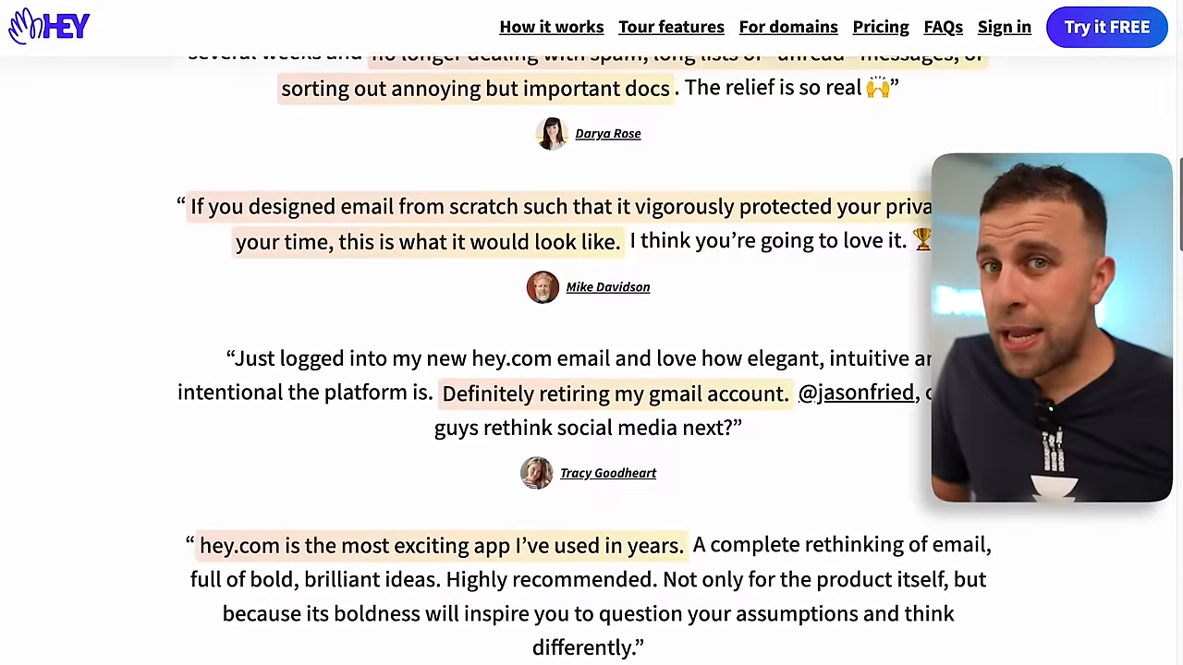
scroll("down", 3)
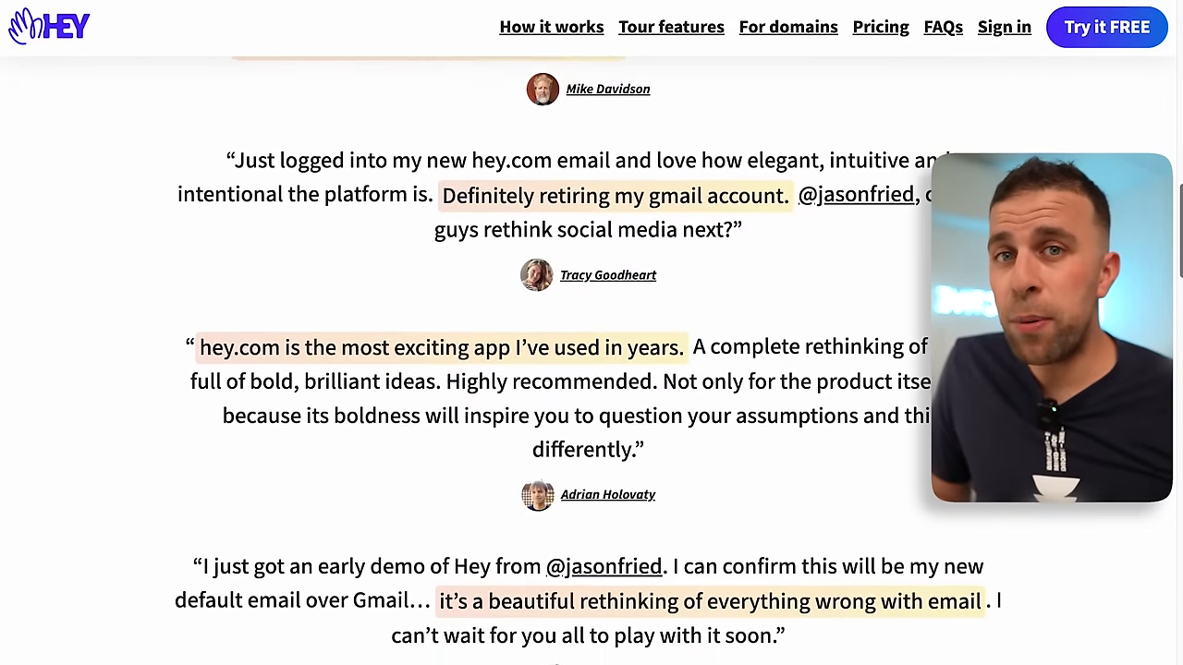
scroll("down", 3)
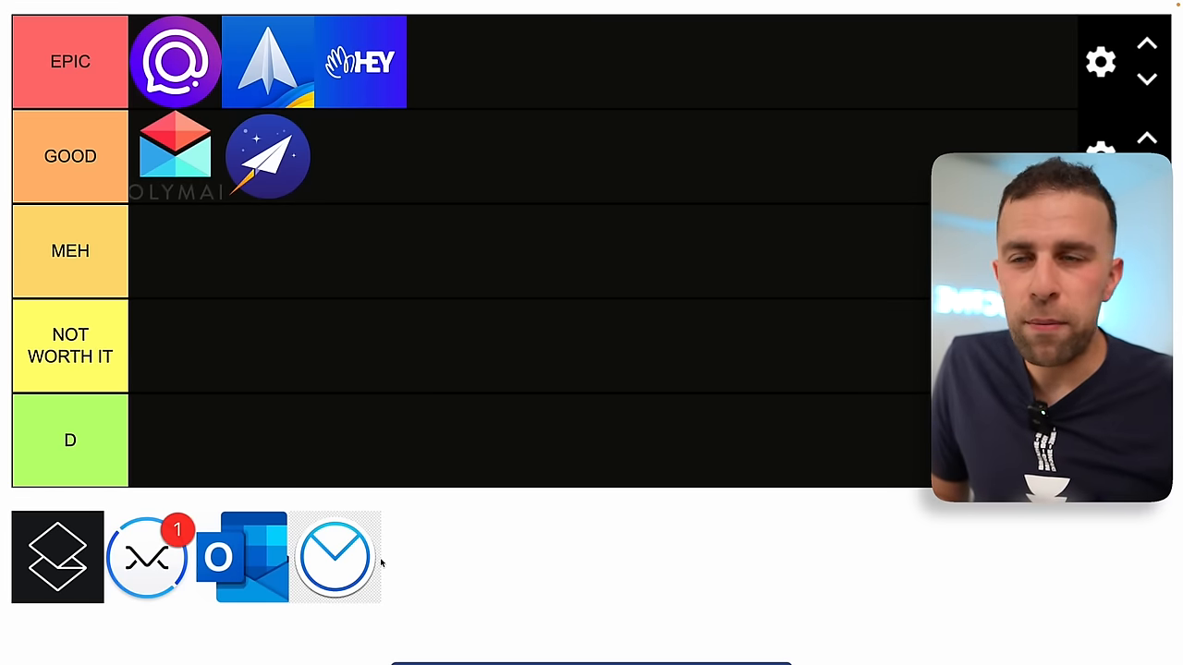
- Drag the Airmail icon onto the tier grid and bring up the Airmail website
left_click_drag(334, 557, 270, 307)
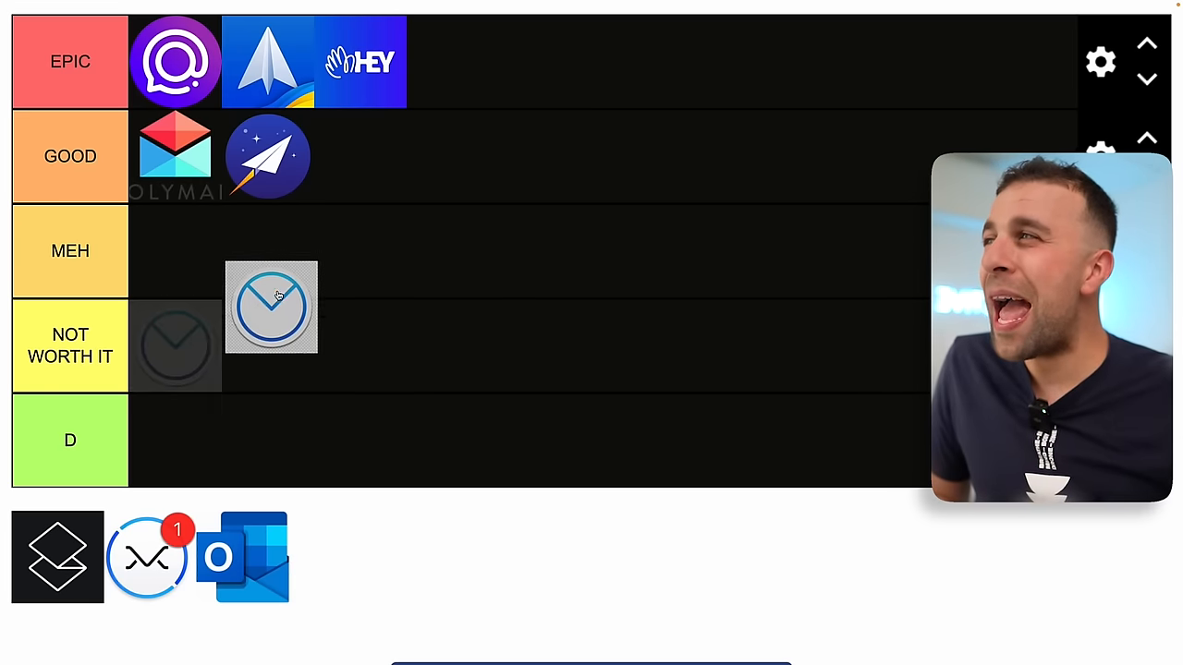
left_click(270, 307)
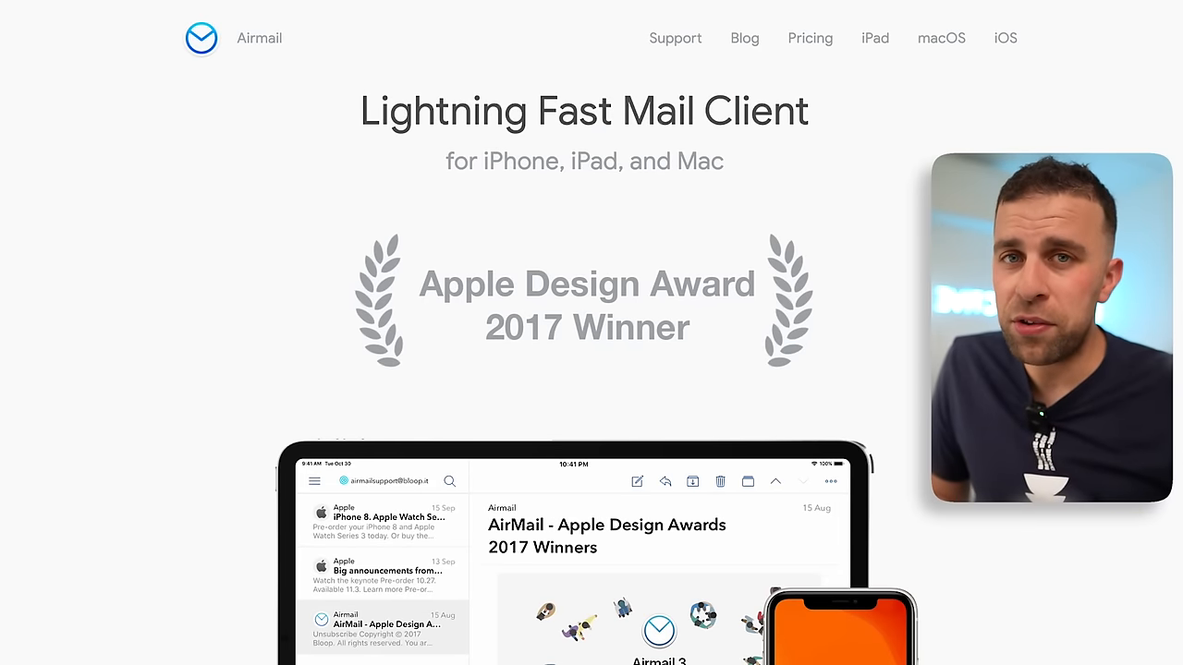
- Scroll through Airmail's site, then drag Outlook's icon into the GOOD row
scroll("down", 3)
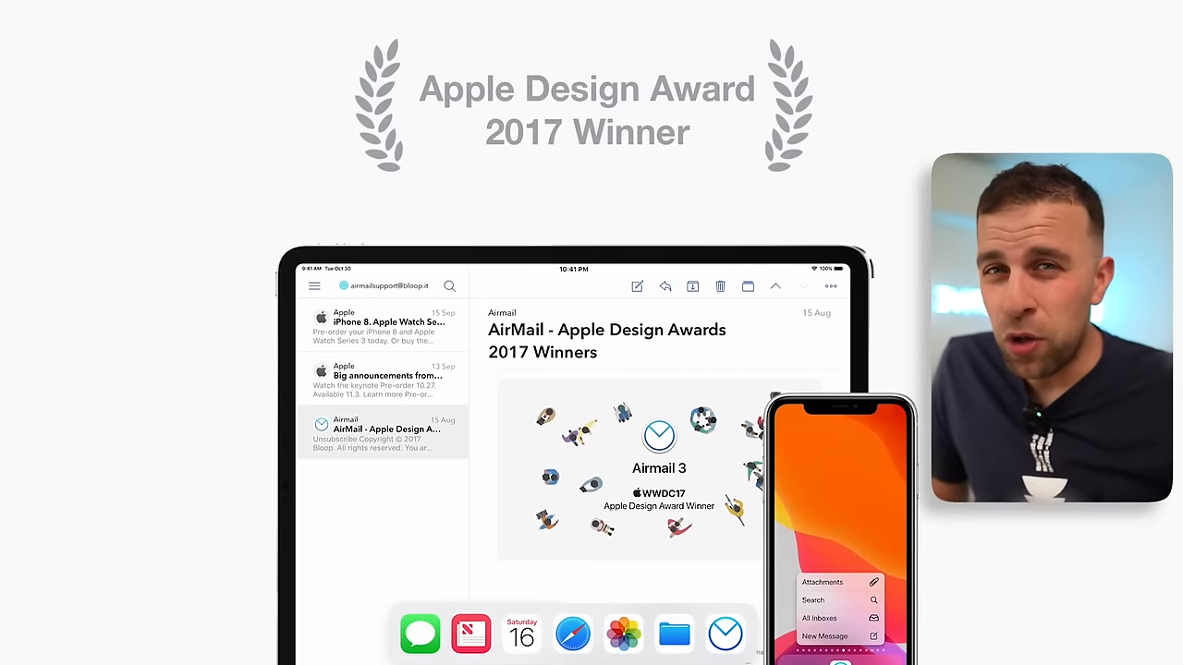
scroll("down", 3)
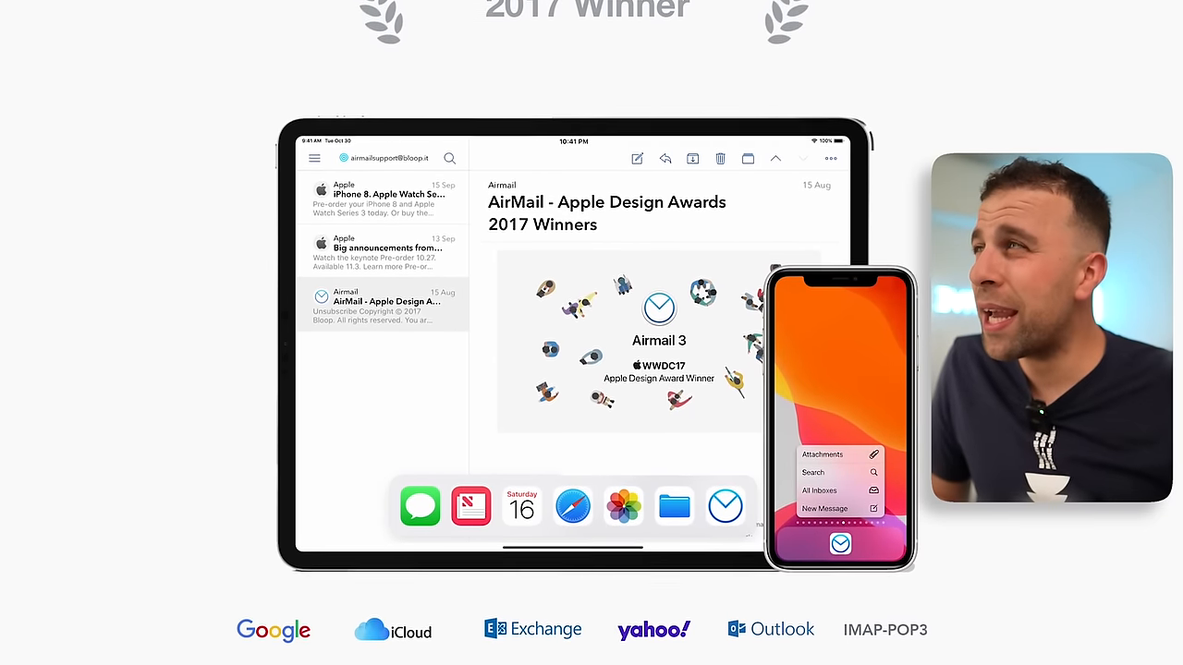
scroll("down", 3)
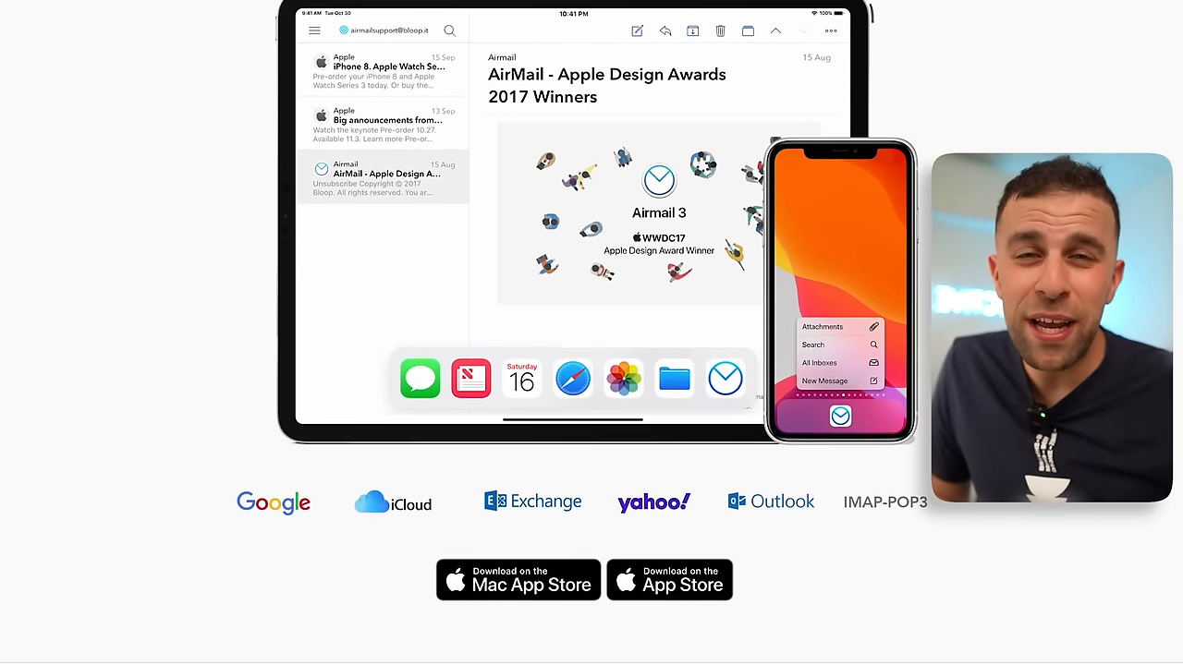
scroll("down", 3)
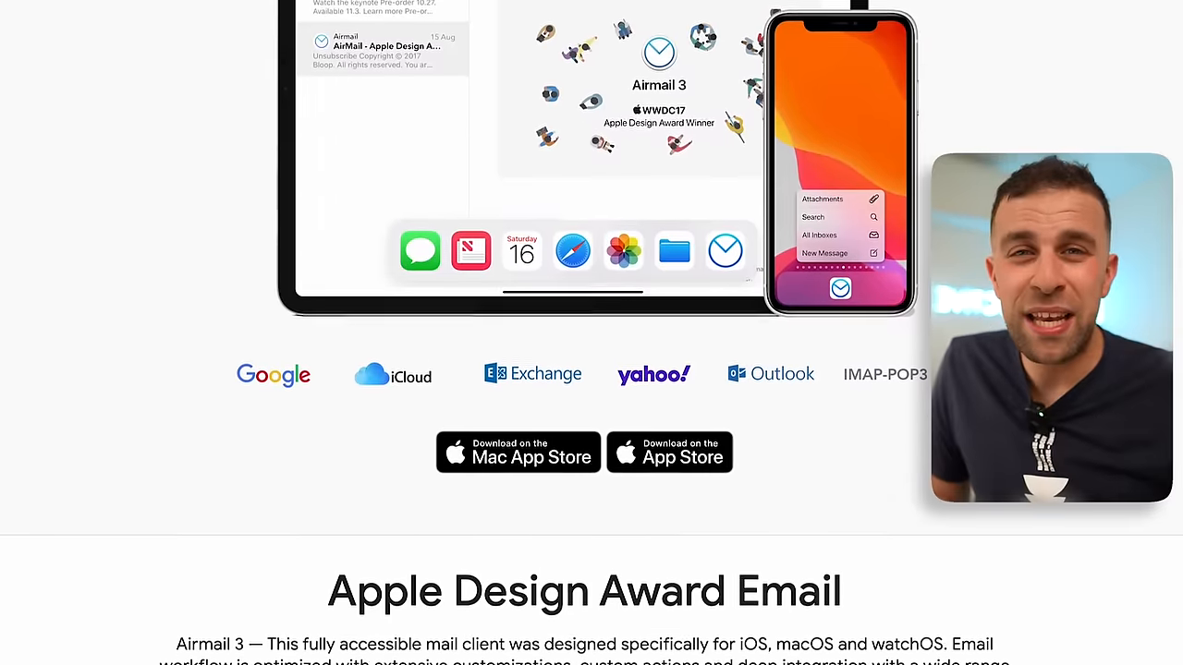
scroll("down", 3)
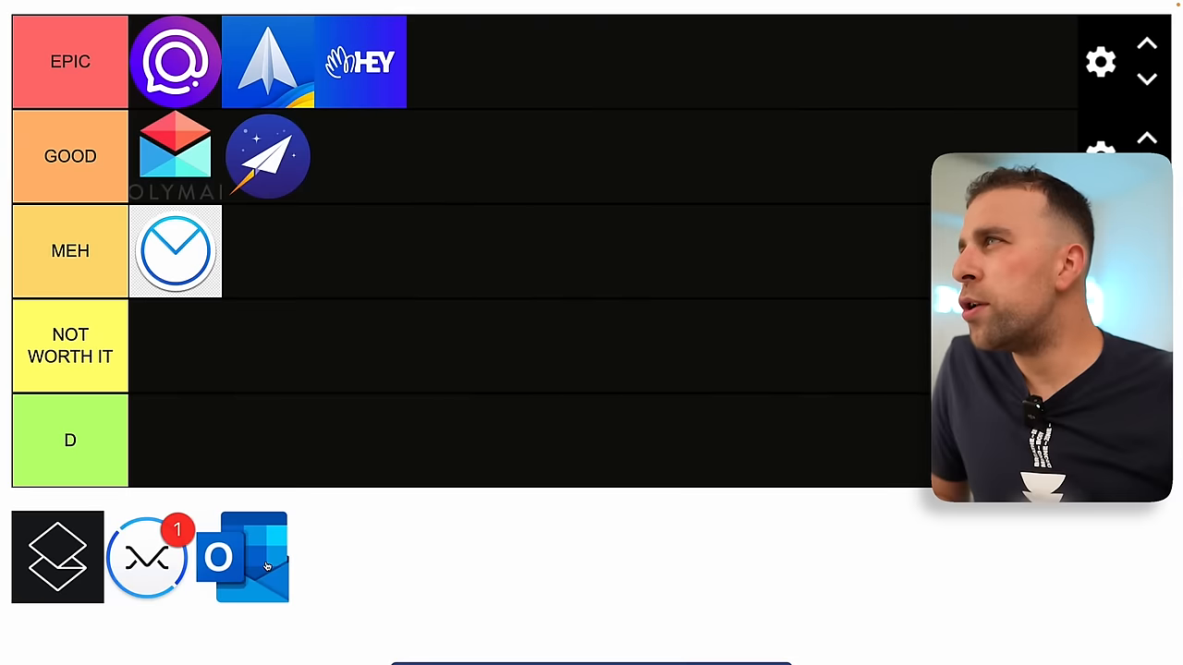
left_click_drag(244, 556, 358, 155)
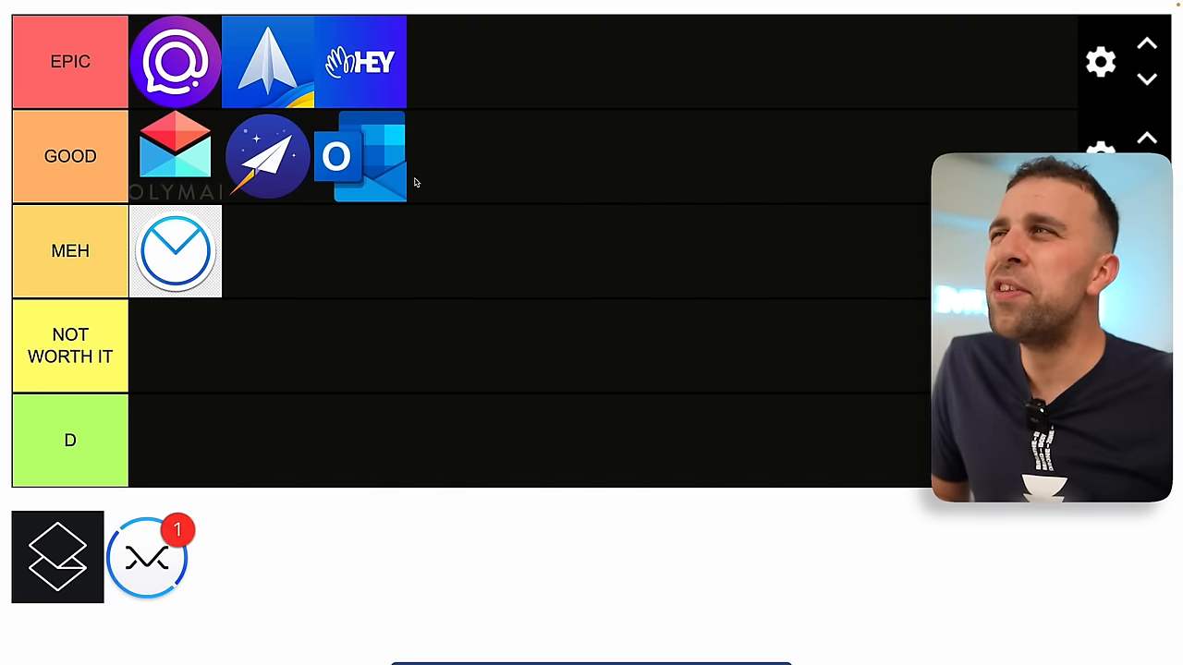
mouse_move(310, 562)
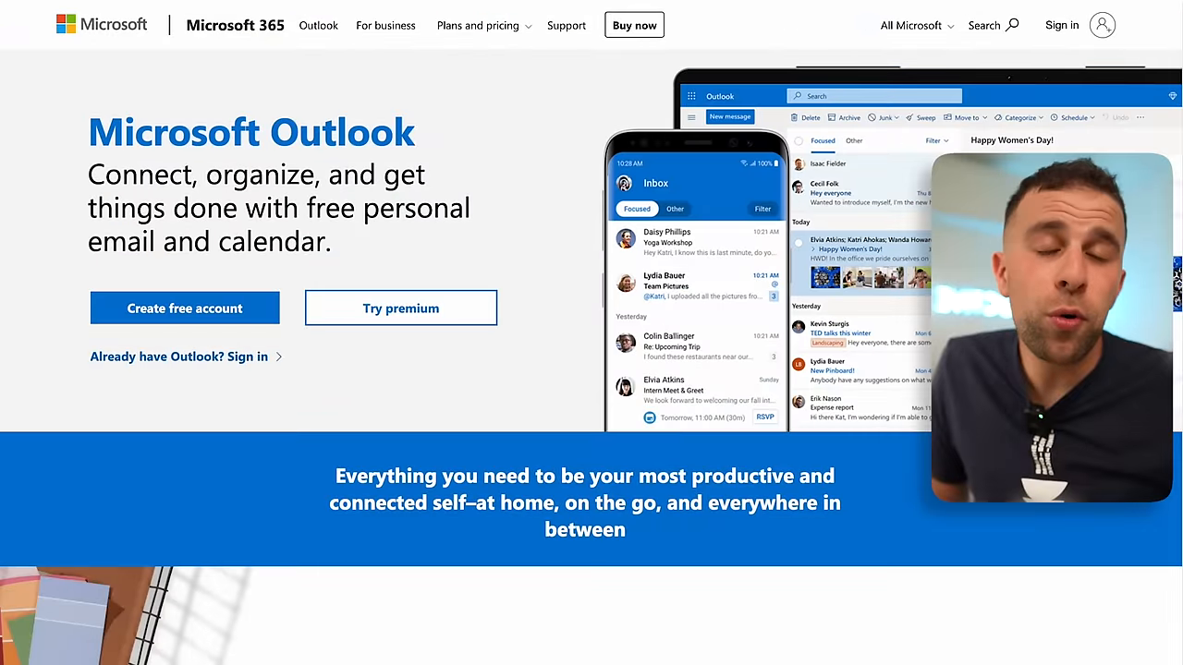
- Scroll through Outlook's landing page to review its email and calendar features
scroll("down", 3)
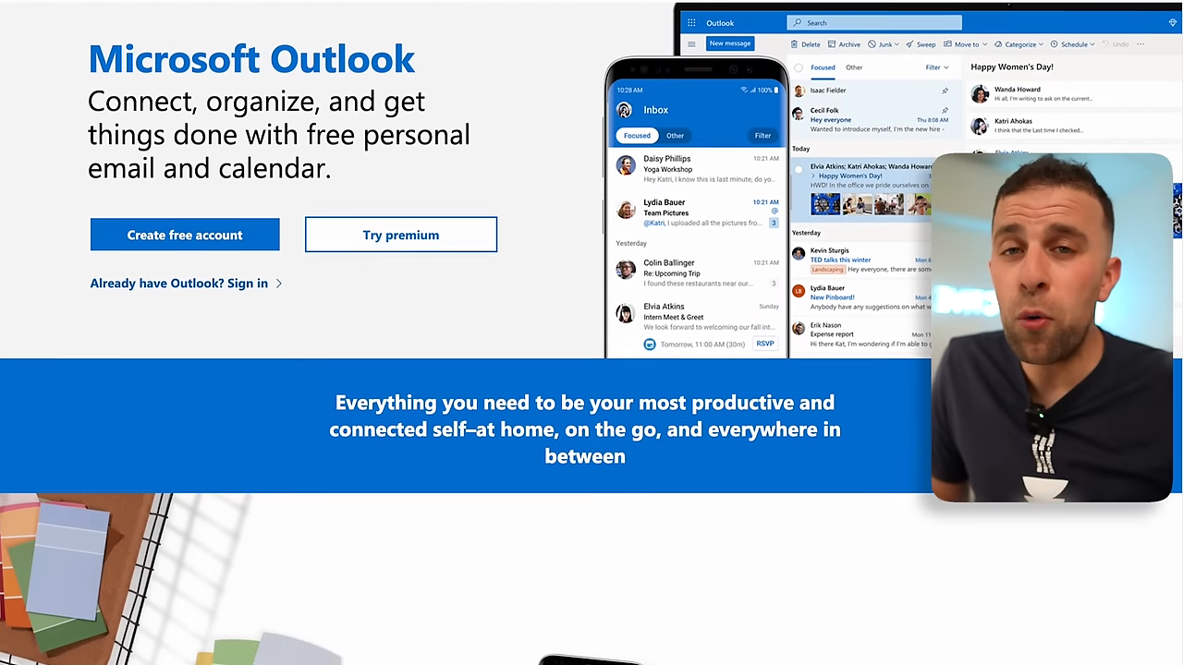
scroll("down", 3)
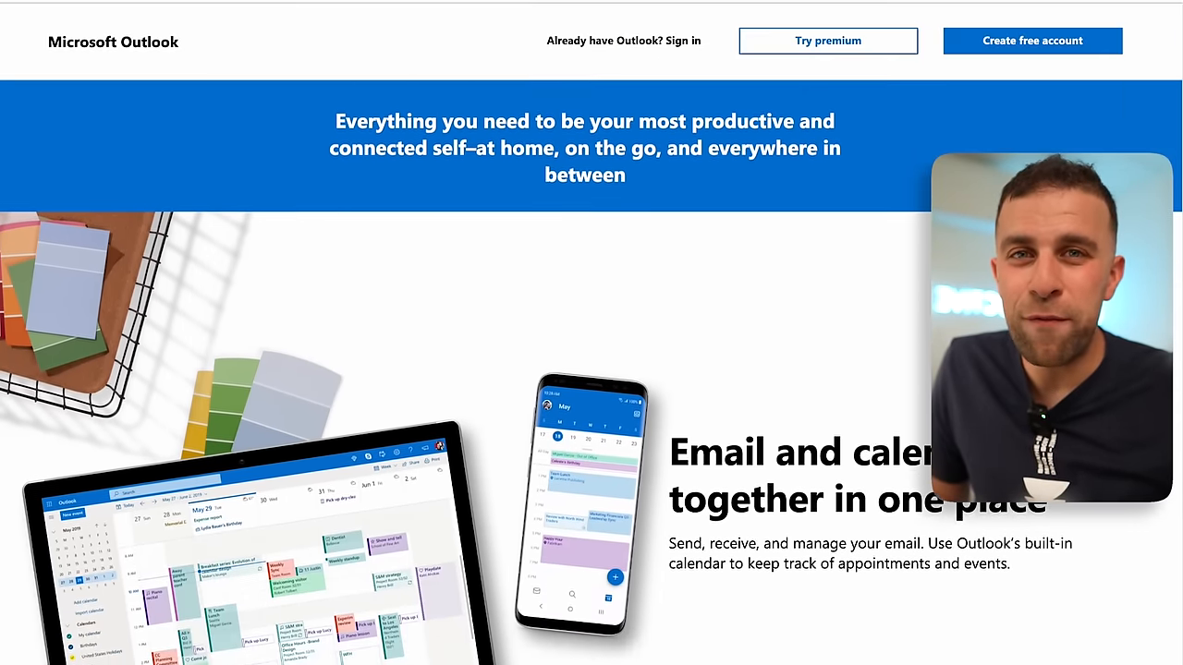
scroll("down", 3)
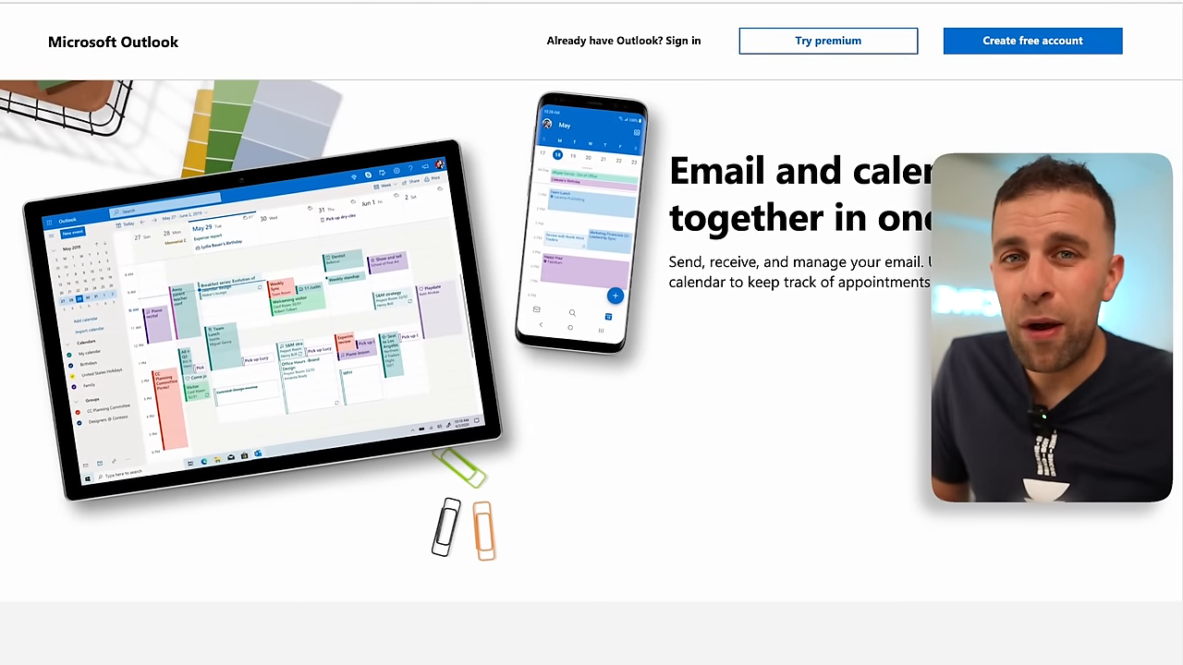
scroll("down", 3)
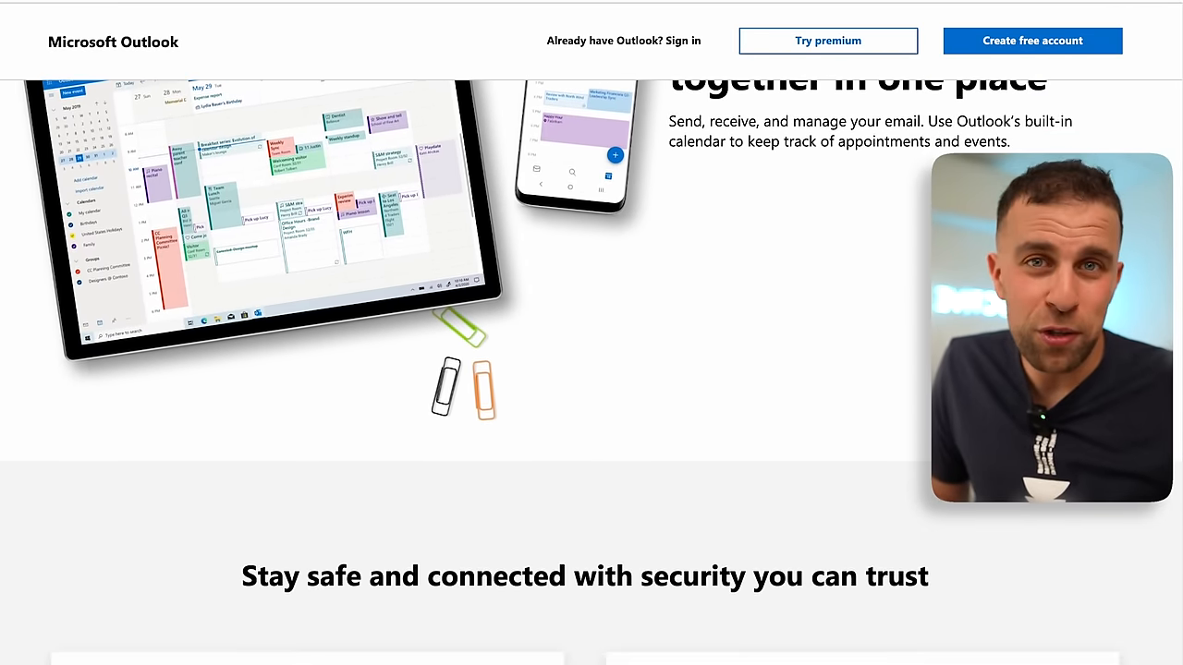
scroll("down", 3)
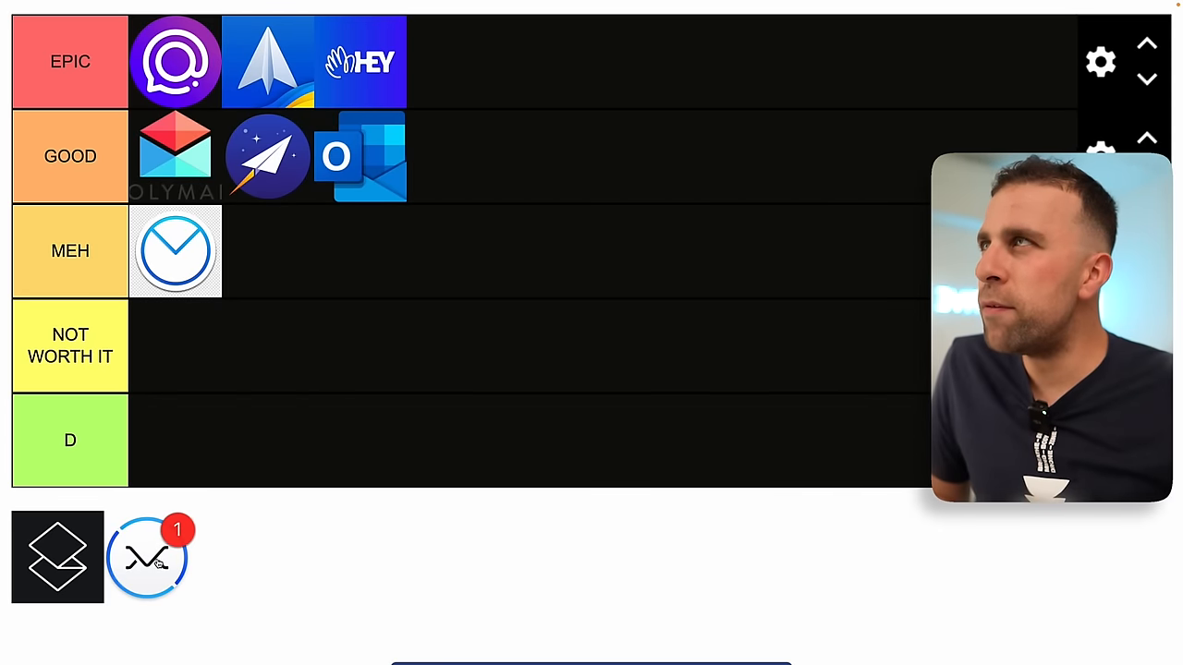
- Drag the next unranked email app icon from the bottom row into the tier grid
left_click_drag(148, 554, 499, 148)
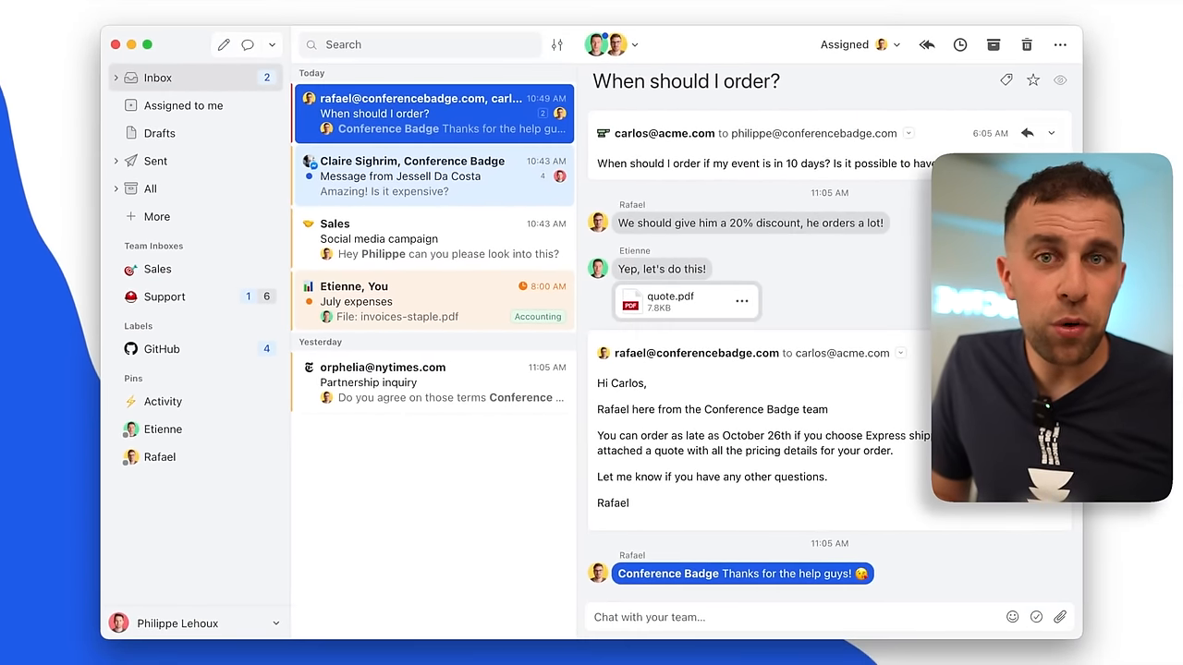
left_click(162, 295)
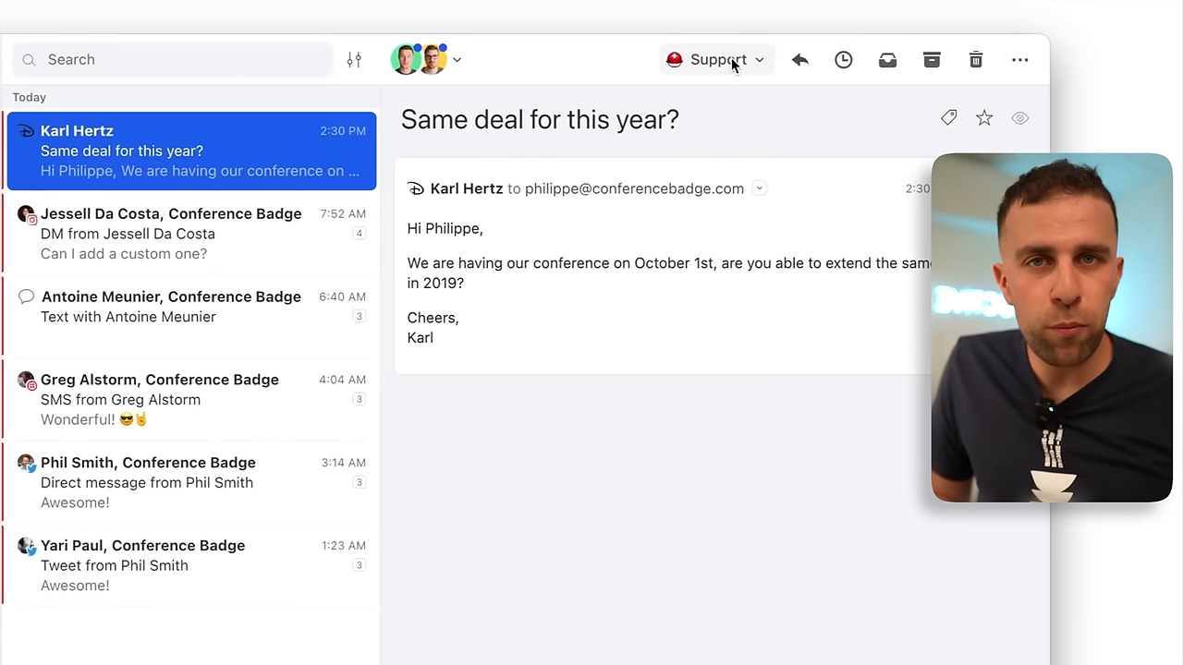
left_click(717, 59)
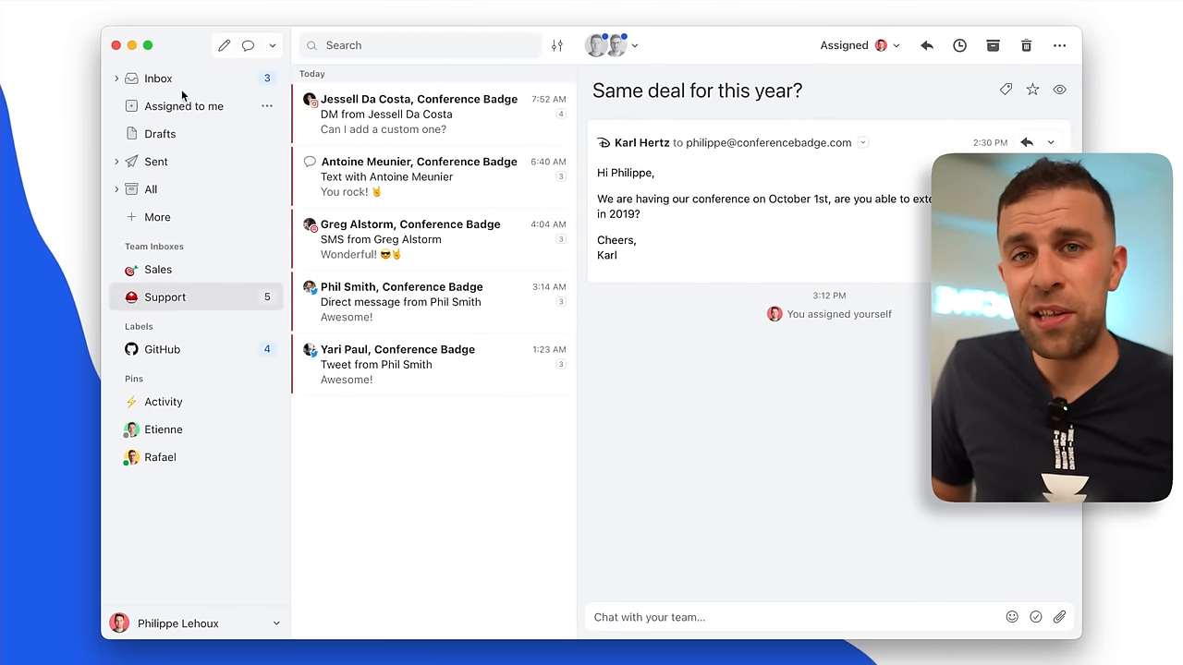
left_click(159, 77)
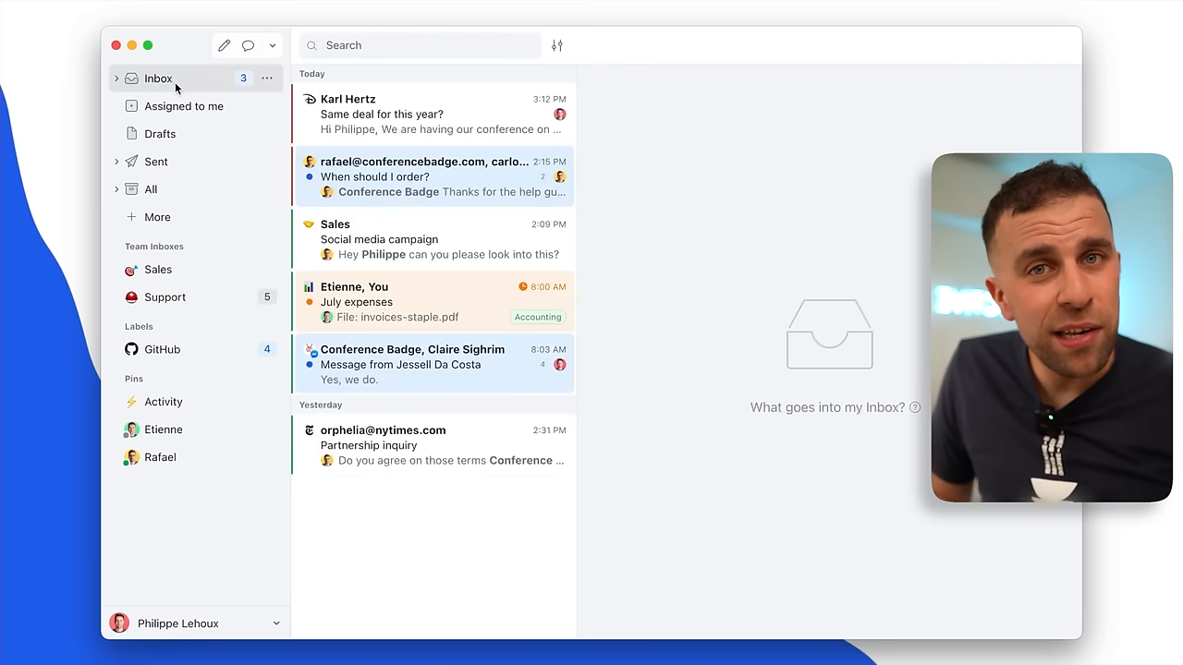
left_click(416, 115)
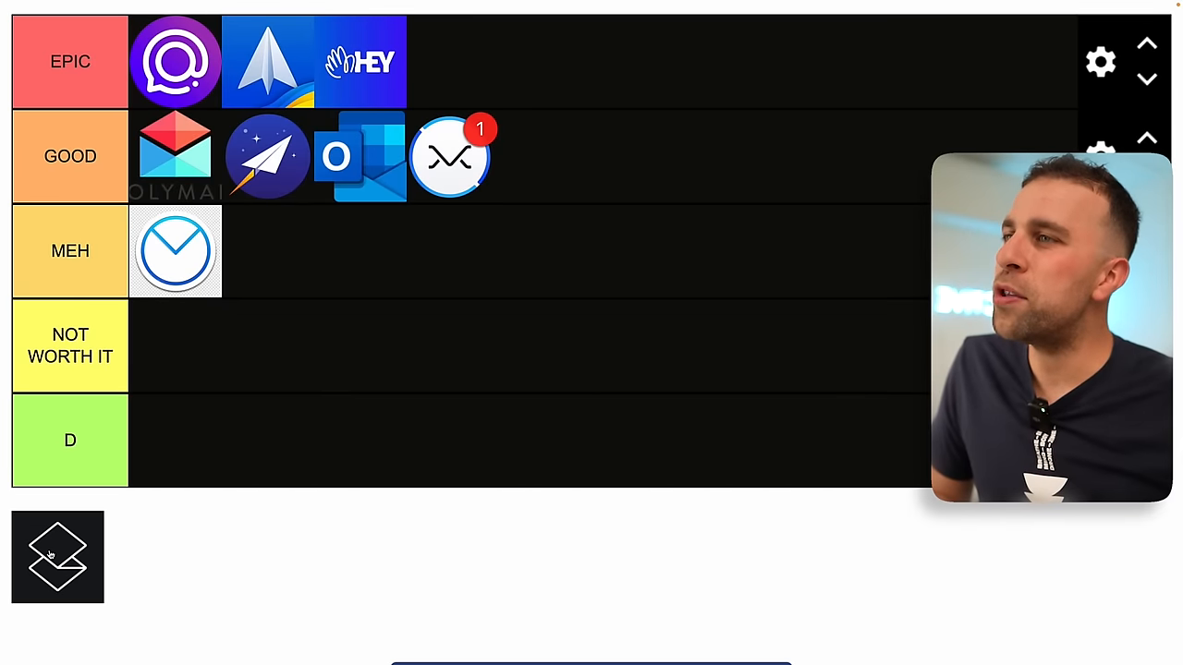
- Place Missive in the GOOD row beside Polymail, Newton and Outlook
left_click_drag(58, 555, 451, 61)
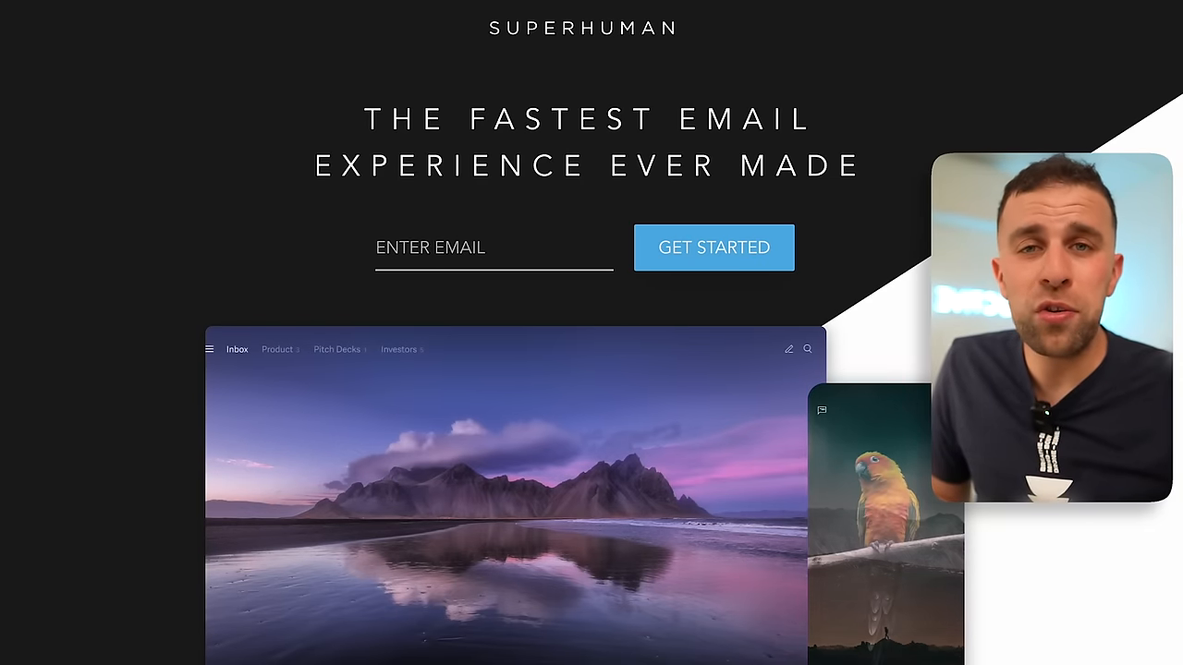
- Scroll down Superhuman's homepage through the business and Visually Gorgeous sections
scroll("down", 3)
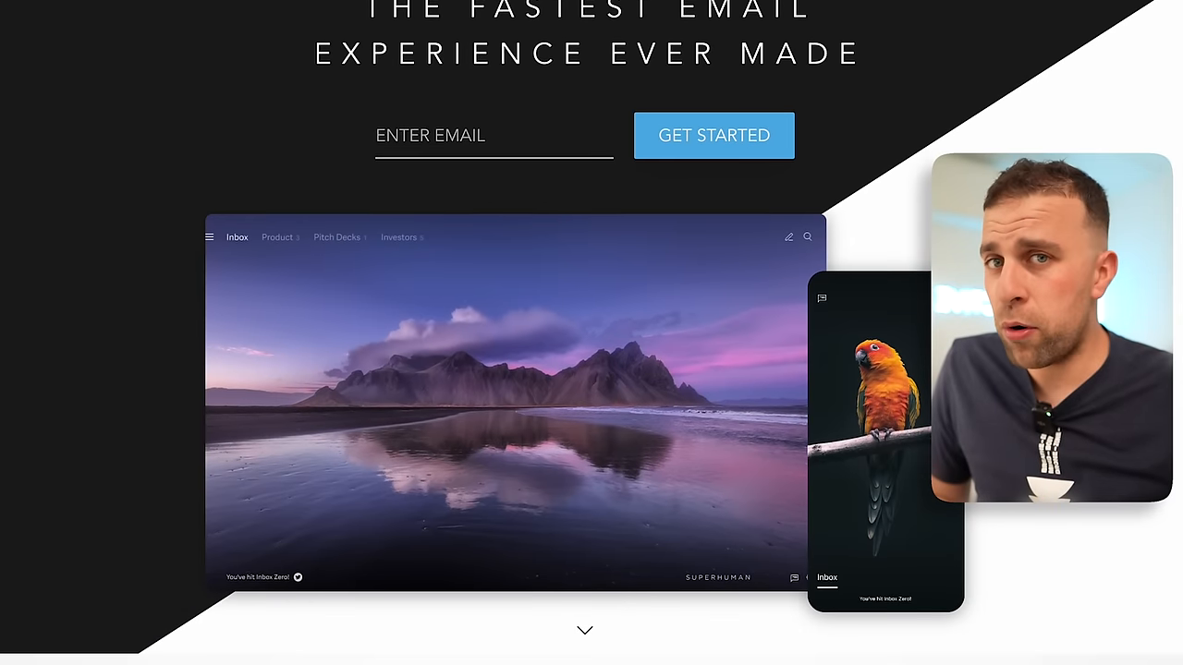
scroll("down", 3)
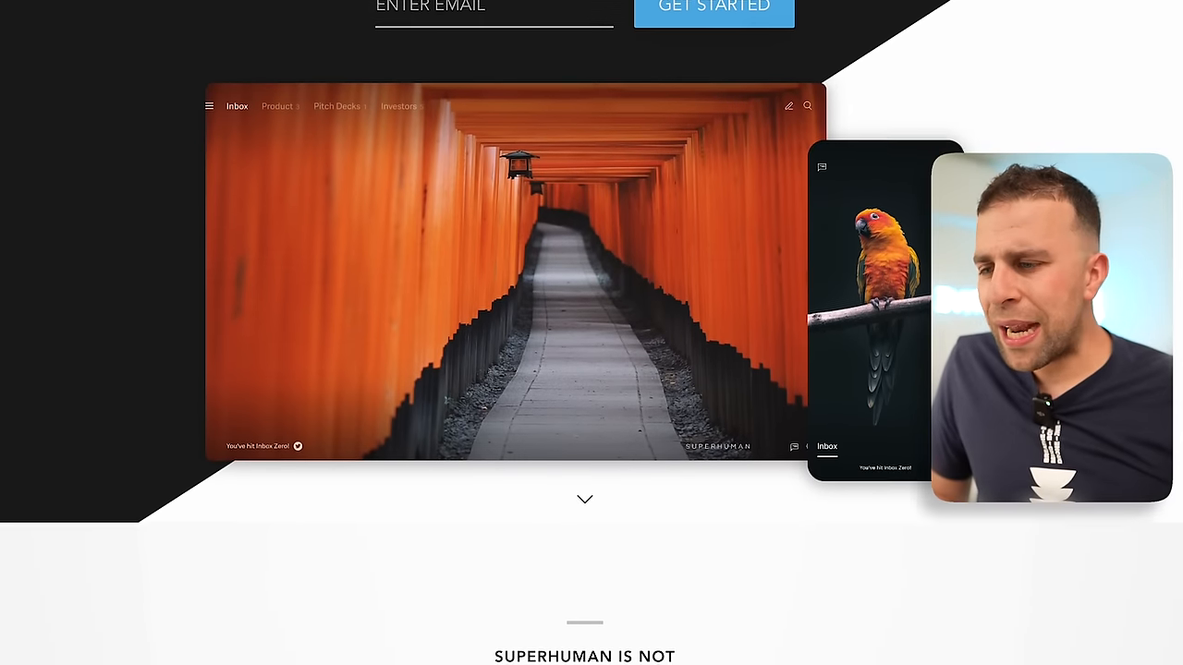
scroll("down", 3)
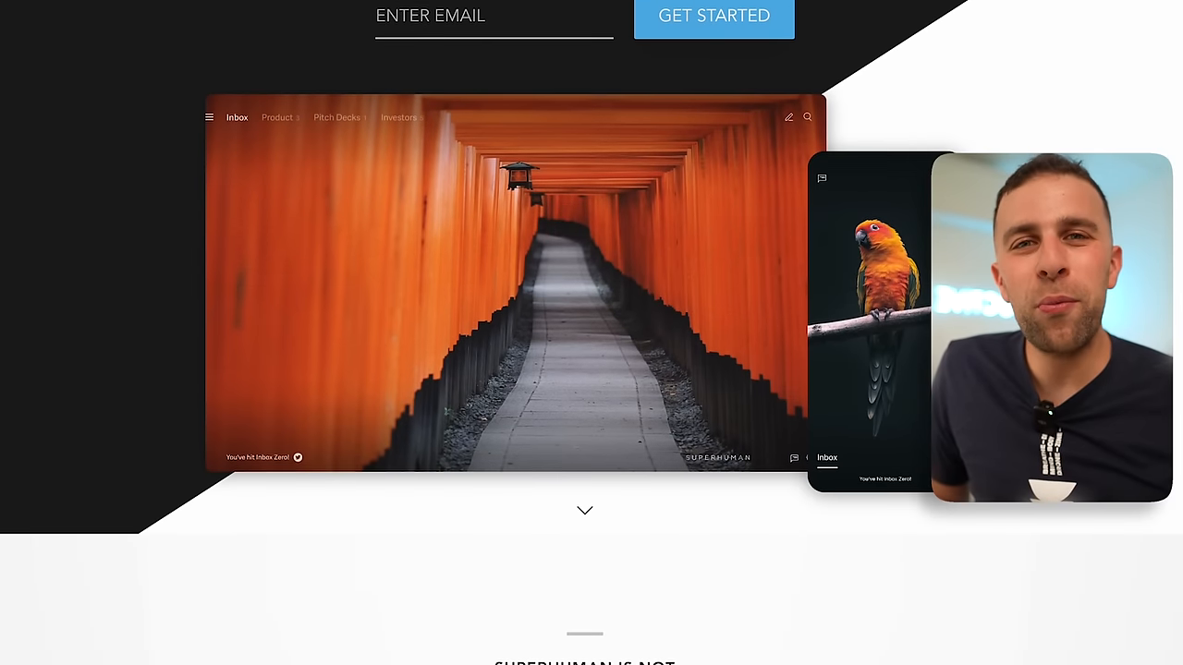
scroll("down", 3)
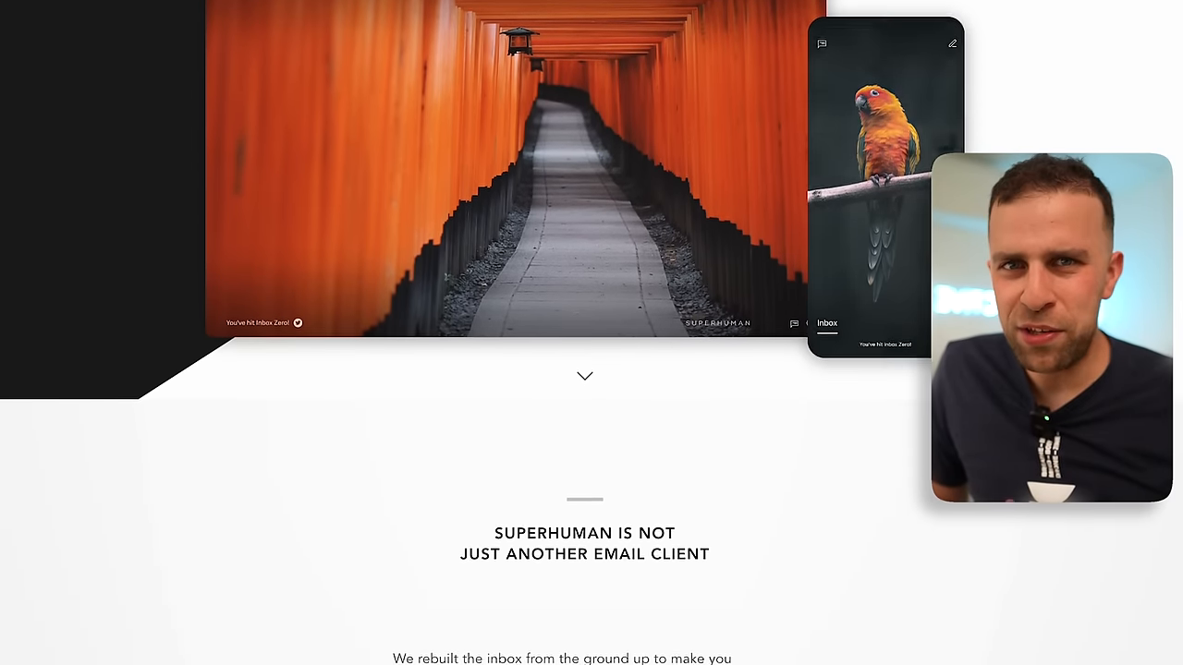
scroll("down", 3)
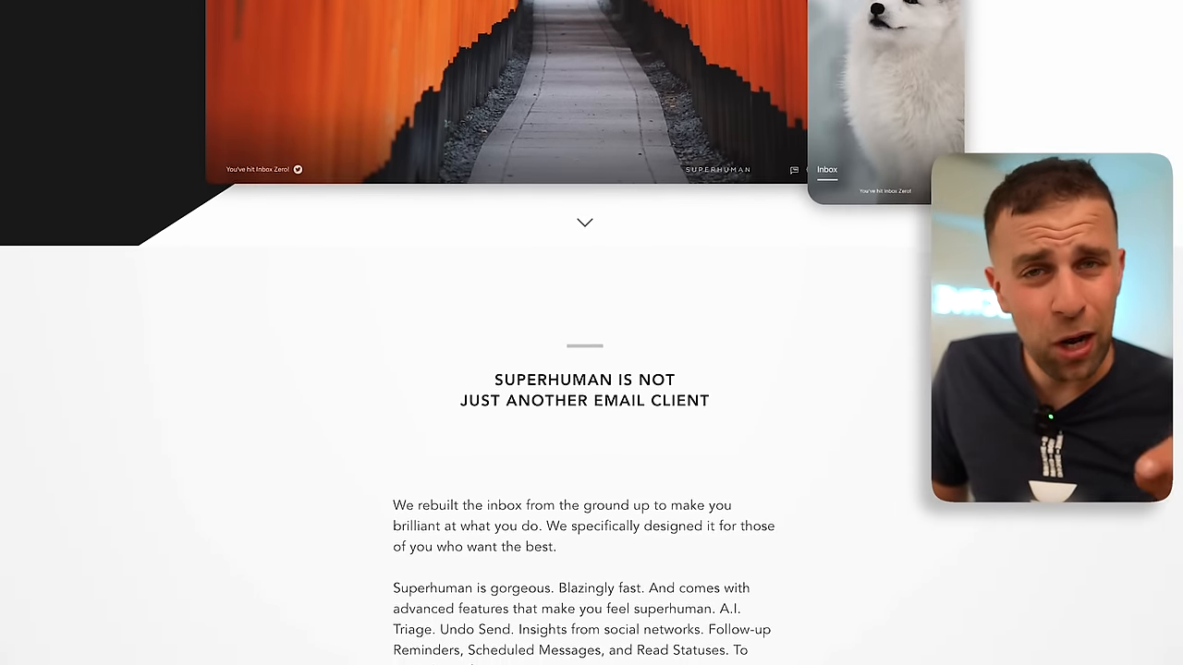
scroll("down", 3)
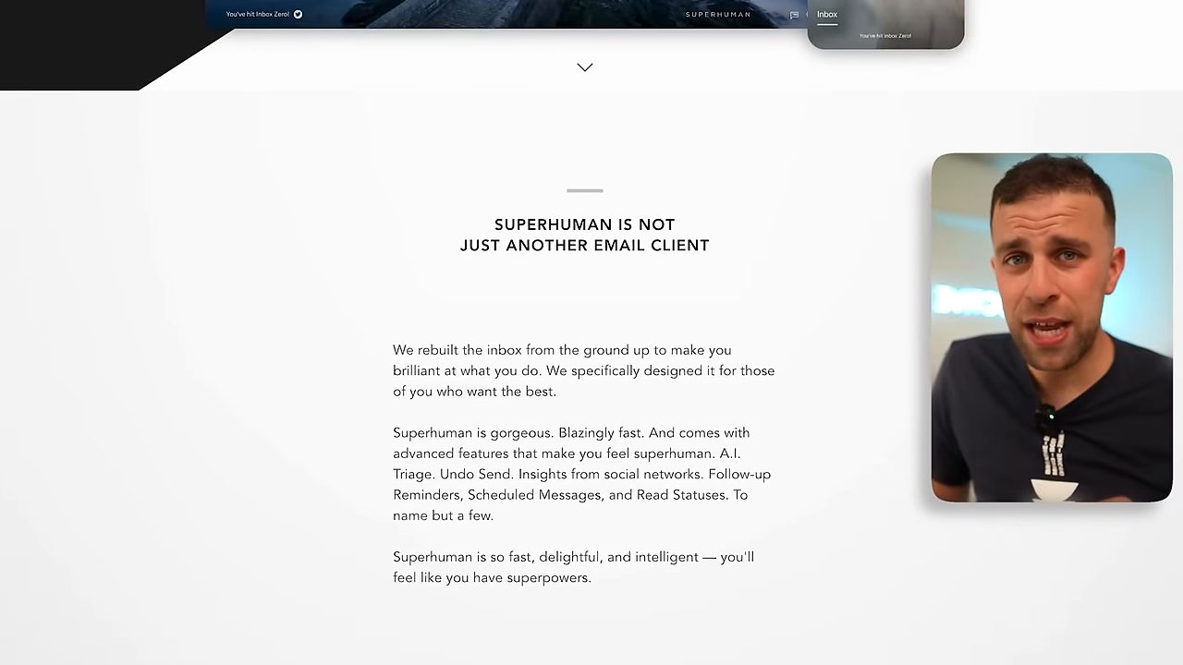
scroll("down", 3)
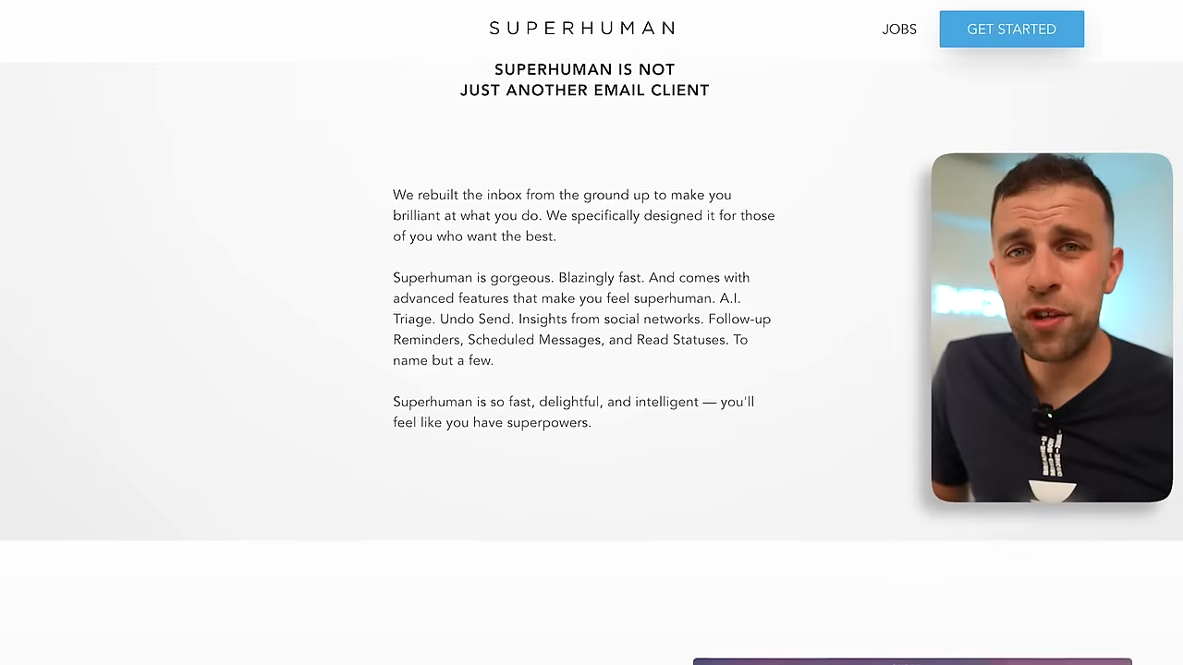
scroll("down", 3)
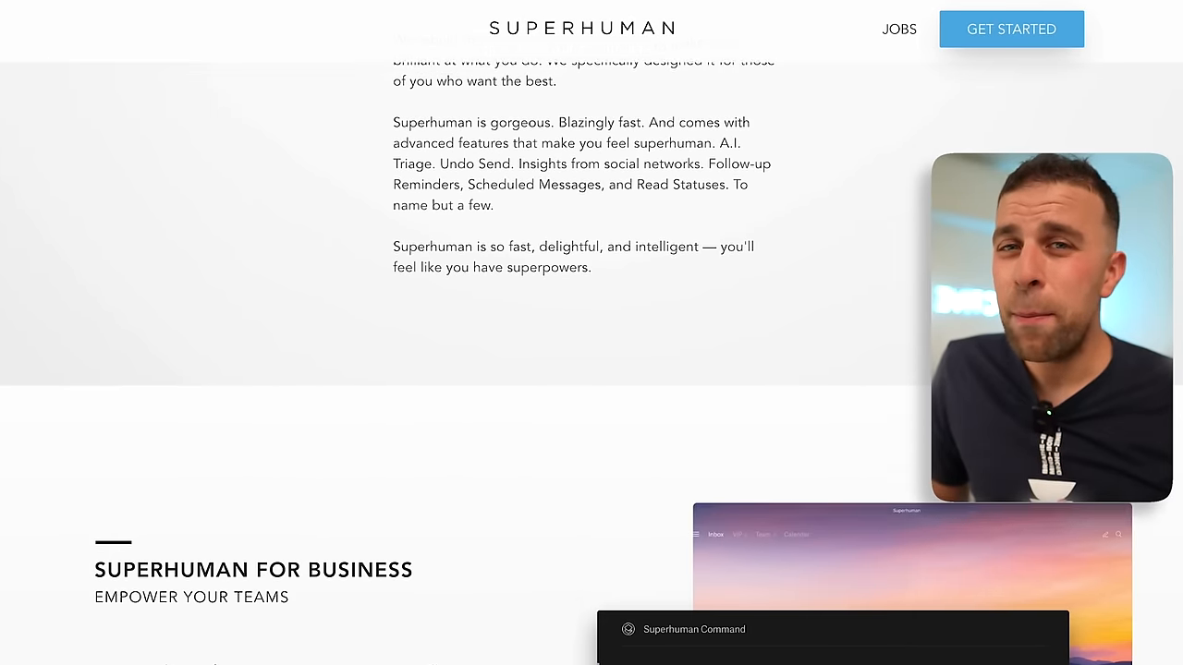
scroll("down", 3)
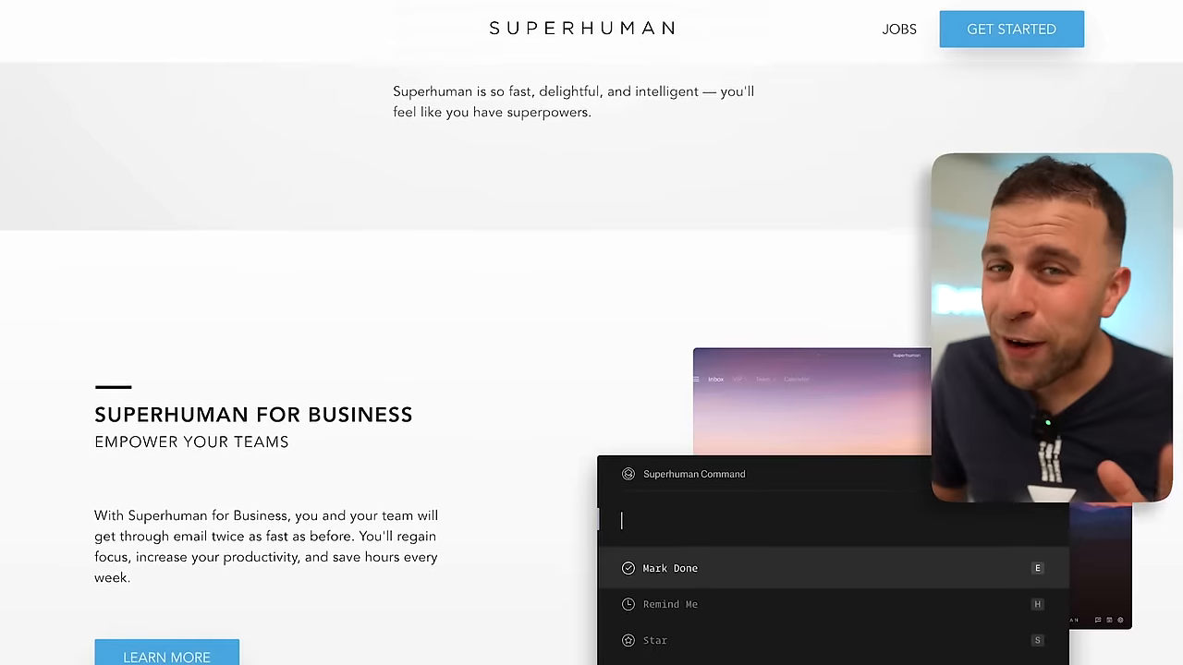
- Continue down to the Blazingly Fast section describing the 100ms rule
type("rem")
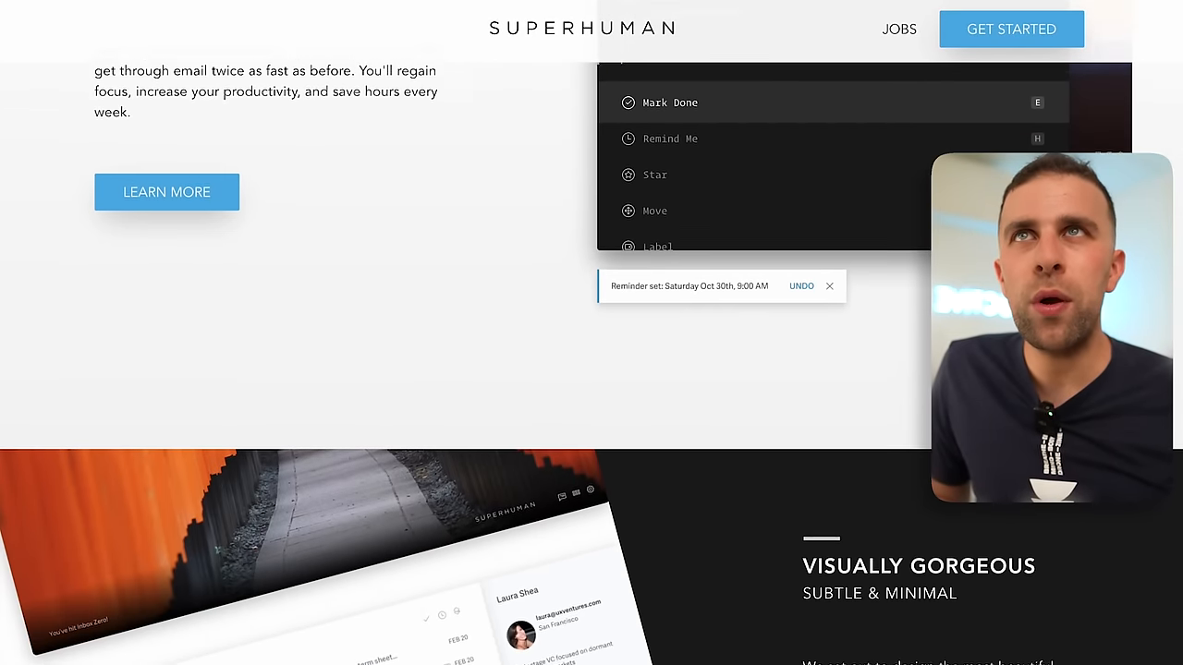
scroll("down", 3)
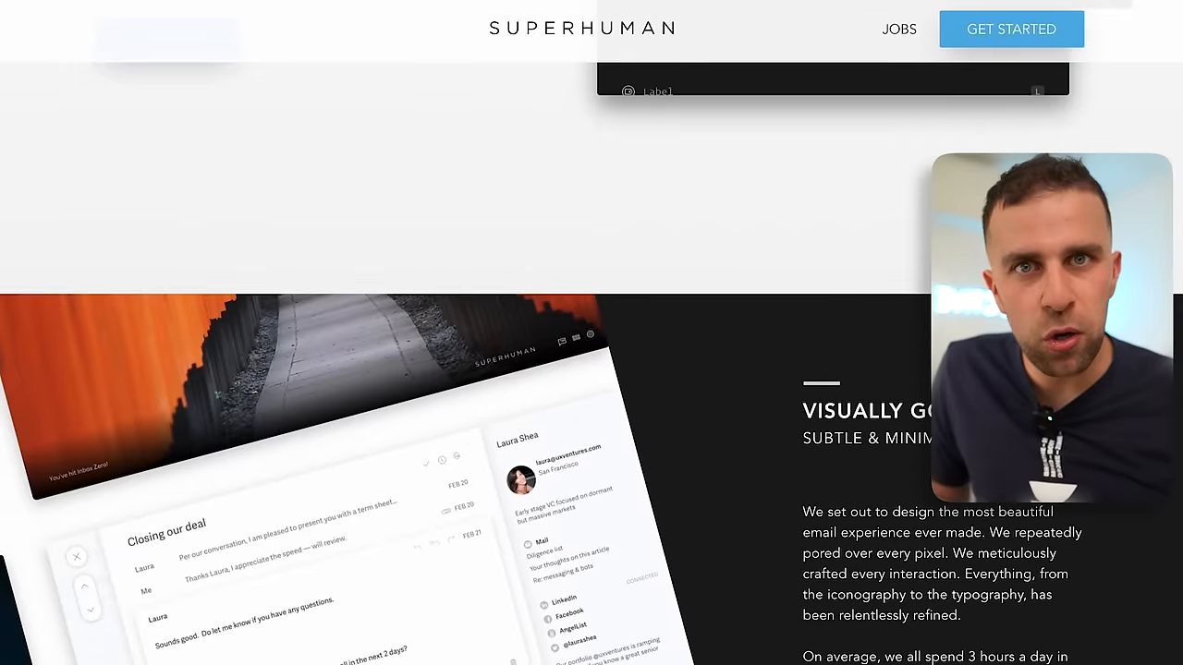
scroll("down", 3)
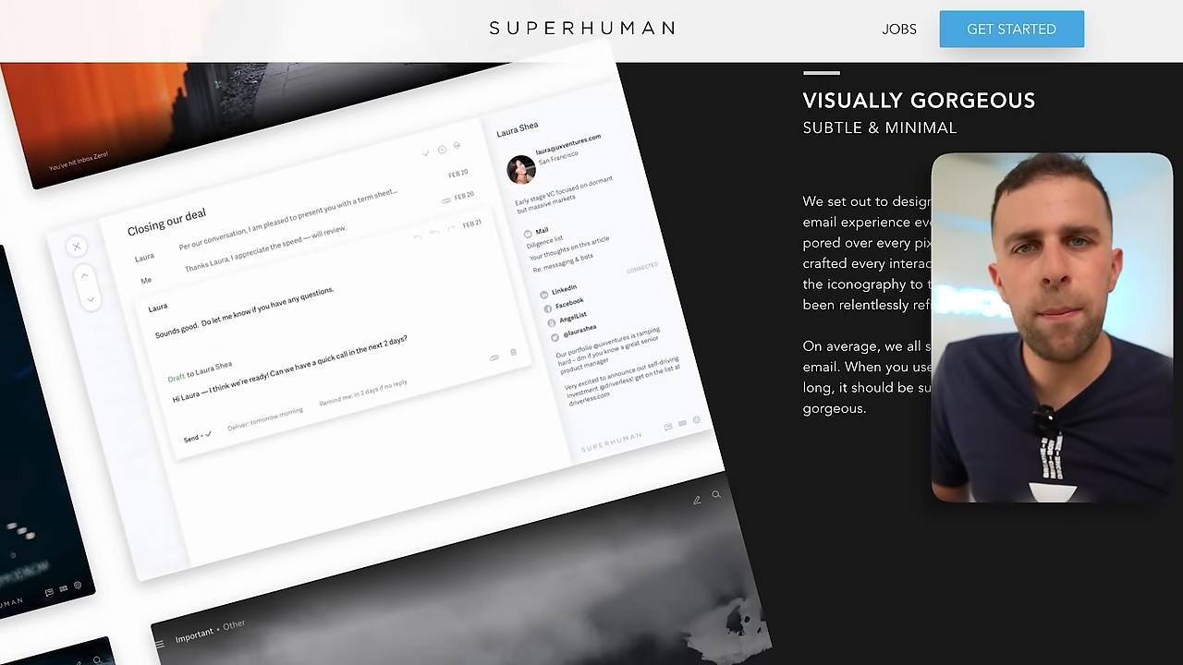
scroll("down", 3)
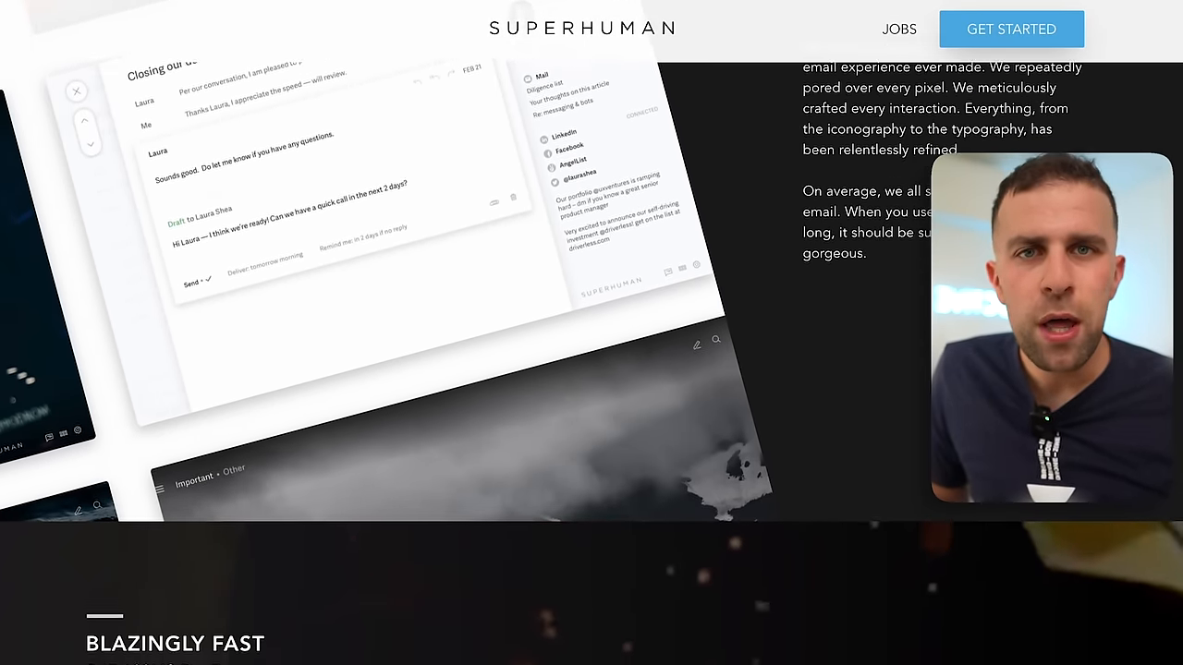
scroll("down", 3)
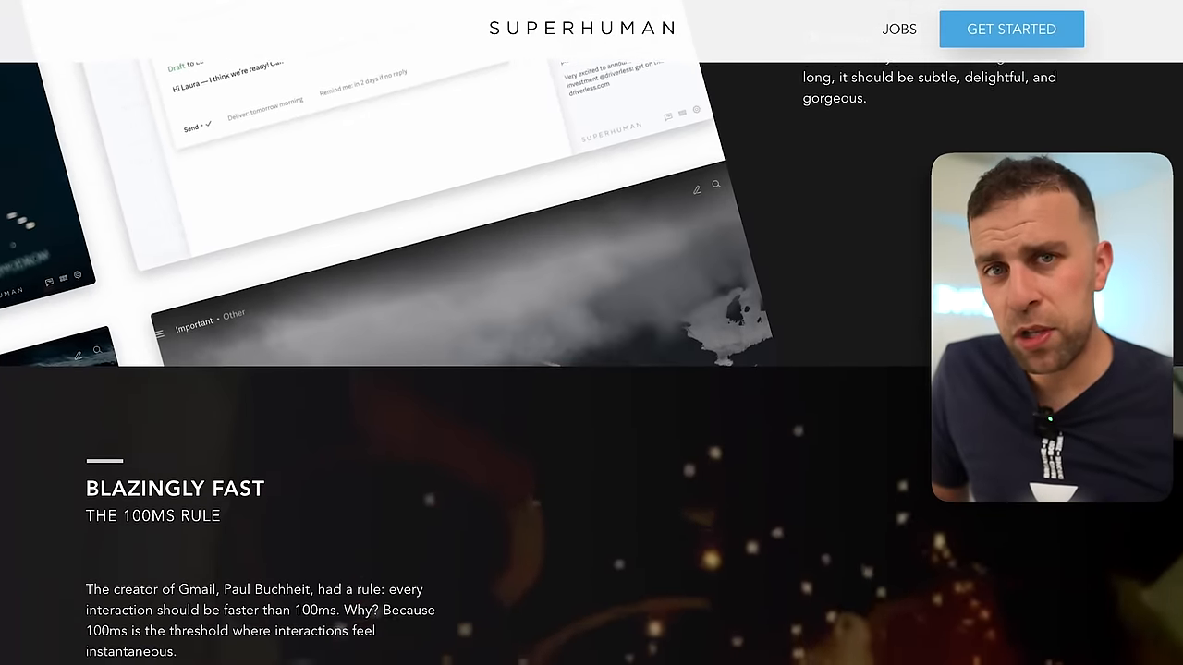
scroll("down", 3)
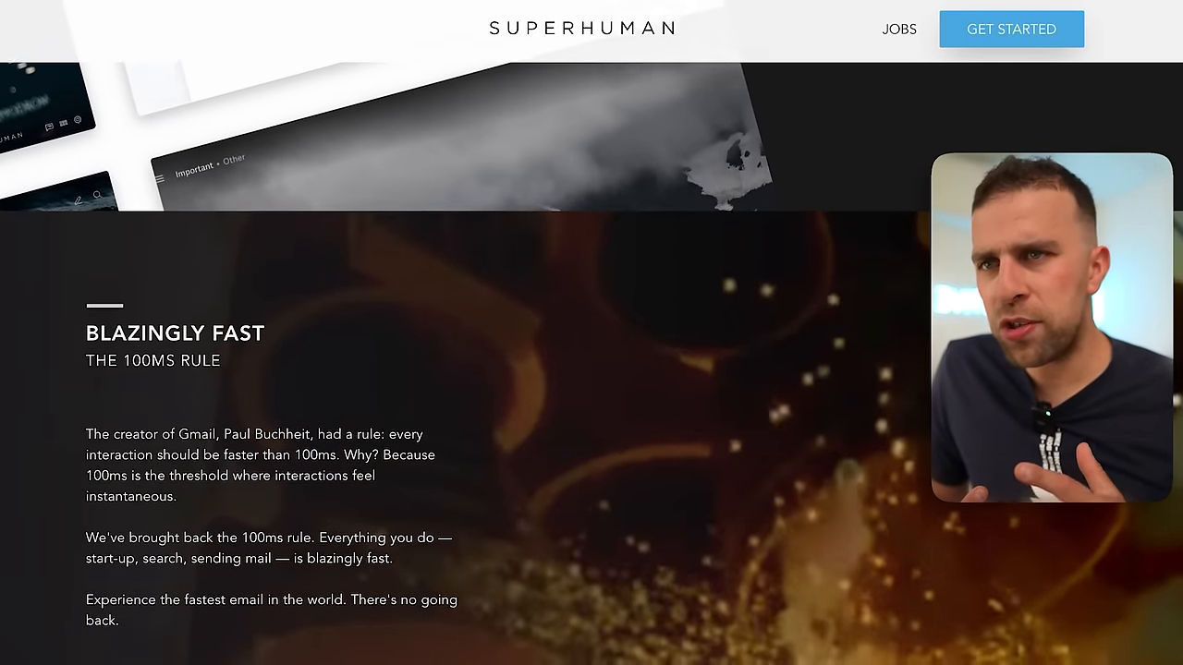
scroll("down", 3)
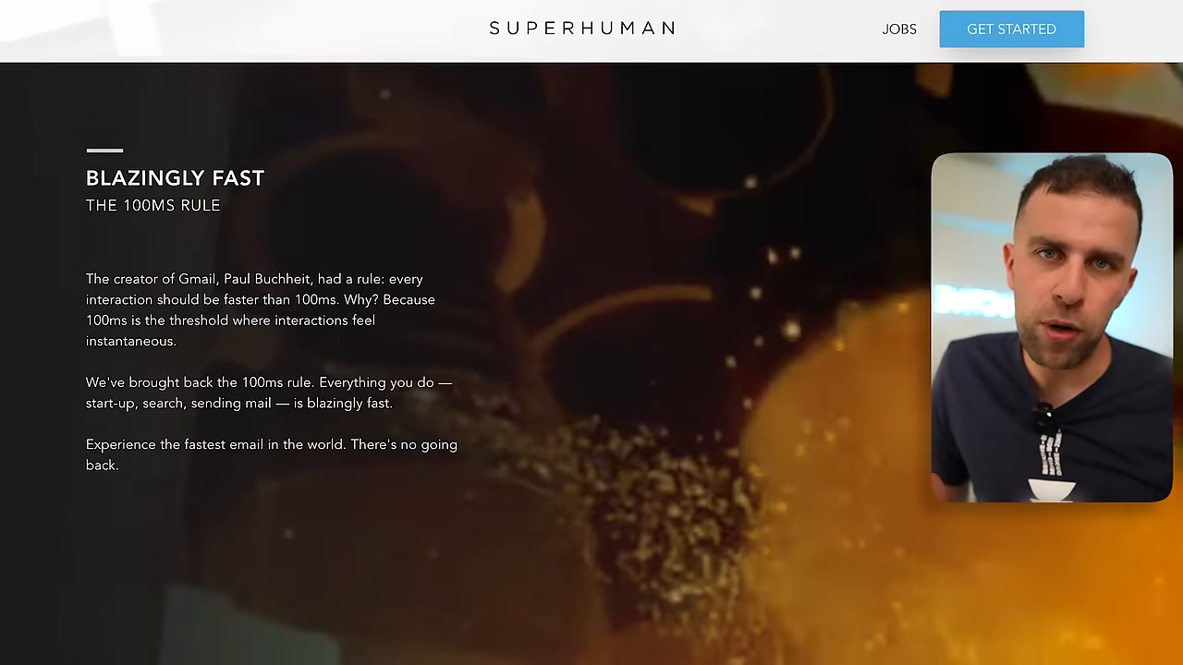